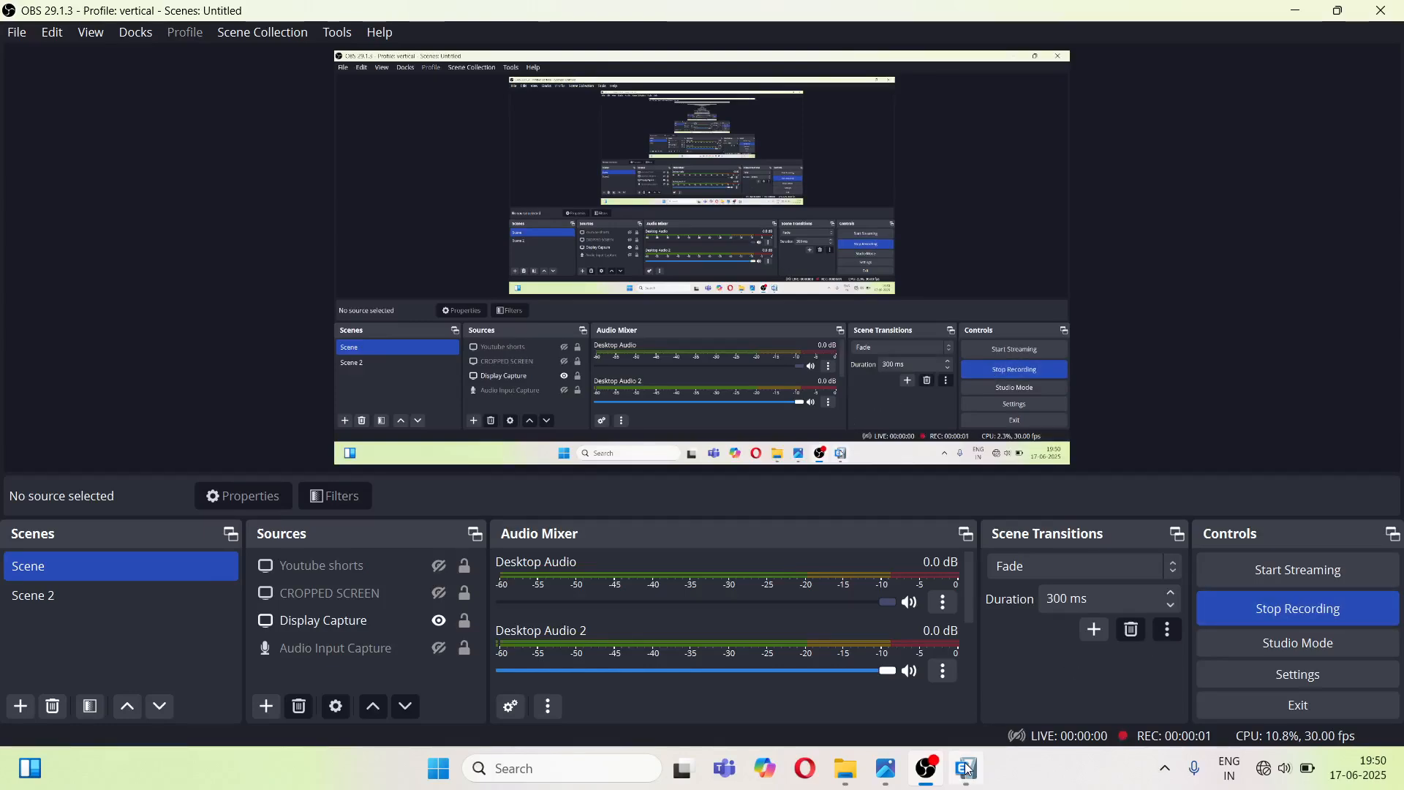
- Switch from OBS Studio to the ETABS 'pushover result' model in its 3-D view
click(965, 768)
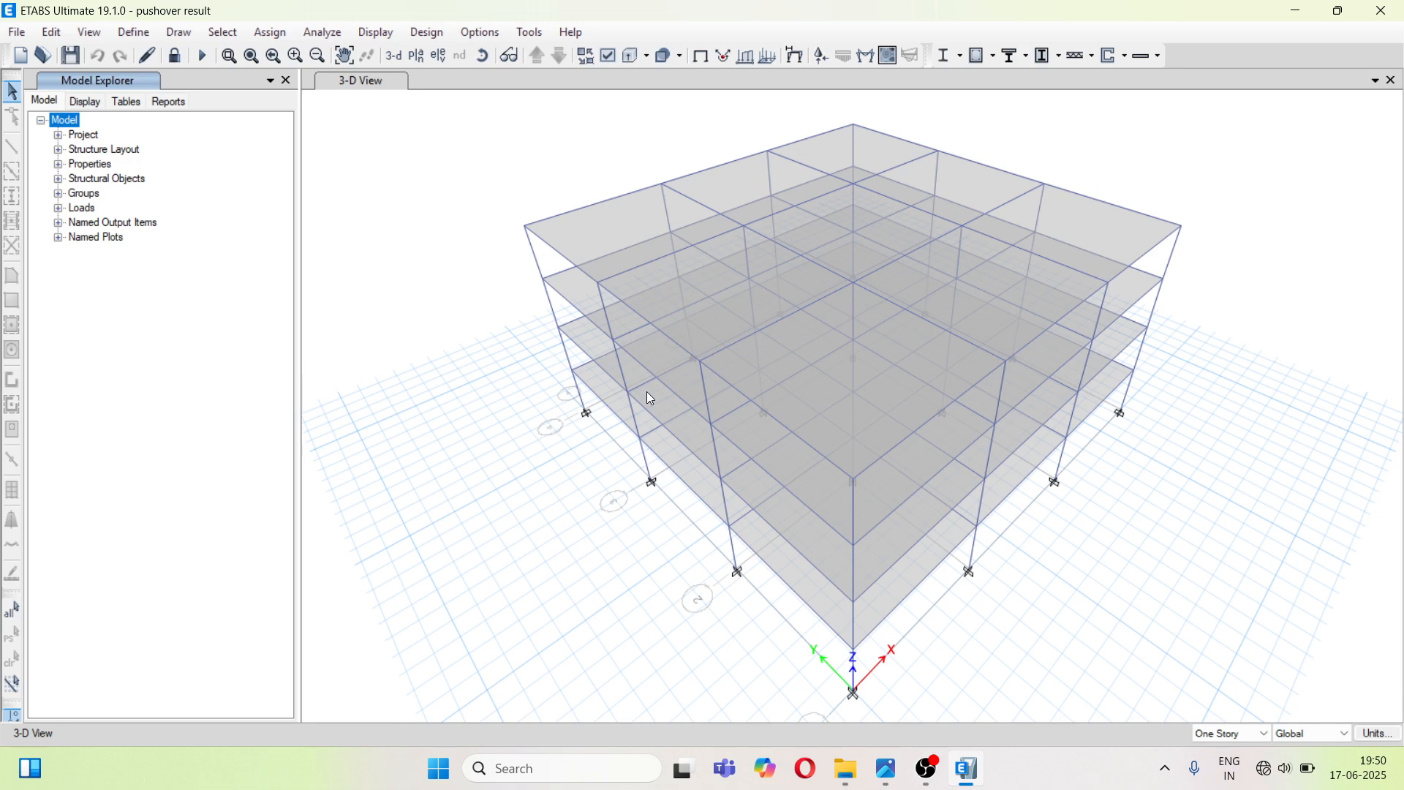
mouse_move(608, 294)
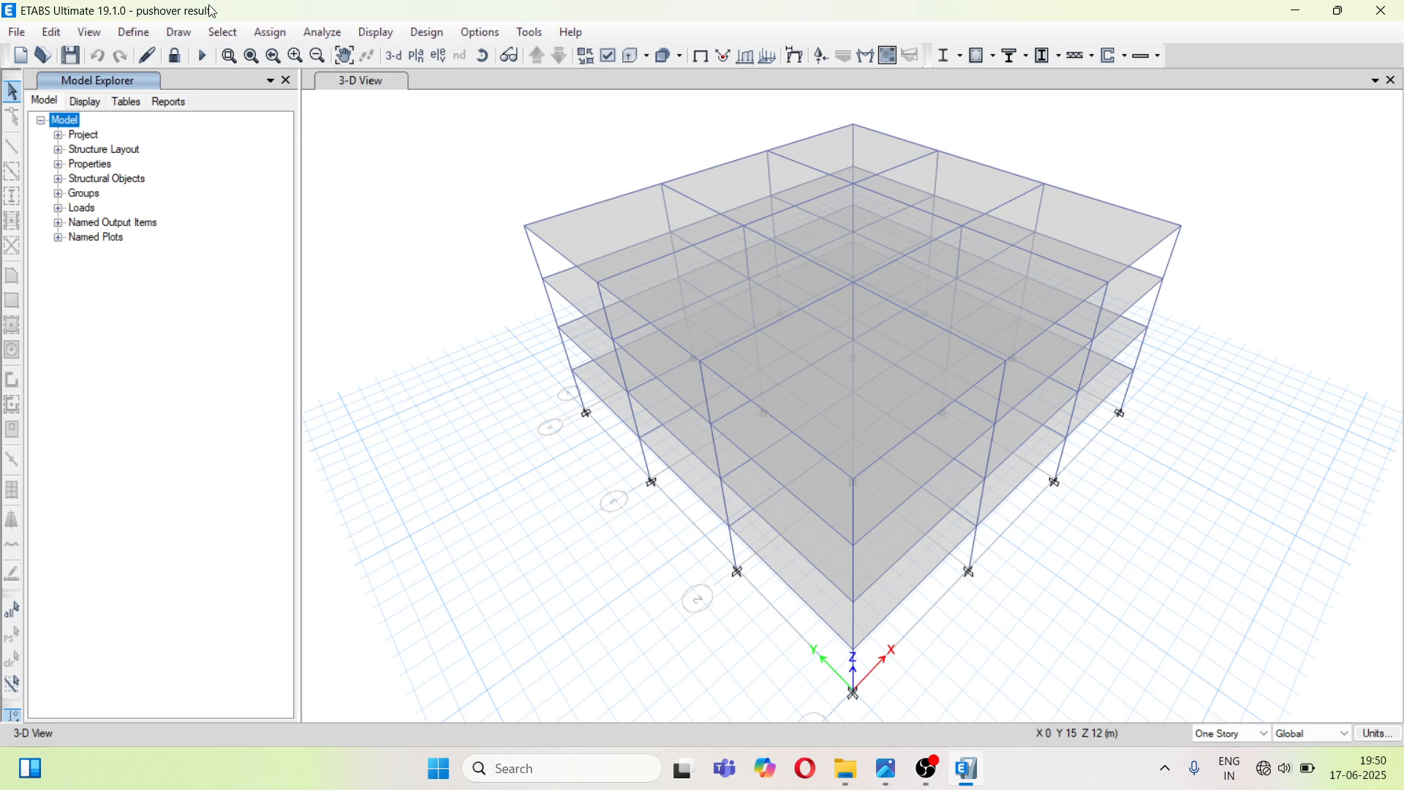
- Display the static pushover curve of base shear vs monitored displacement for Push x
click(375, 32)
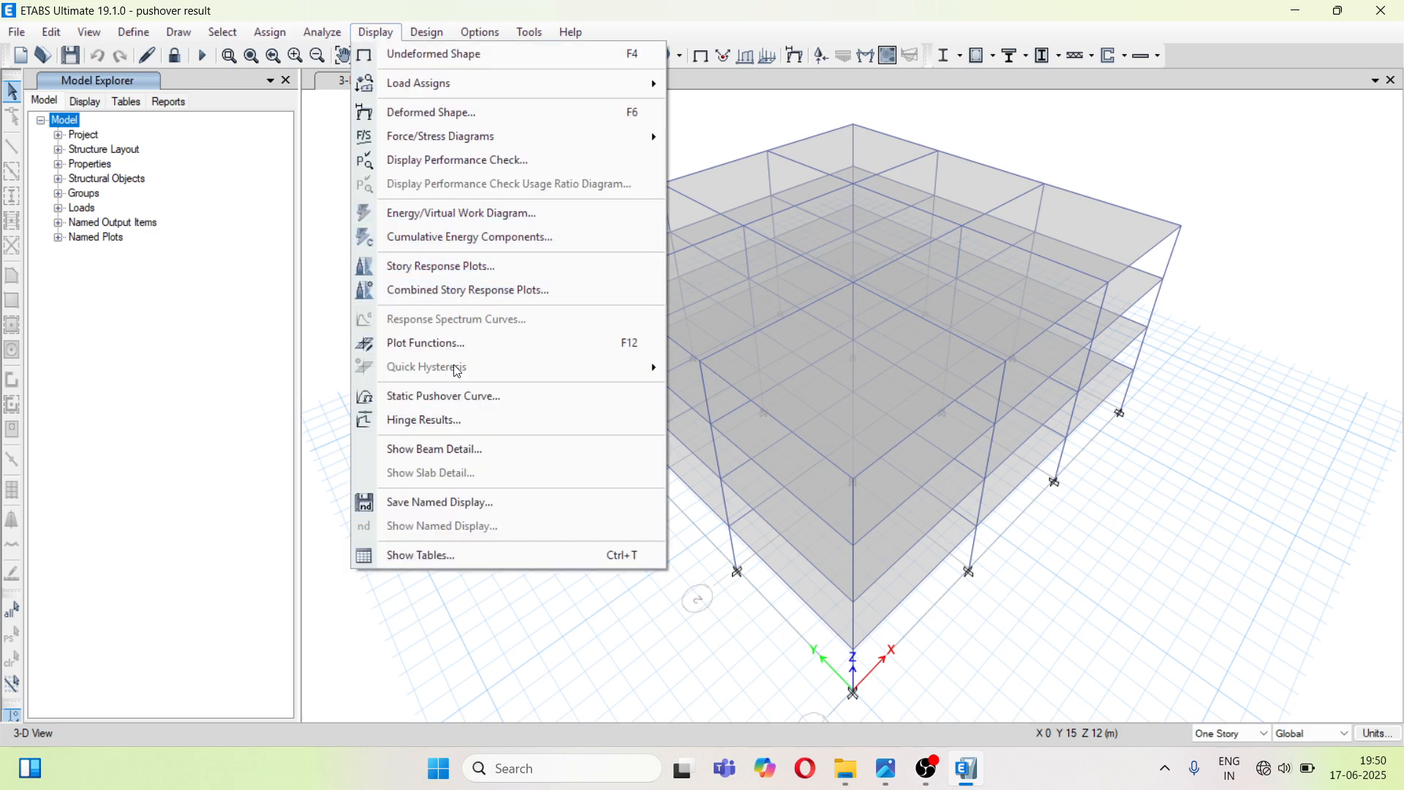
mouse_move(459, 404)
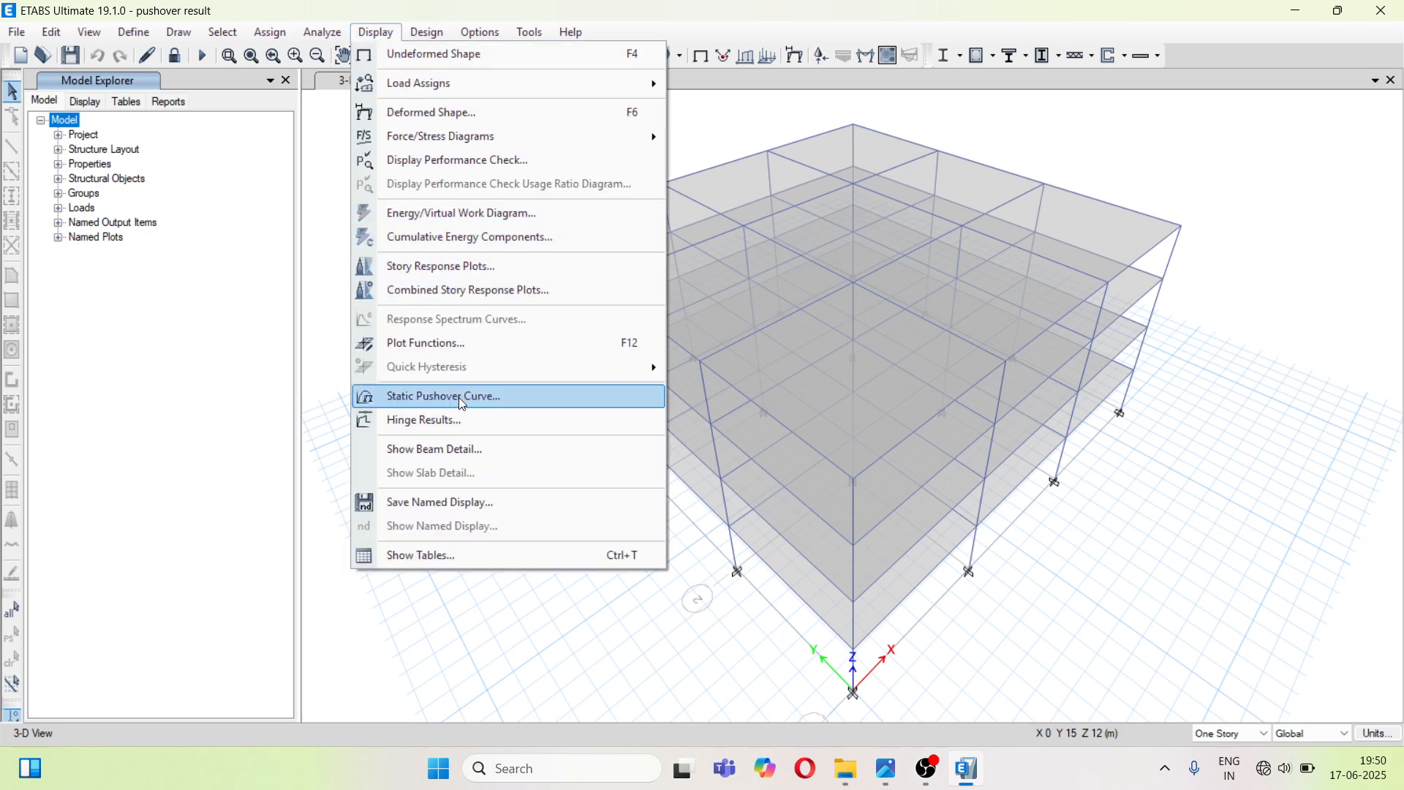
click(444, 394)
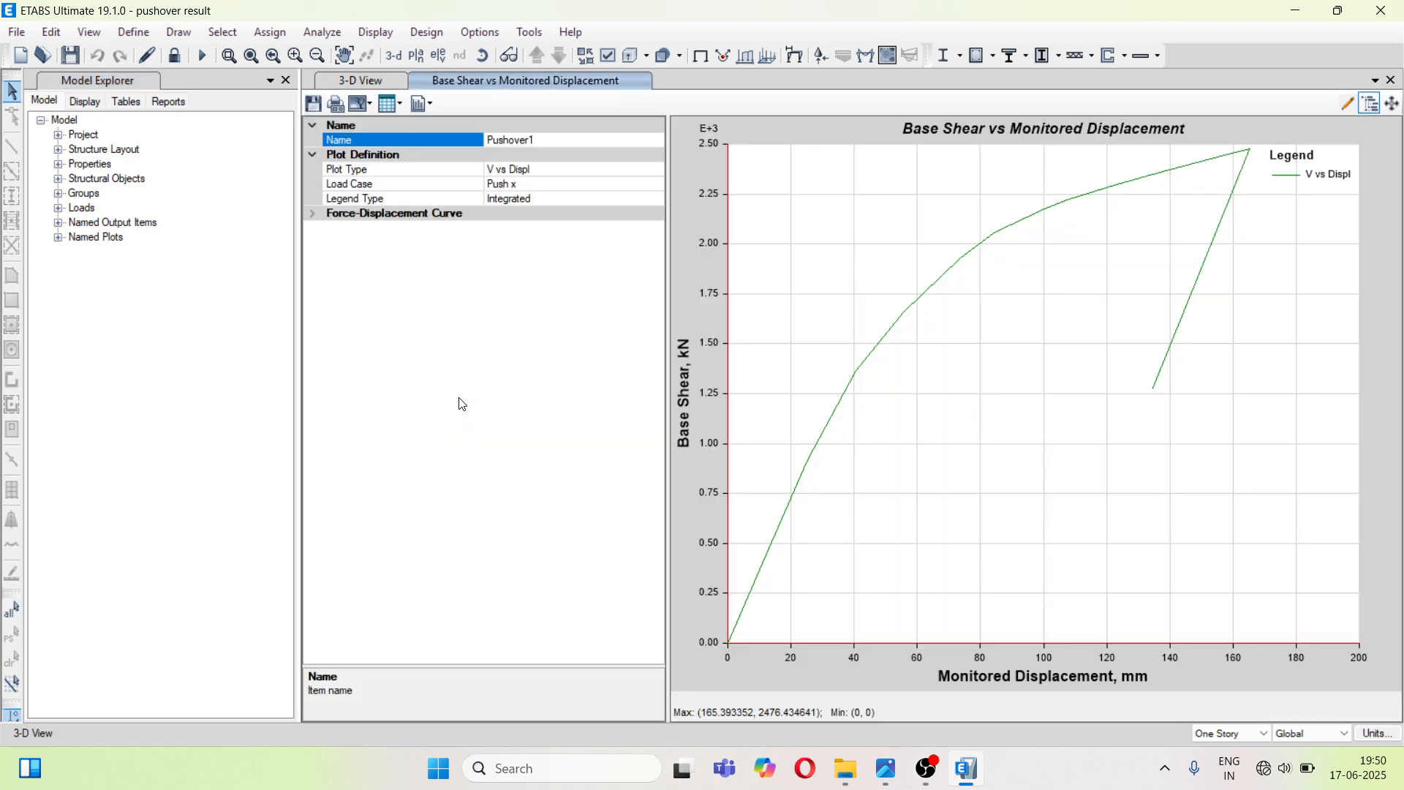
mouse_move(491, 327)
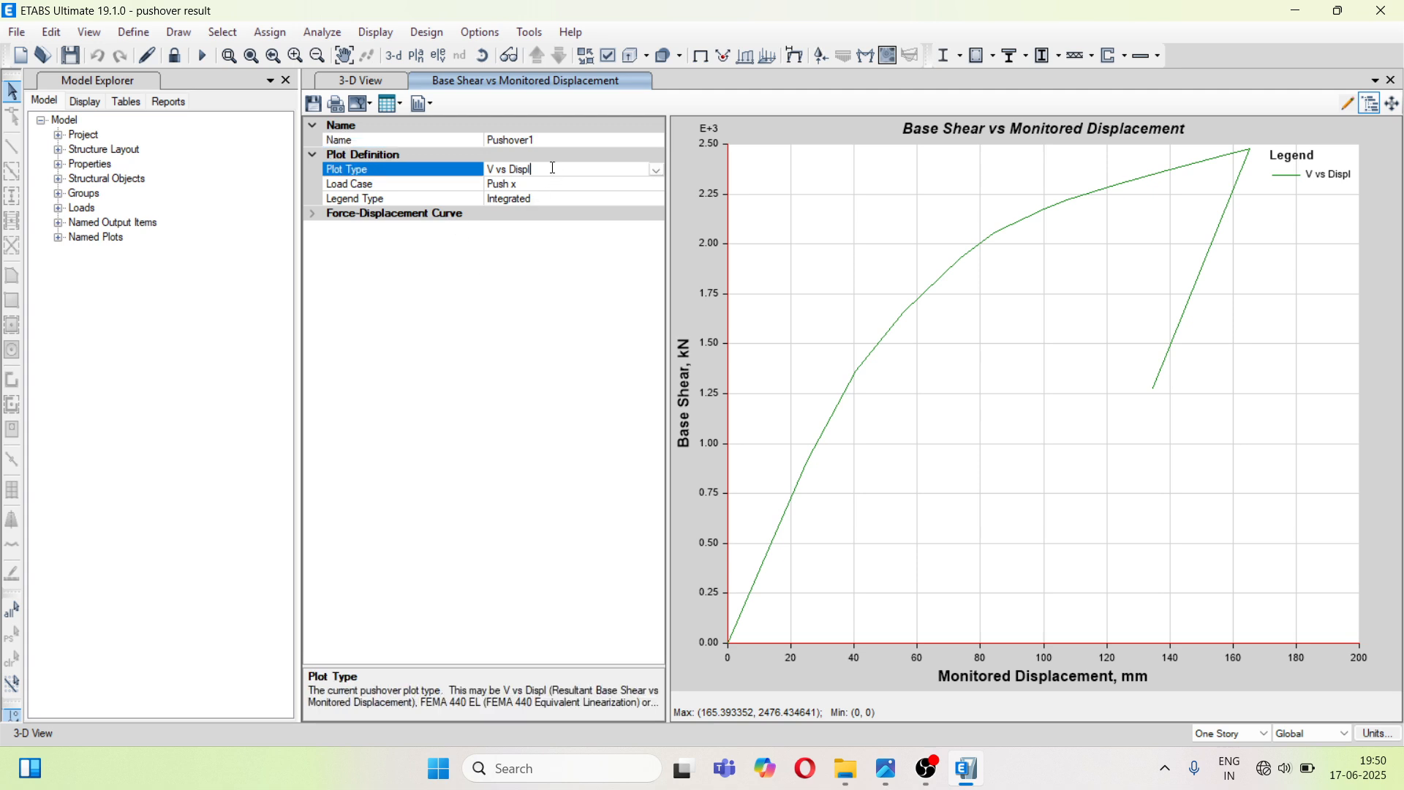
click(655, 168)
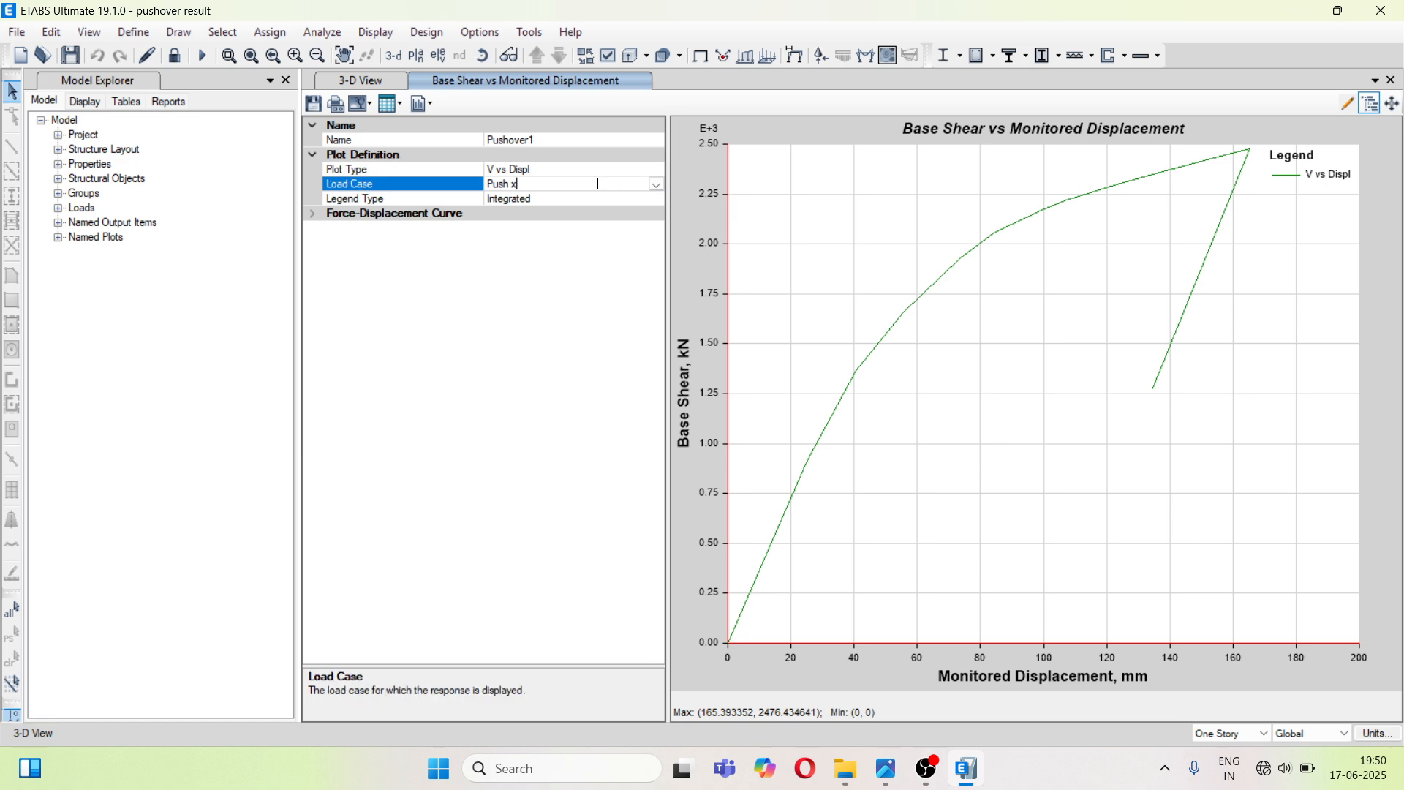
click(655, 185)
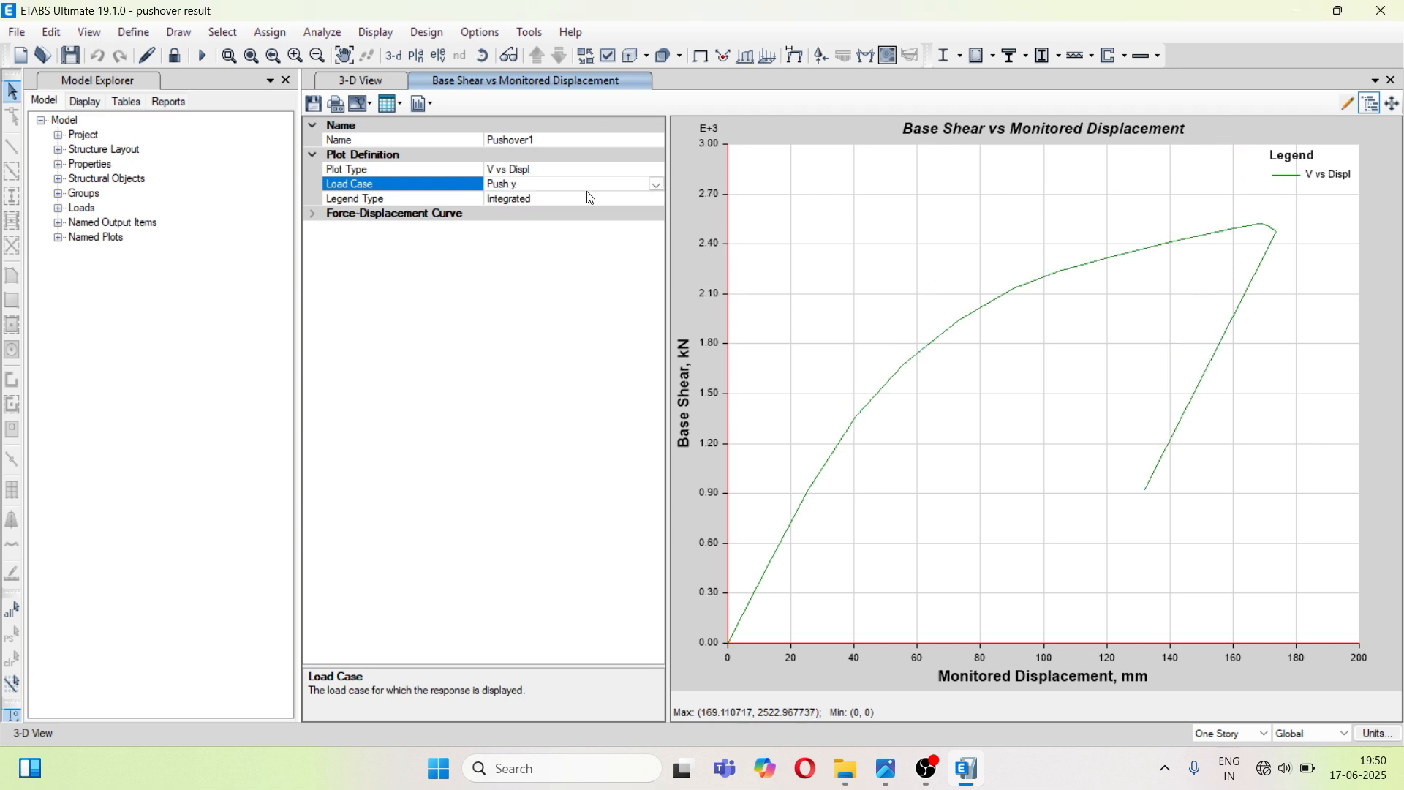
click(655, 184)
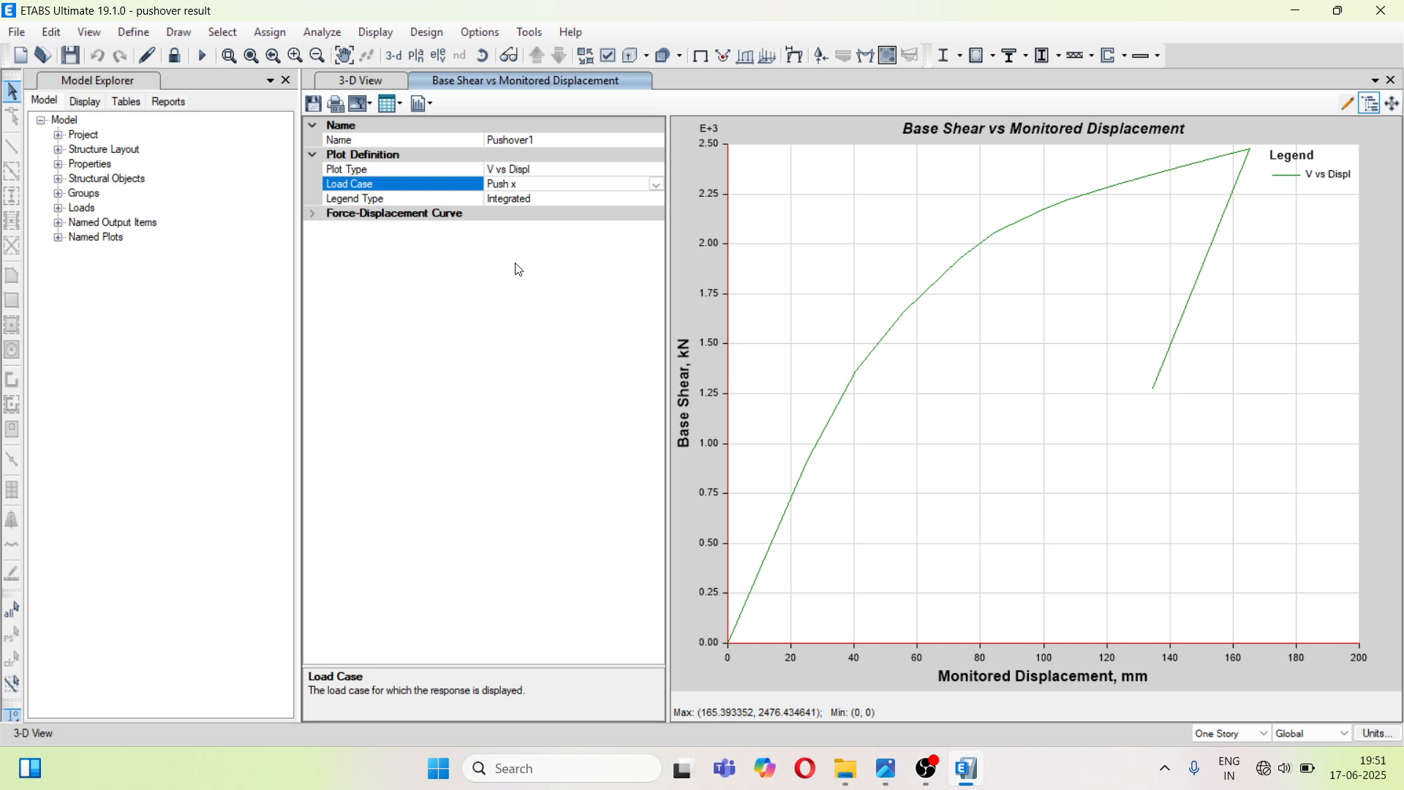
mouse_move(1167, 182)
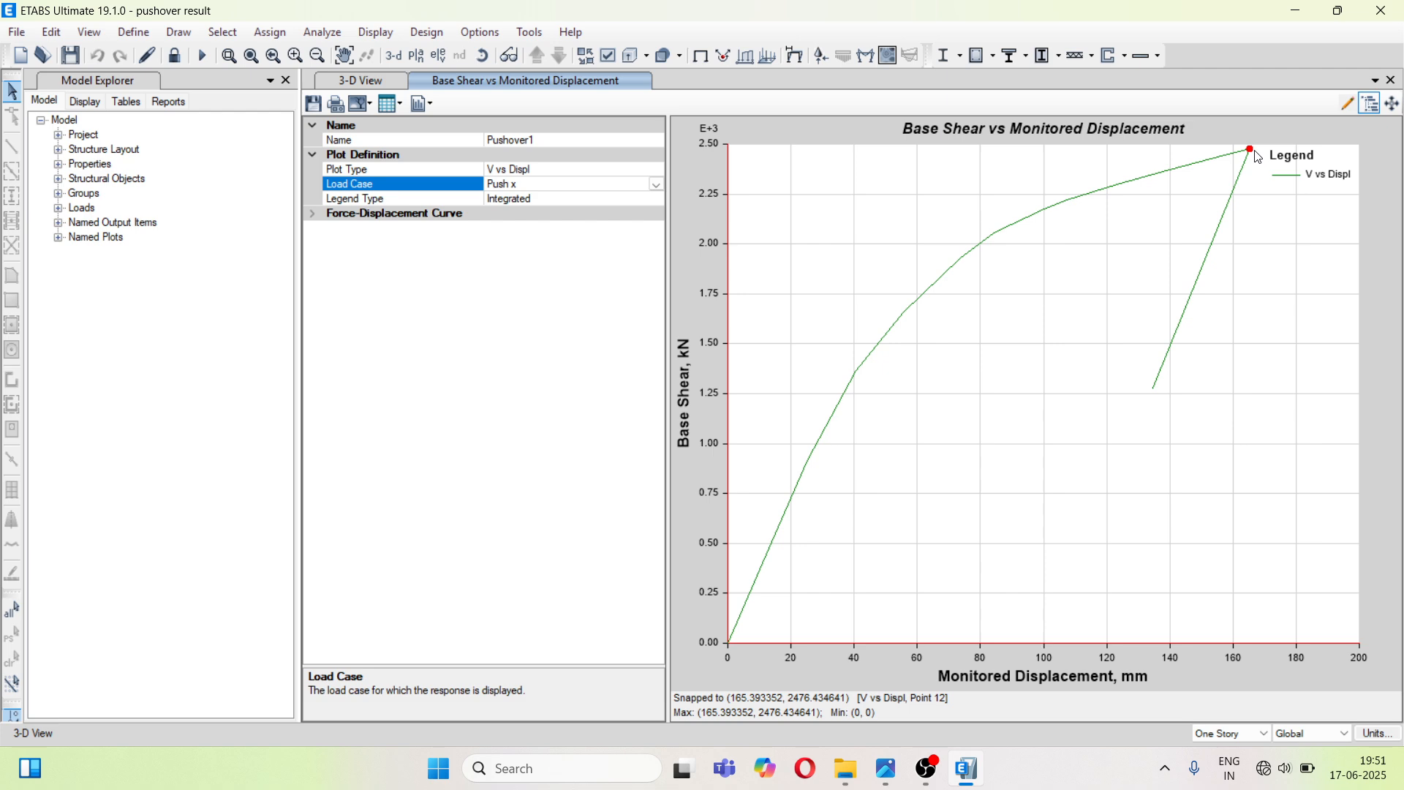
mouse_move(1240, 155)
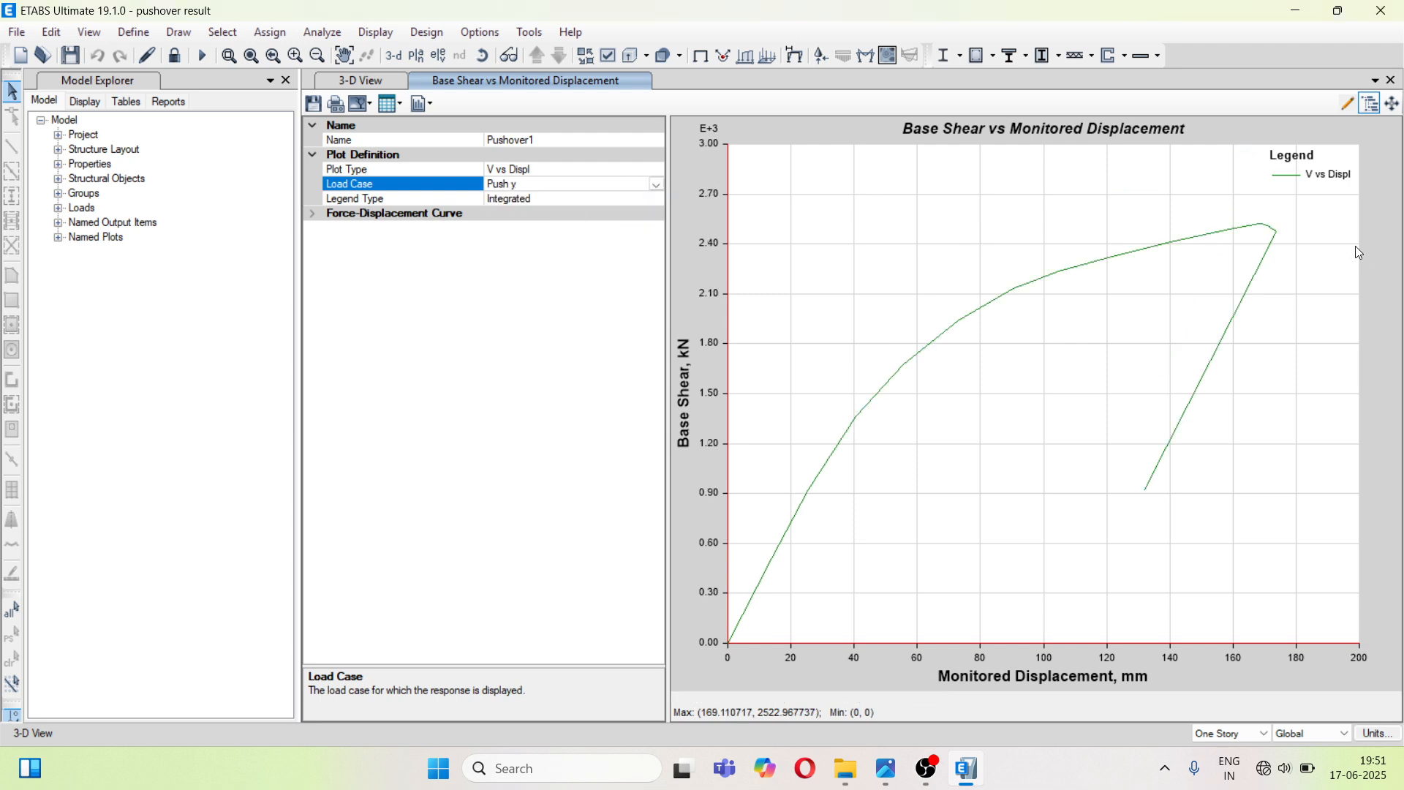
mouse_move(1275, 231)
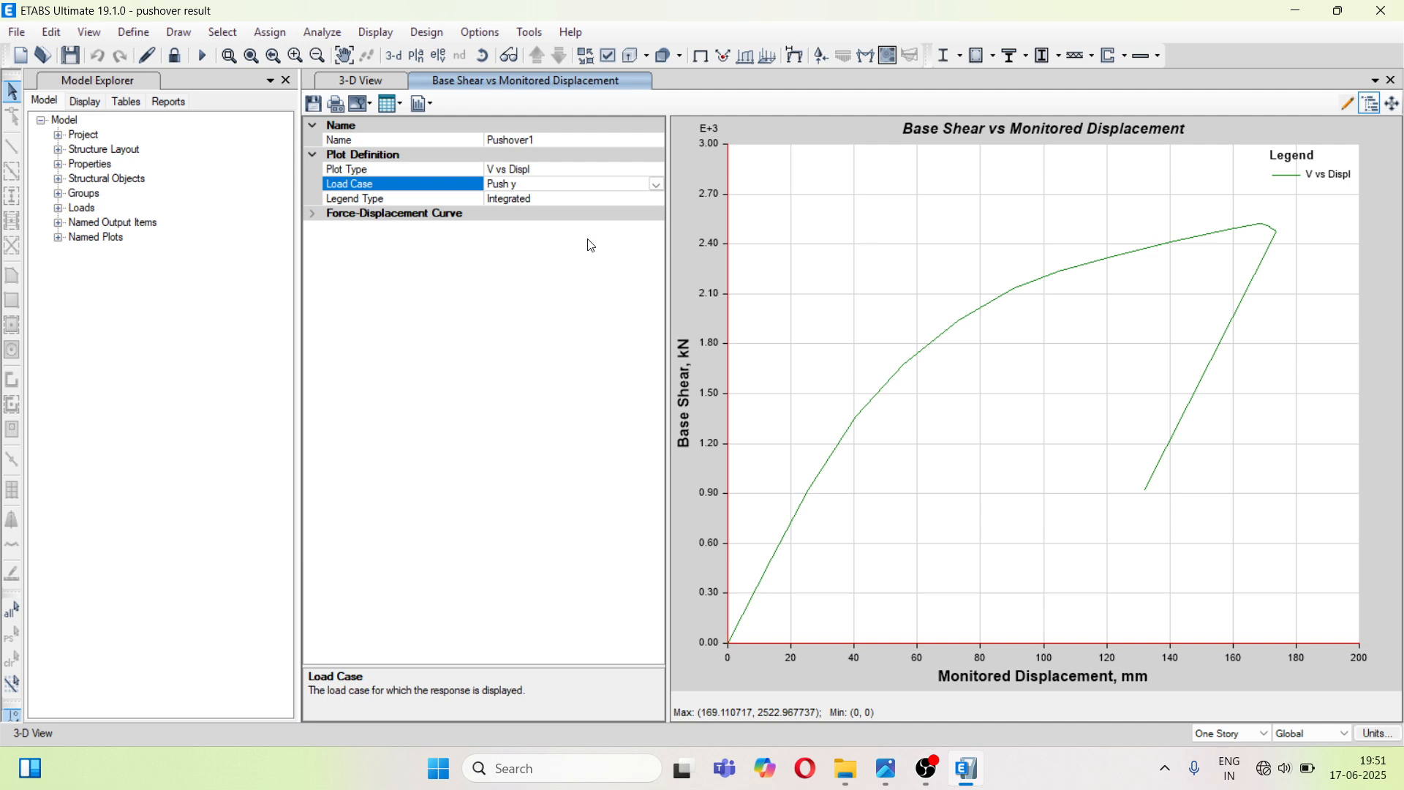
mouse_move(649, 199)
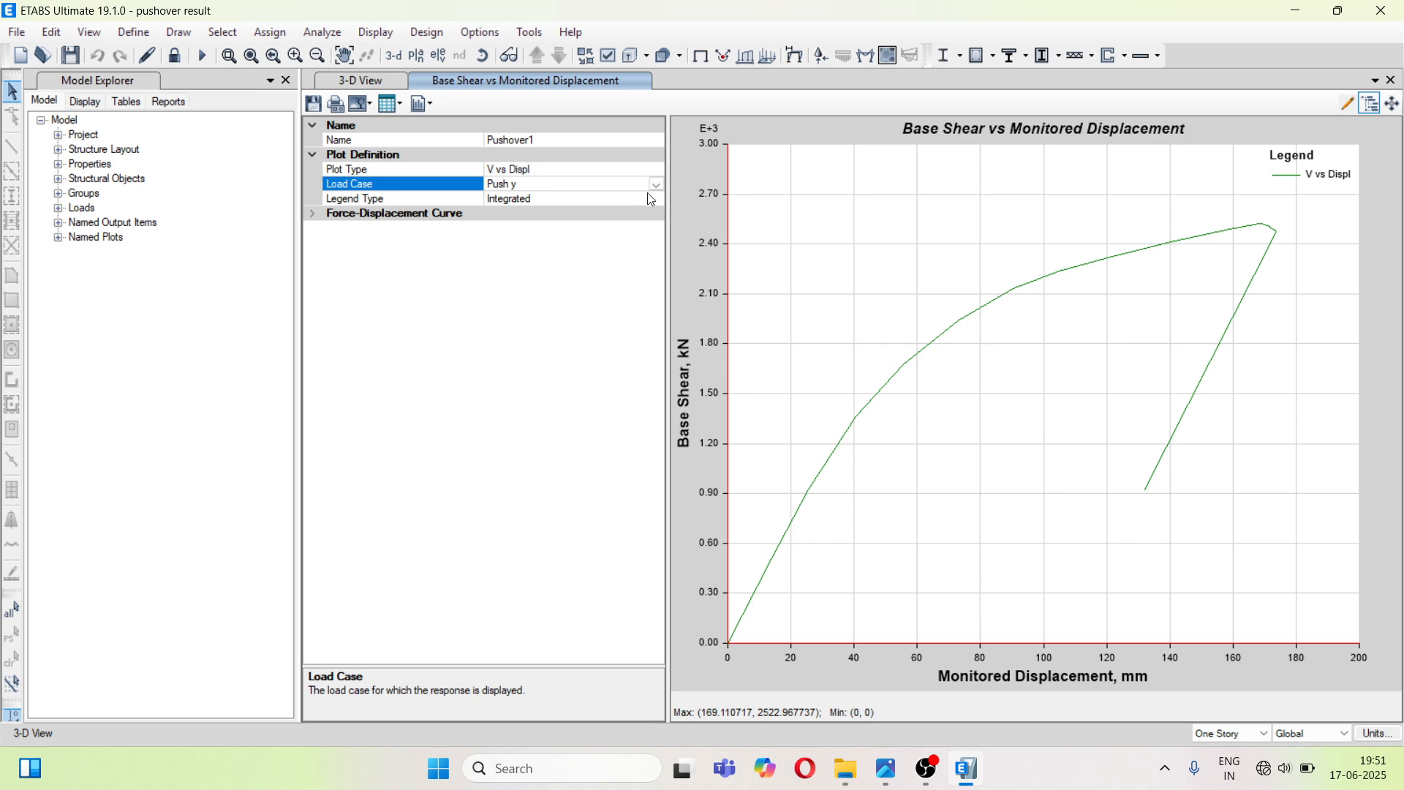
click(655, 184)
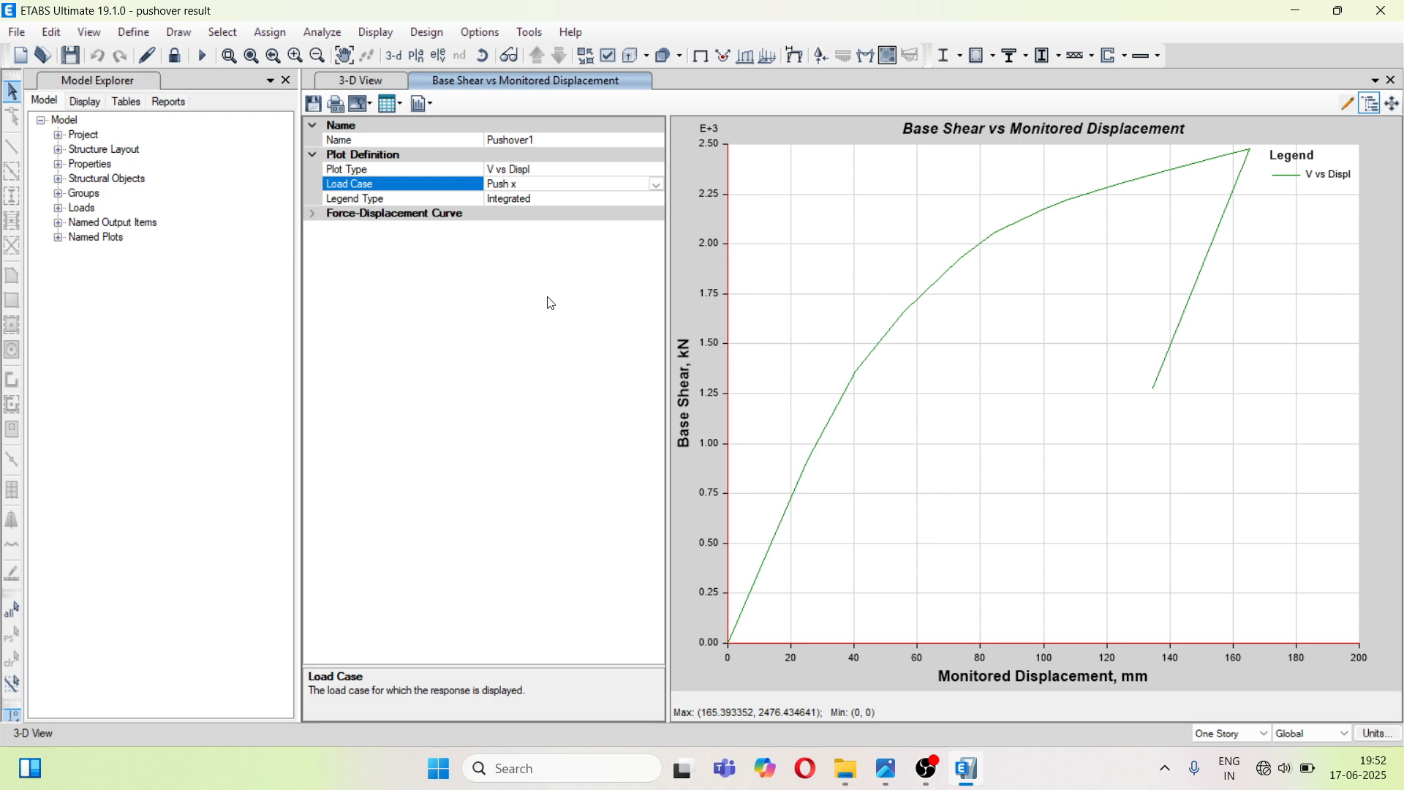
mouse_move(409, 136)
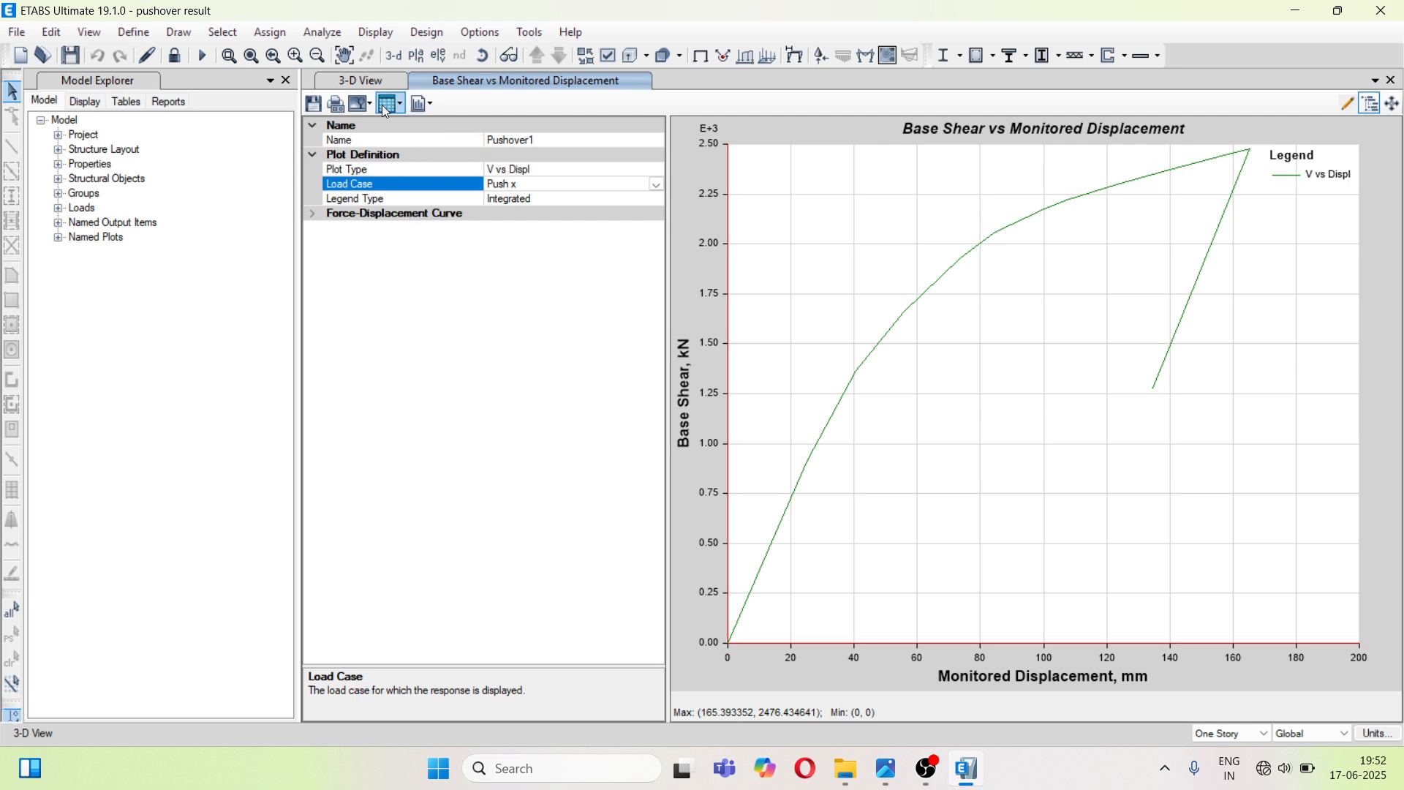
mouse_move(385, 104)
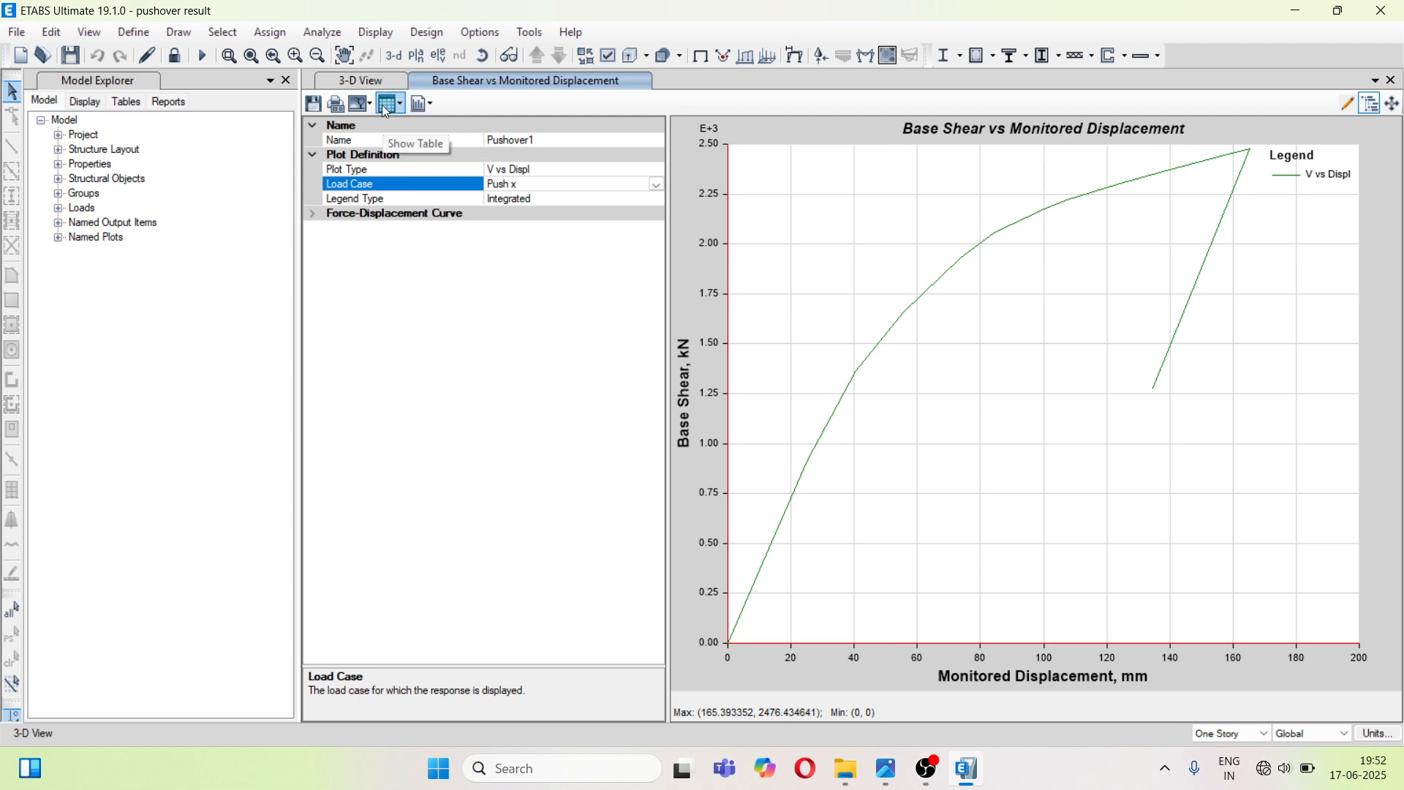
- Show the Push x curve data as a formatted table via Show Table > Formatted
click(398, 103)
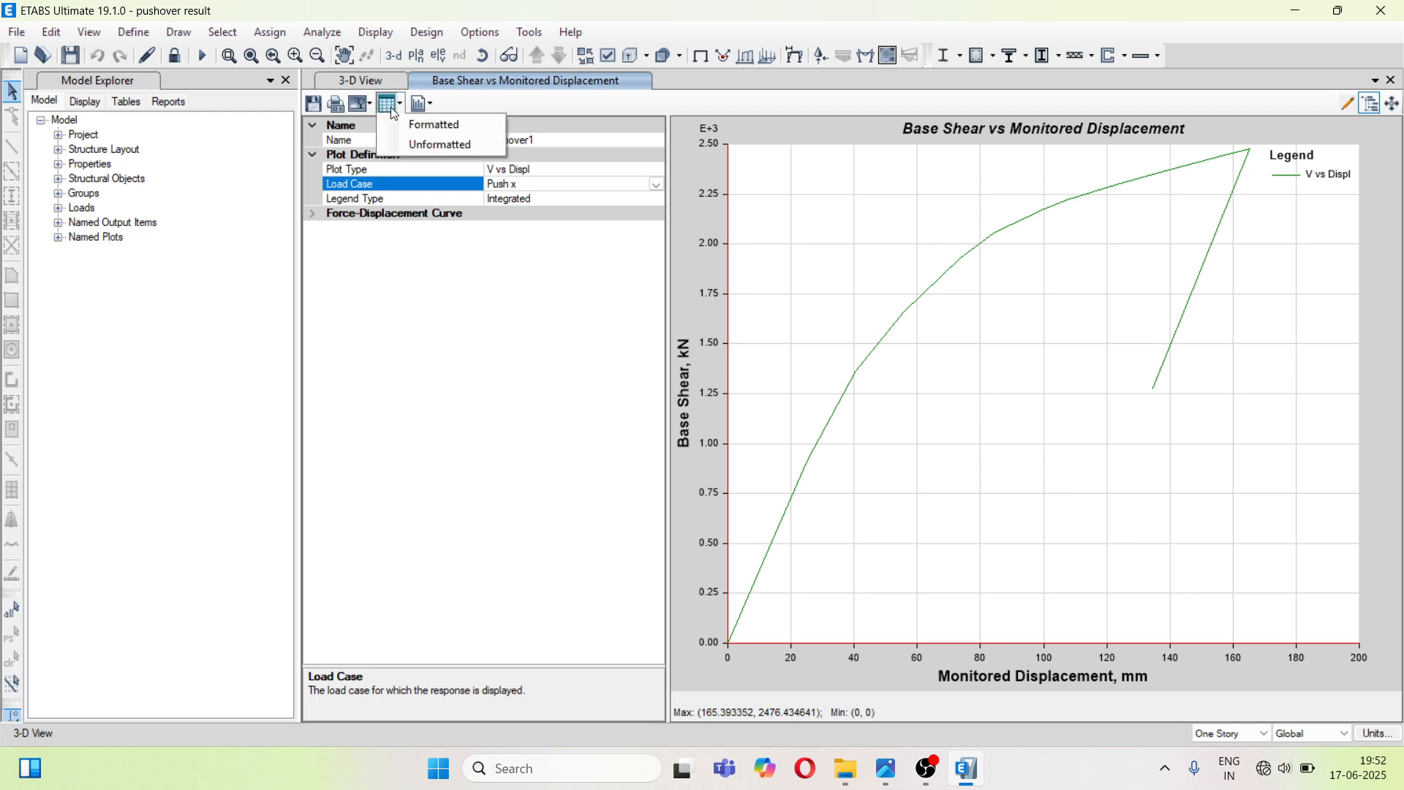
mouse_move(433, 123)
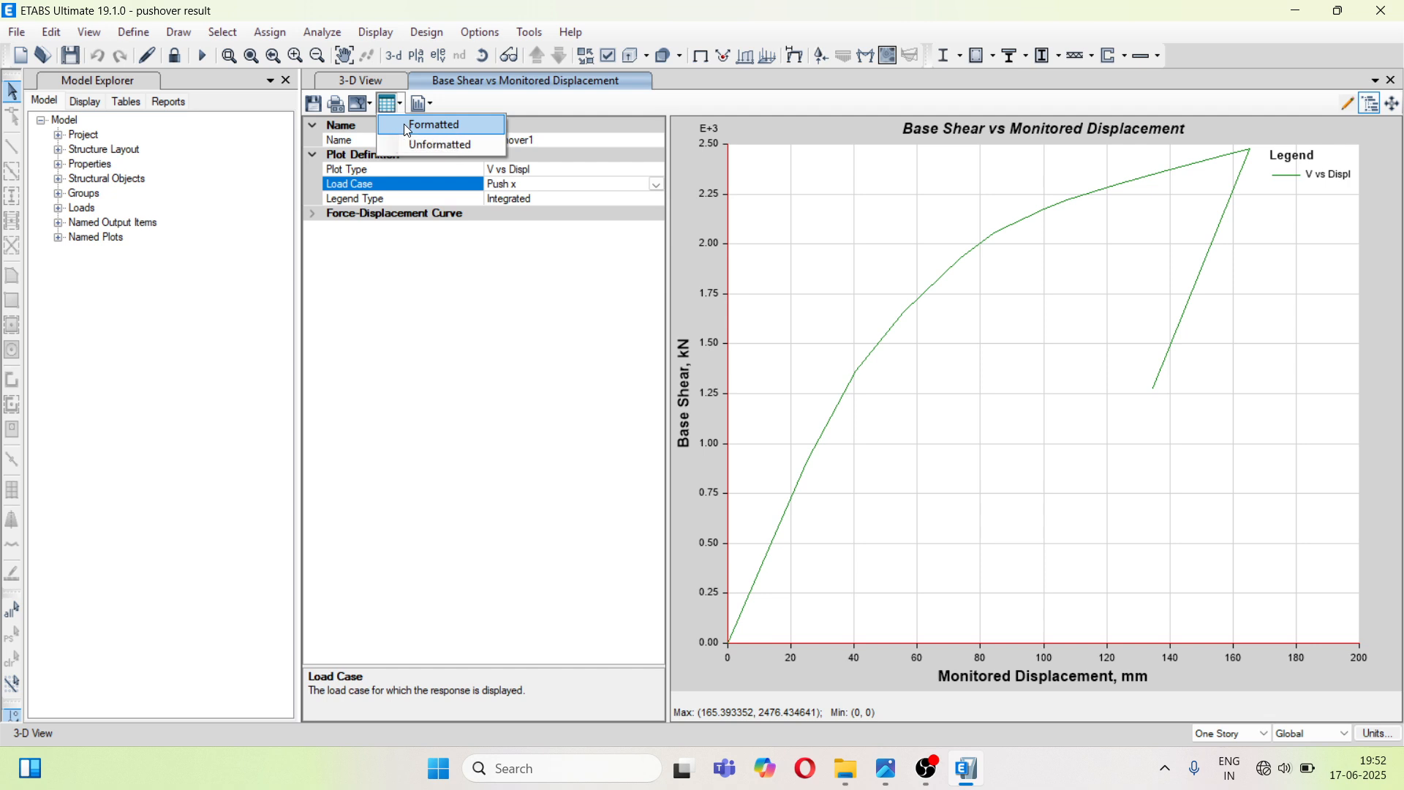
click(433, 123)
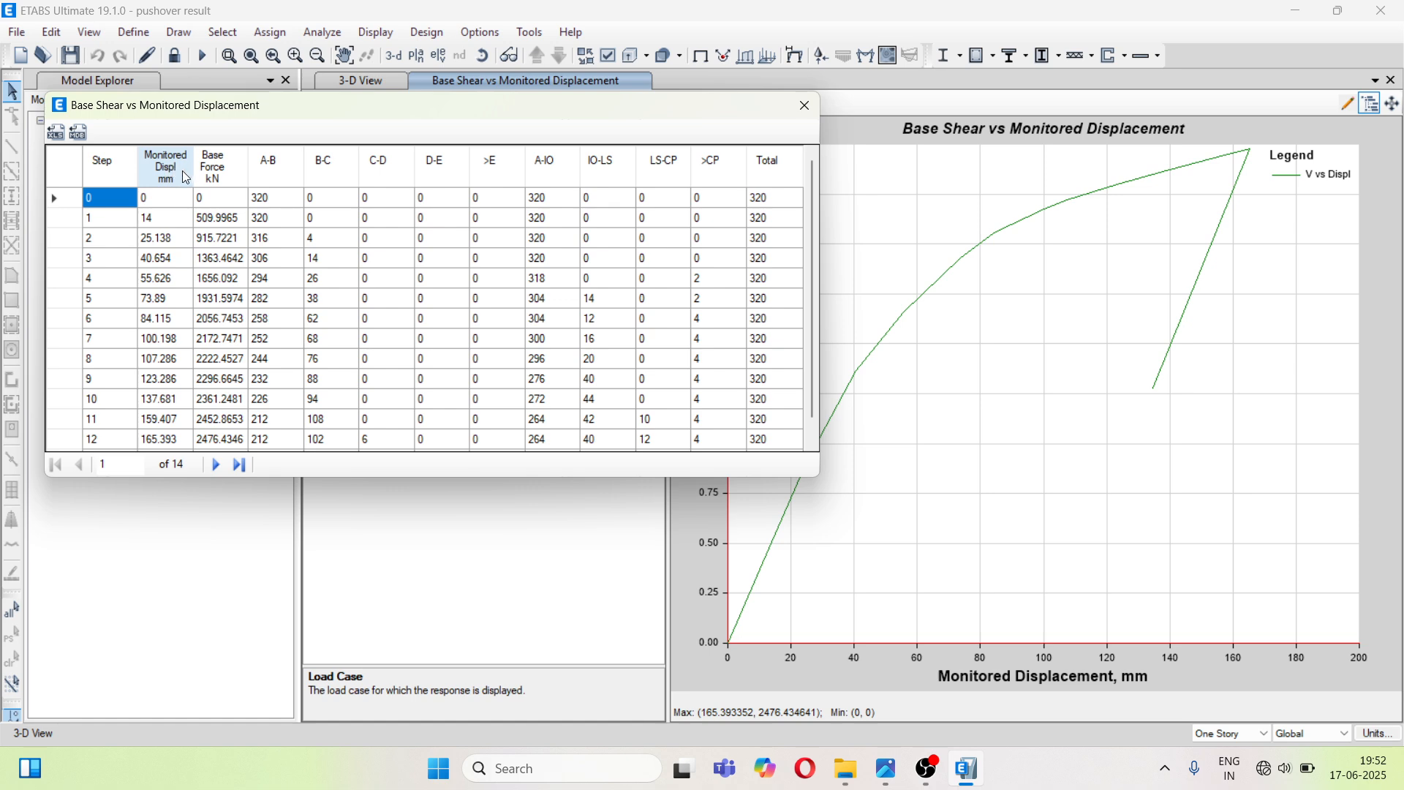
mouse_move(162, 220)
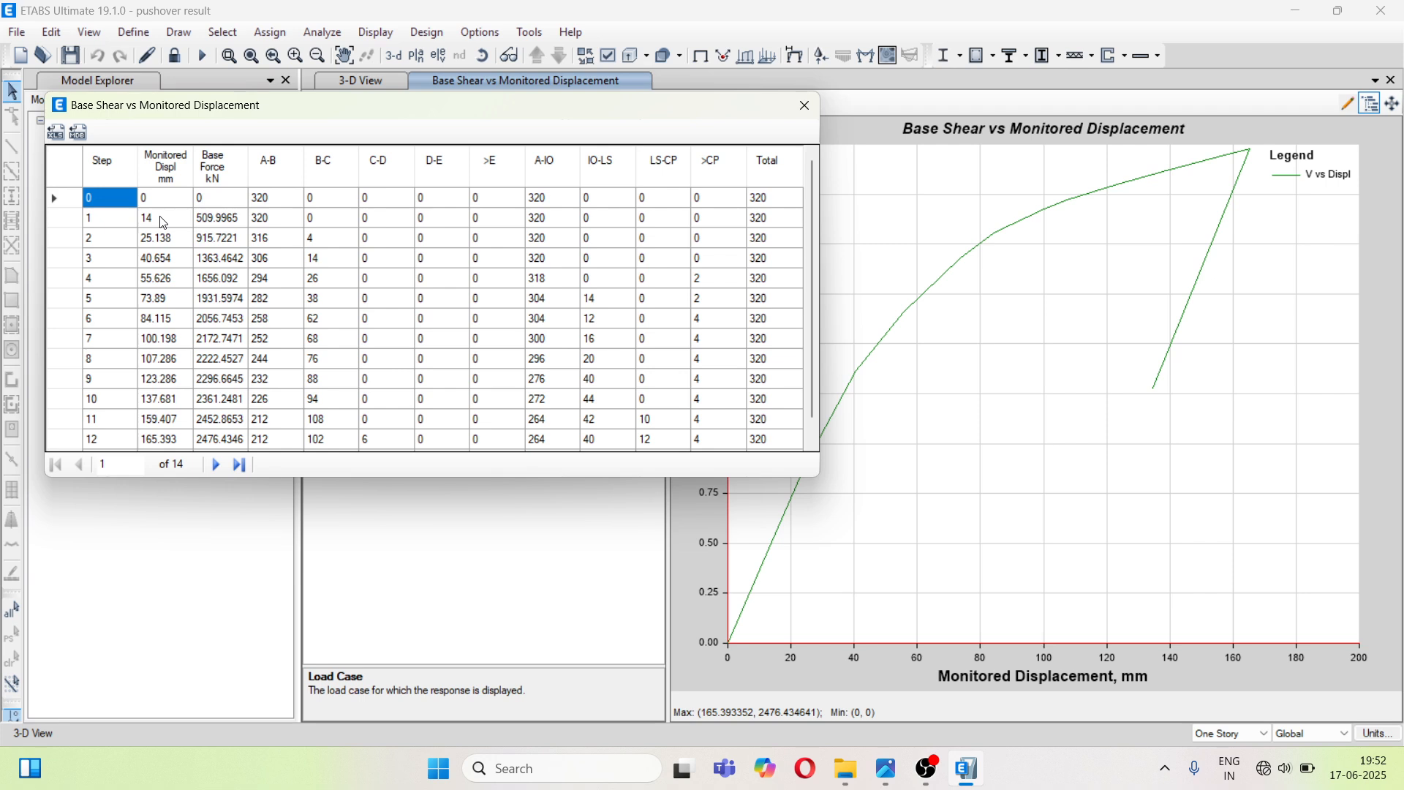
- Inspect the step 1 and step 2 rows and the step 2 base force in the pushover table
click(164, 237)
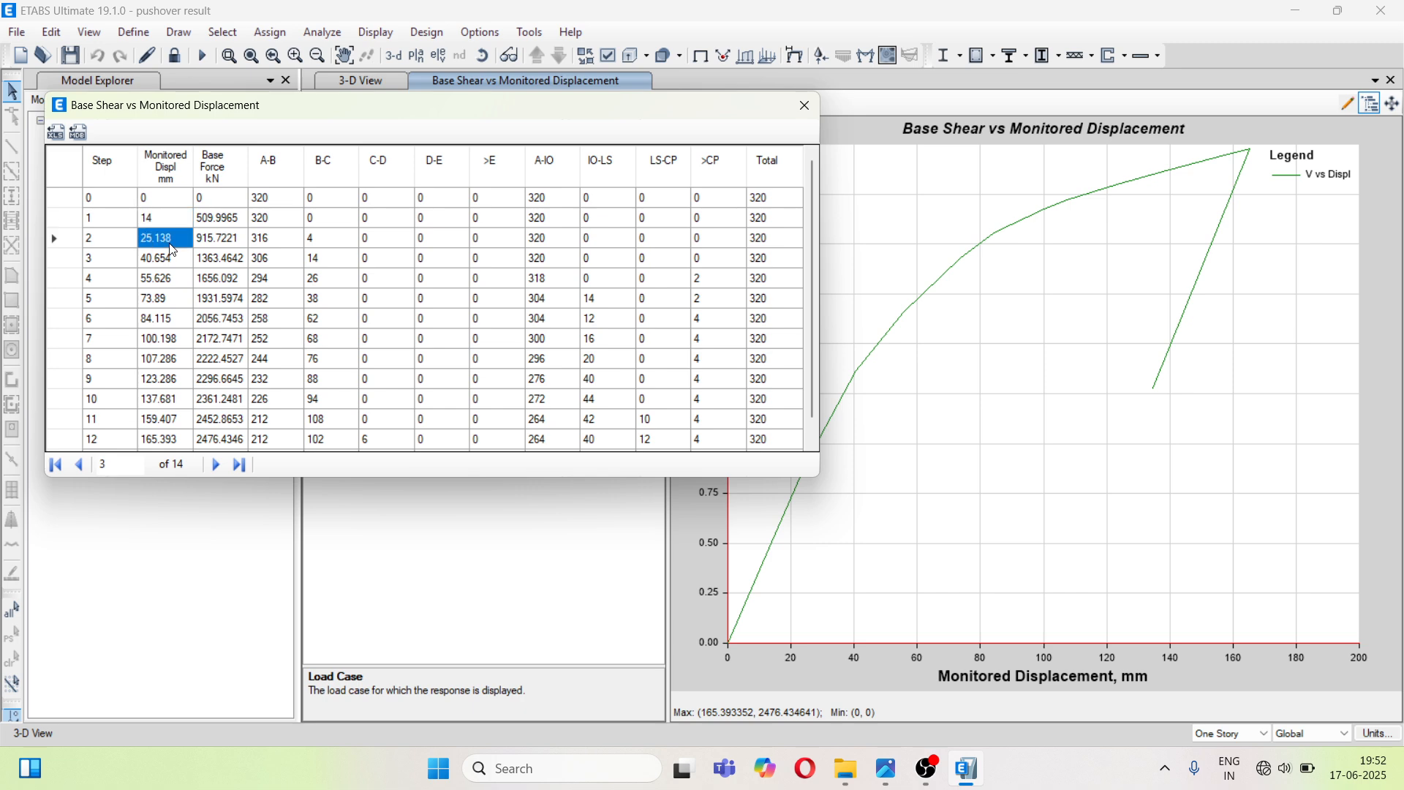
mouse_move(191, 211)
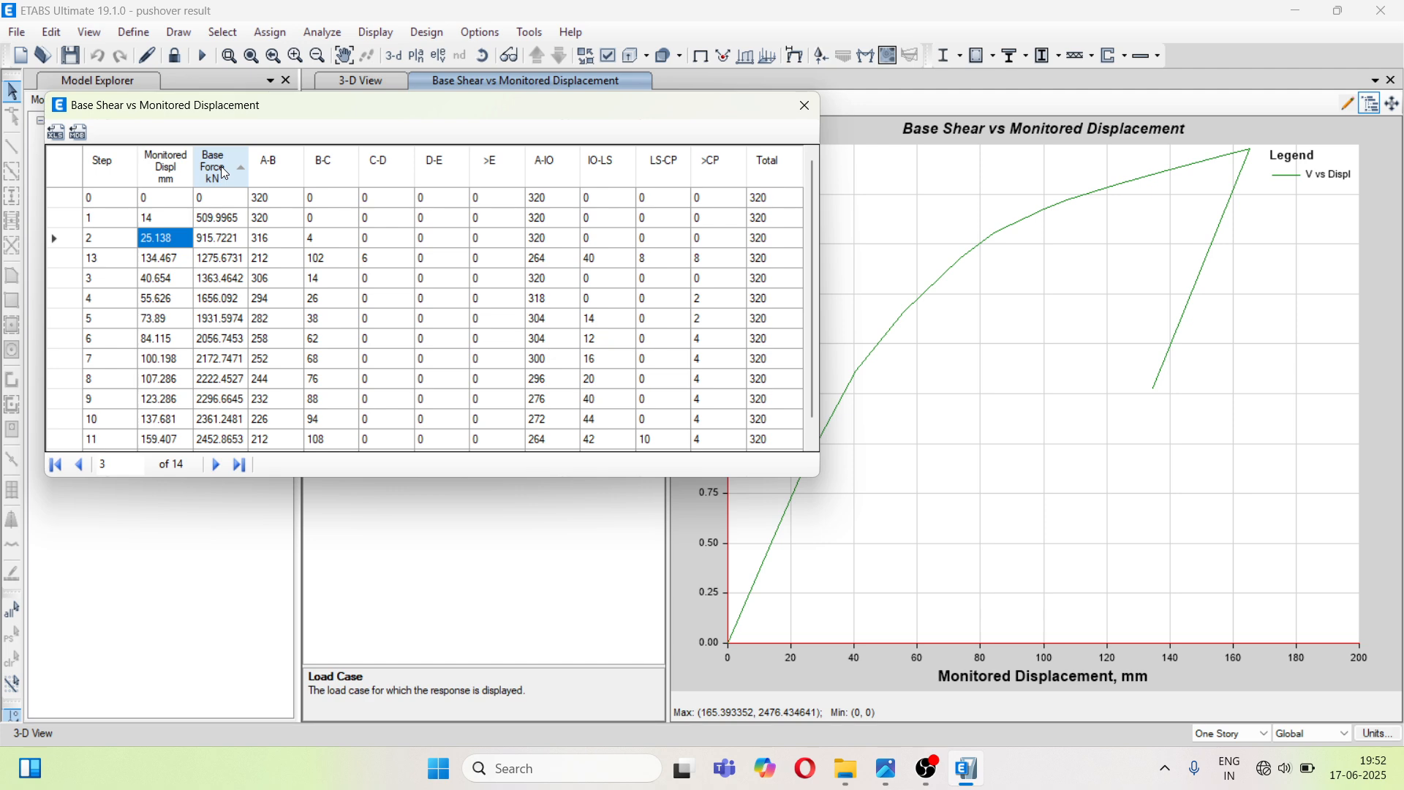
mouse_move(237, 181)
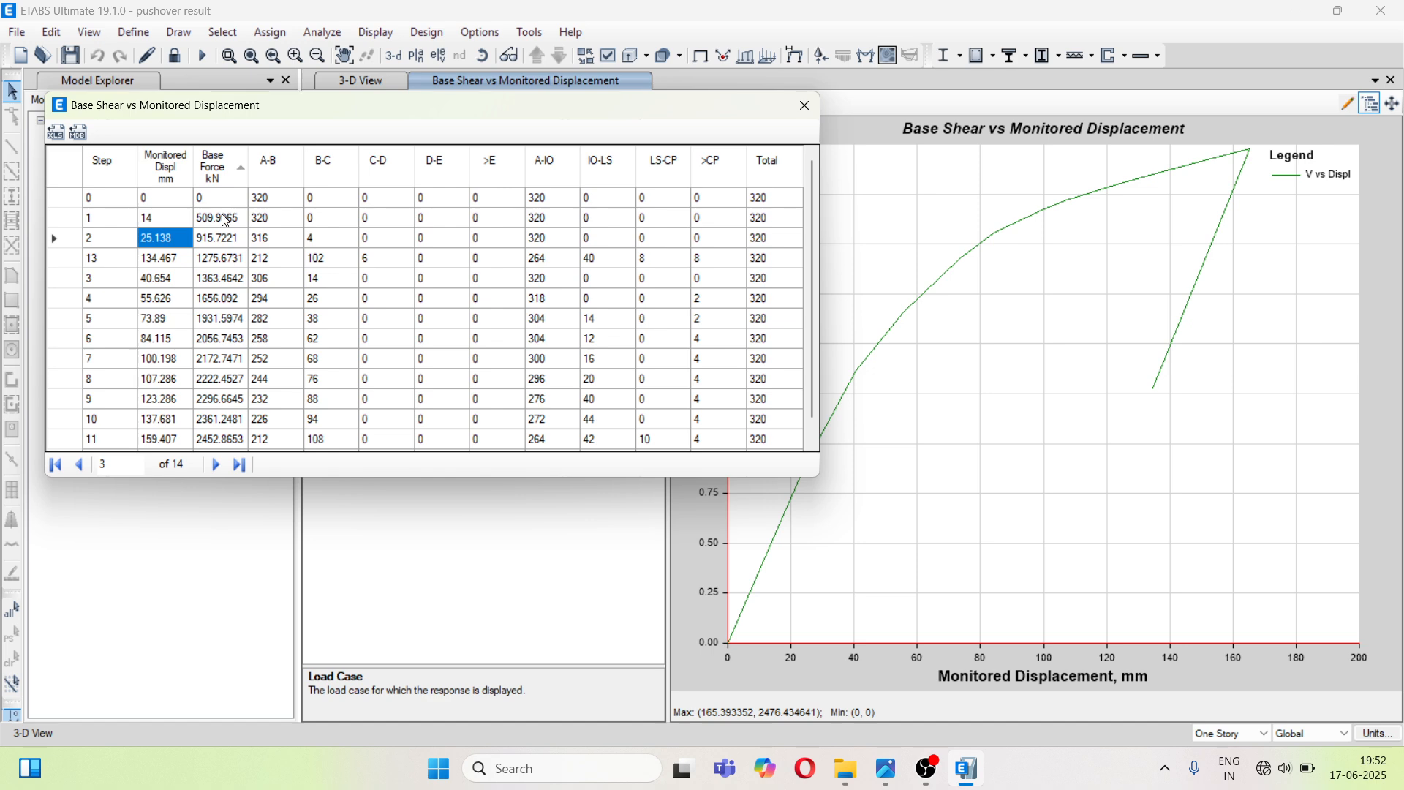
click(218, 216)
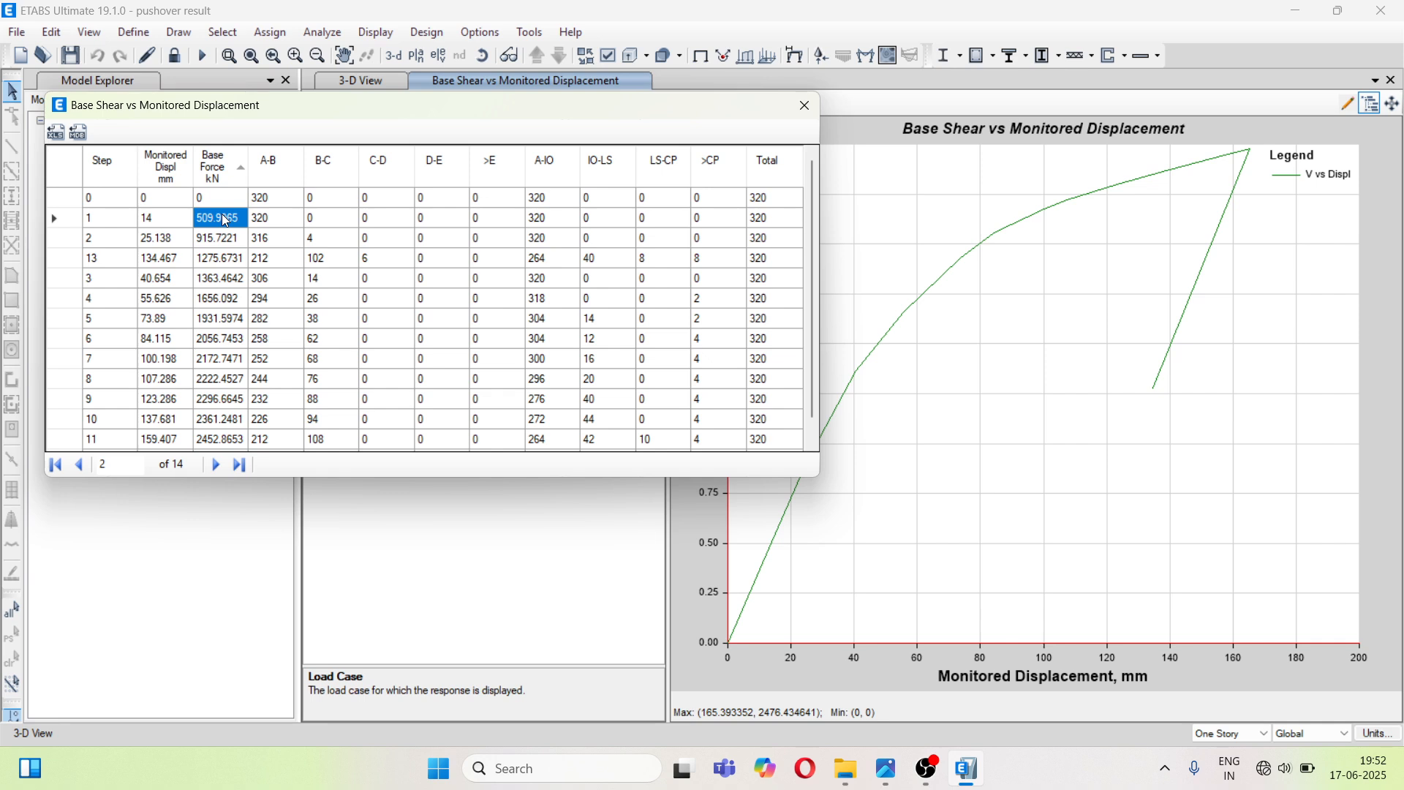
mouse_move(204, 229)
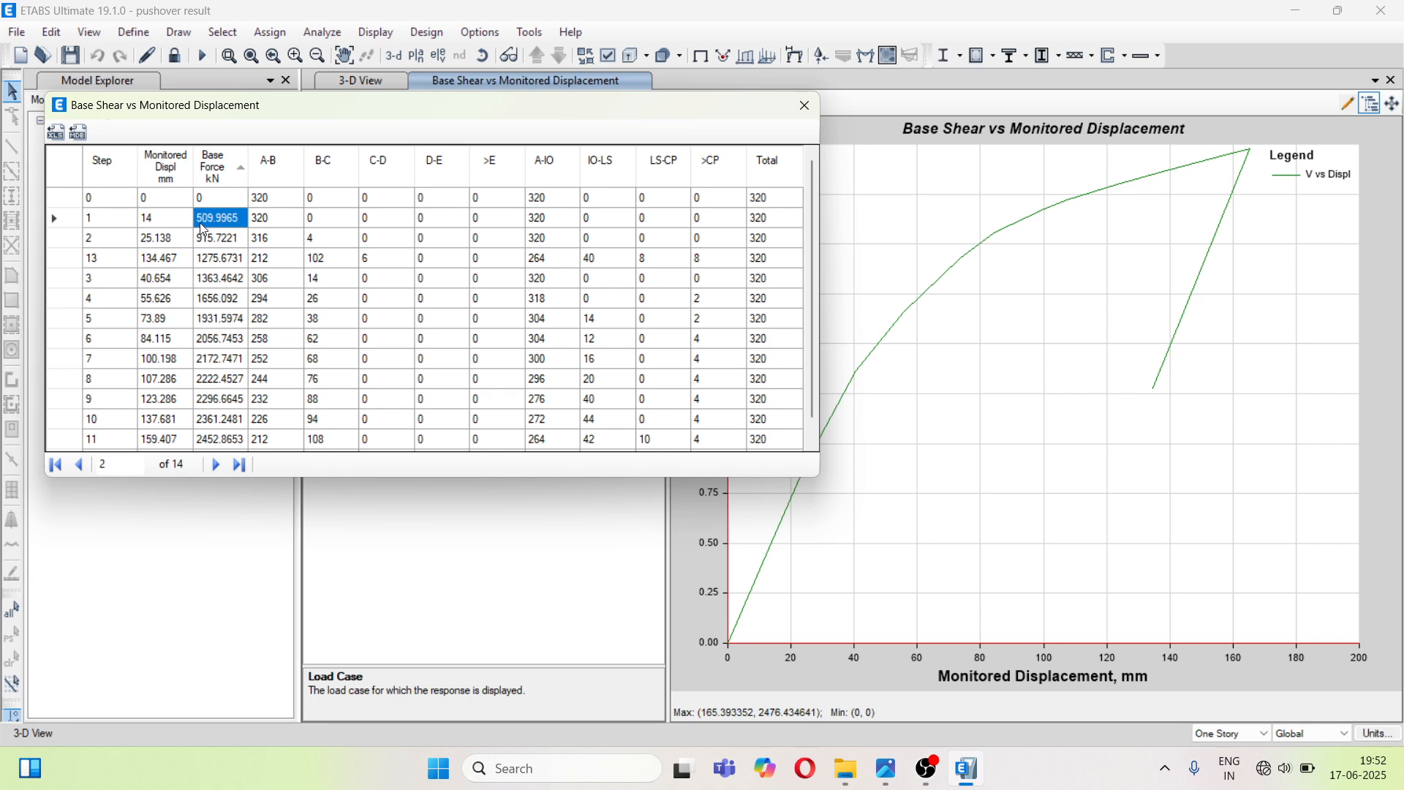
mouse_move(222, 226)
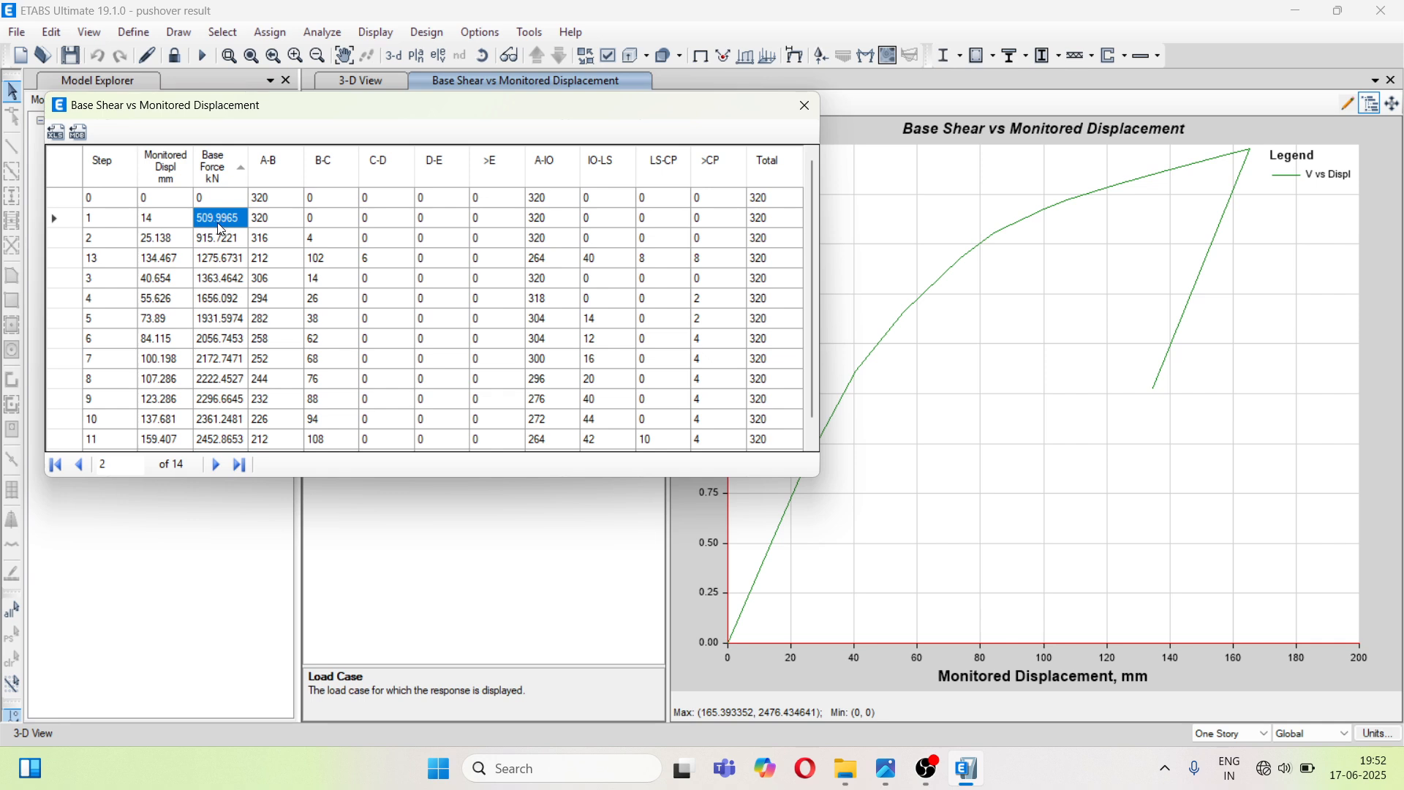
click(218, 237)
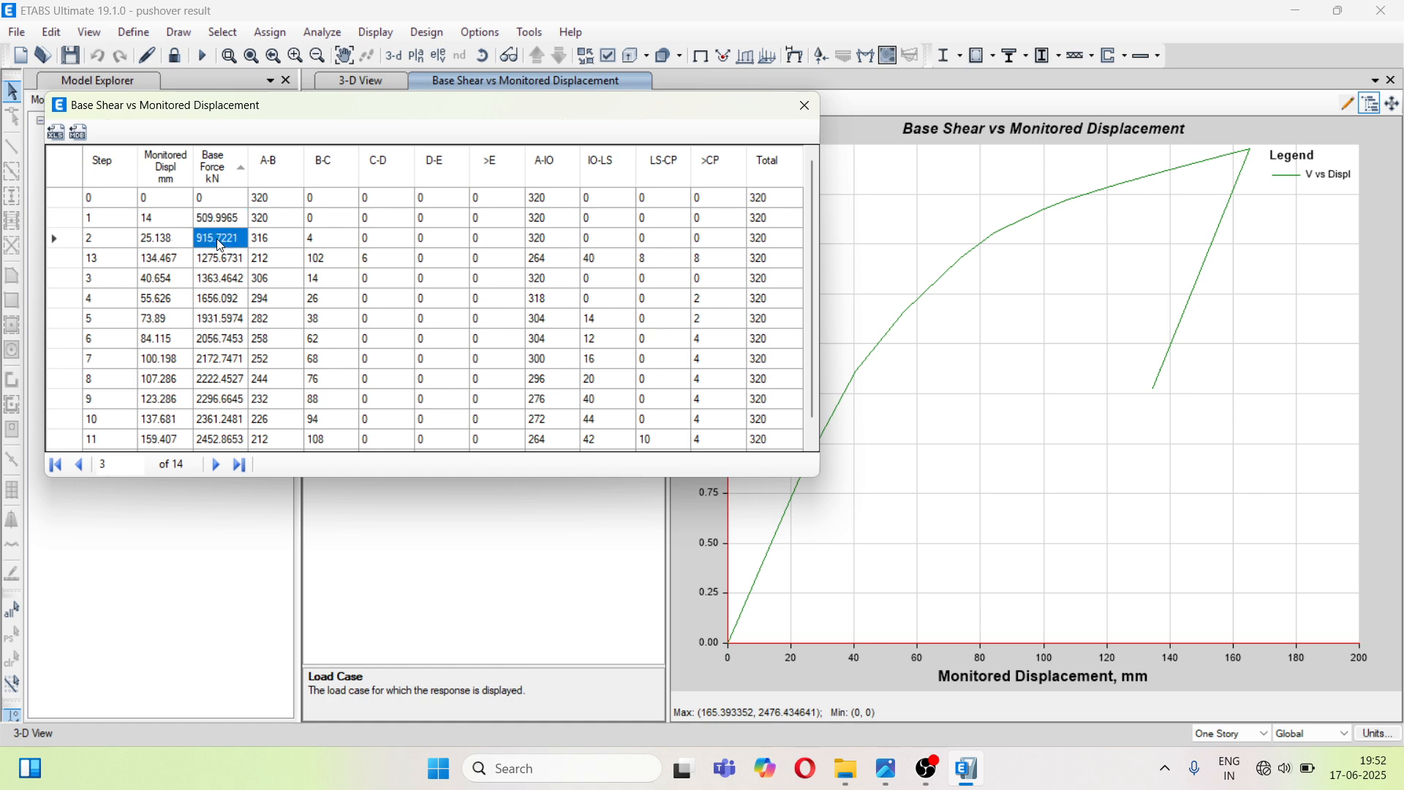
mouse_move(231, 243)
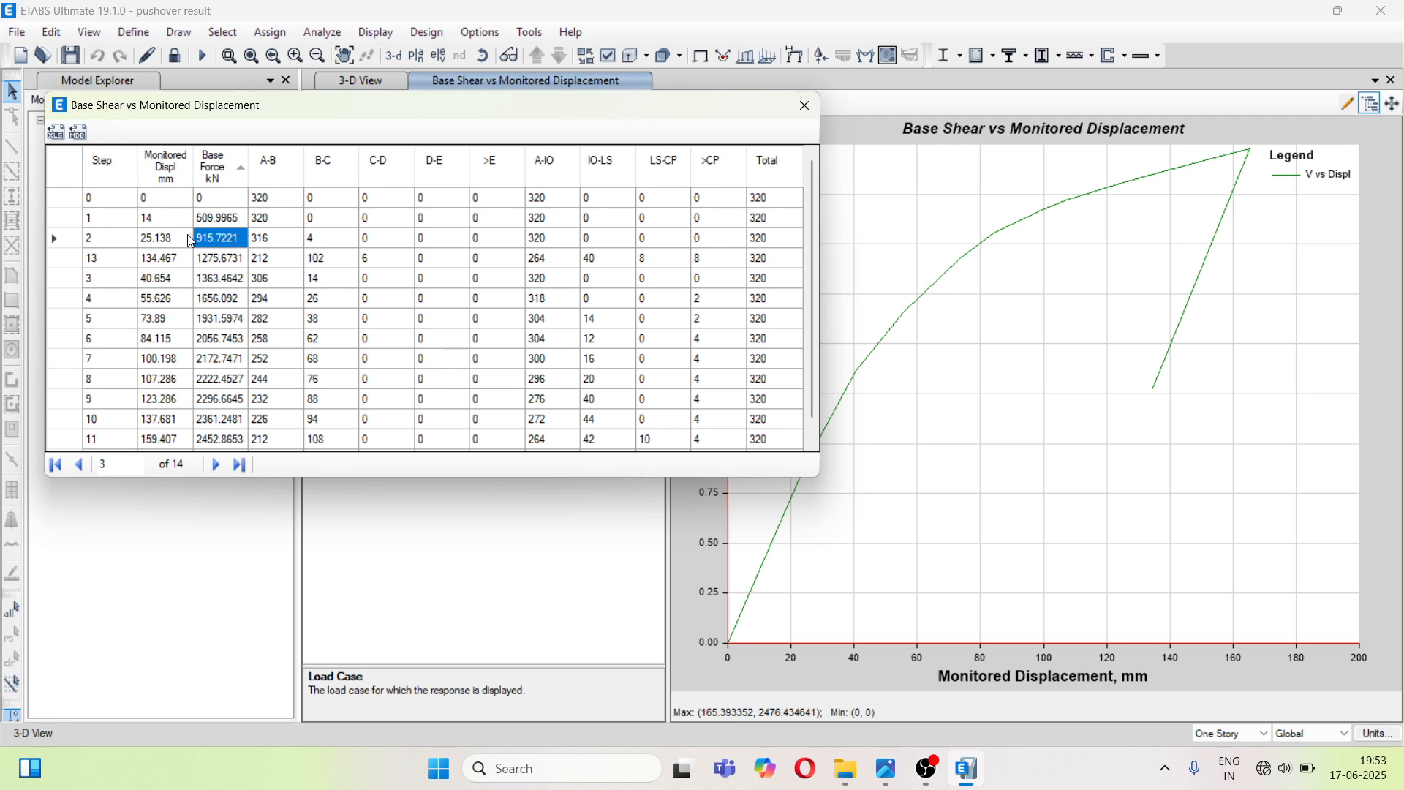
mouse_move(165, 250)
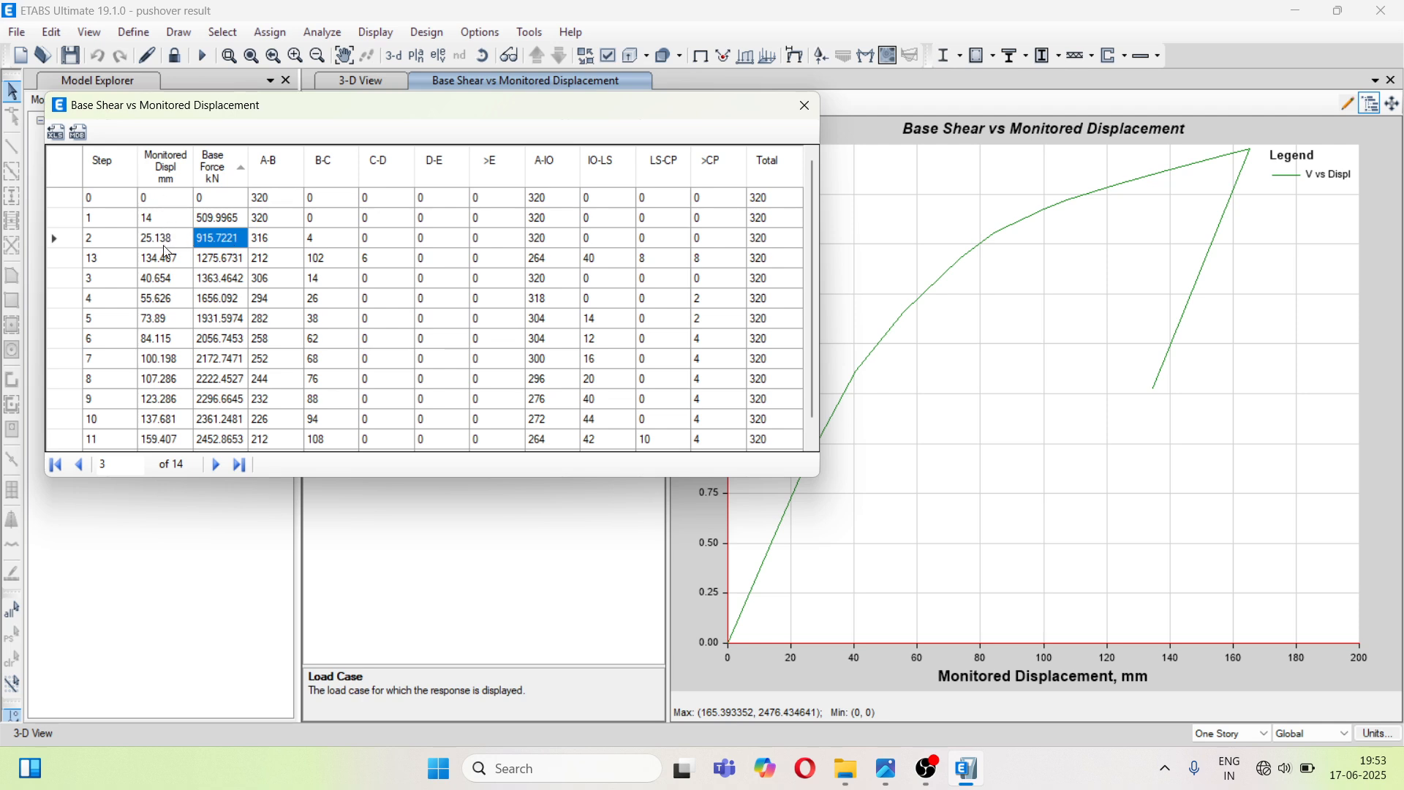
mouse_move(246, 231)
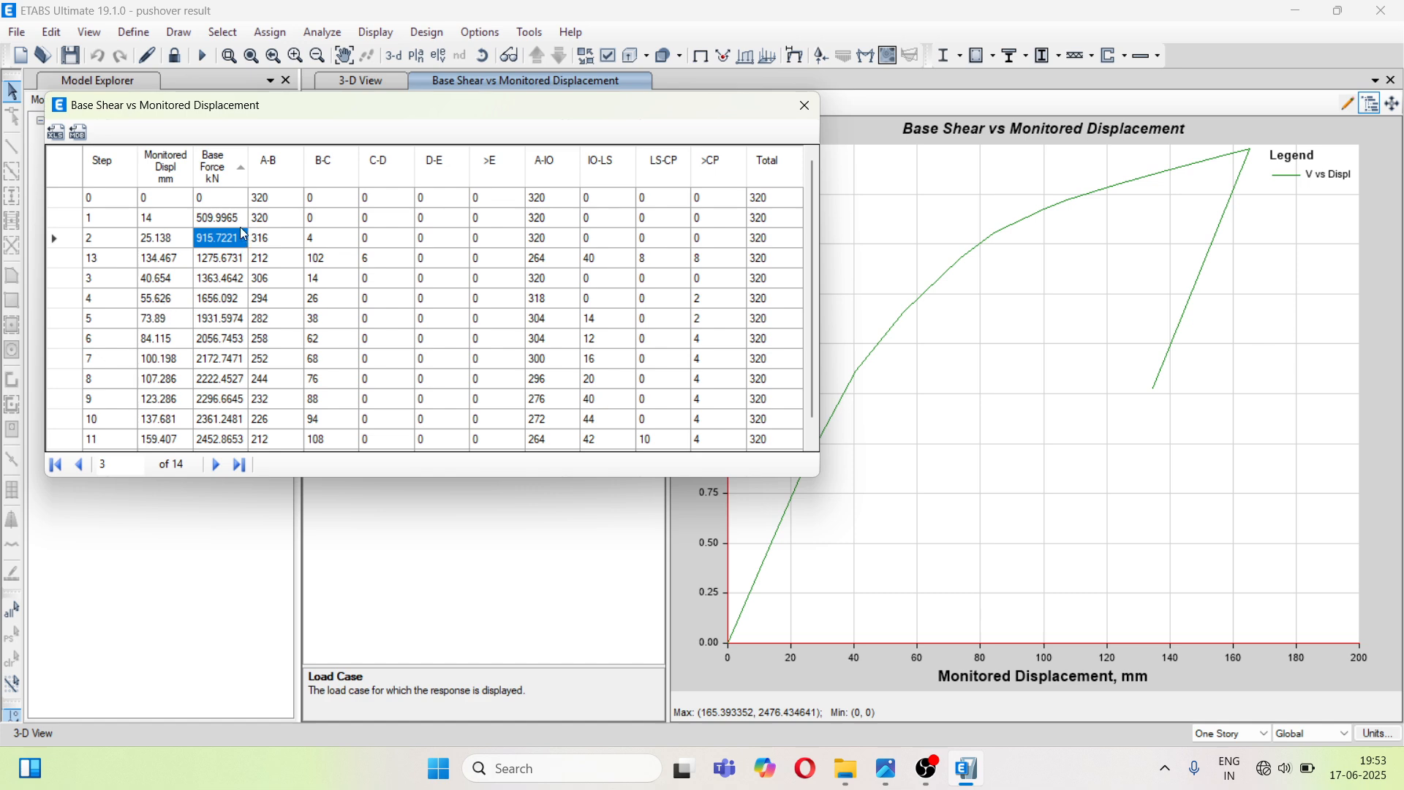
mouse_move(480, 200)
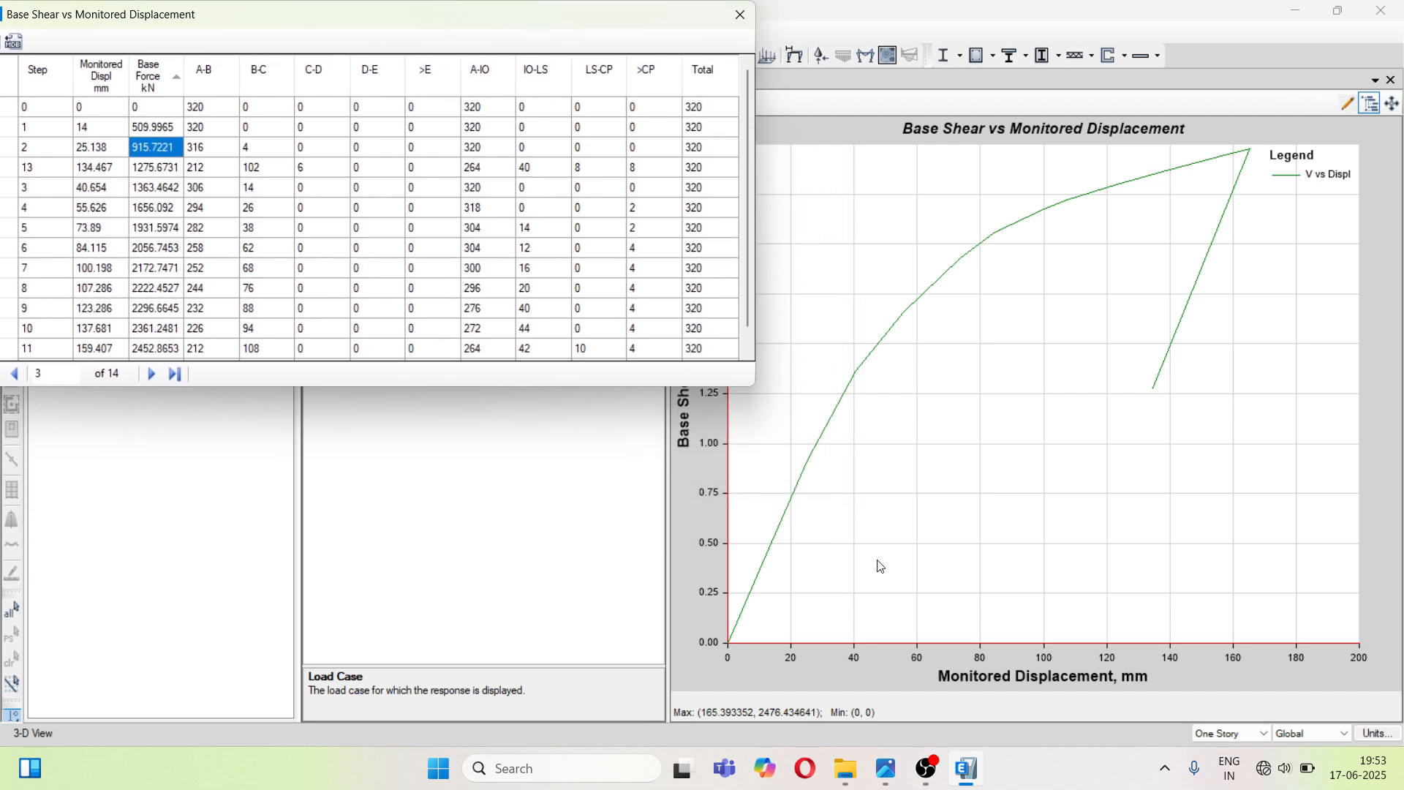
mouse_move(759, 655)
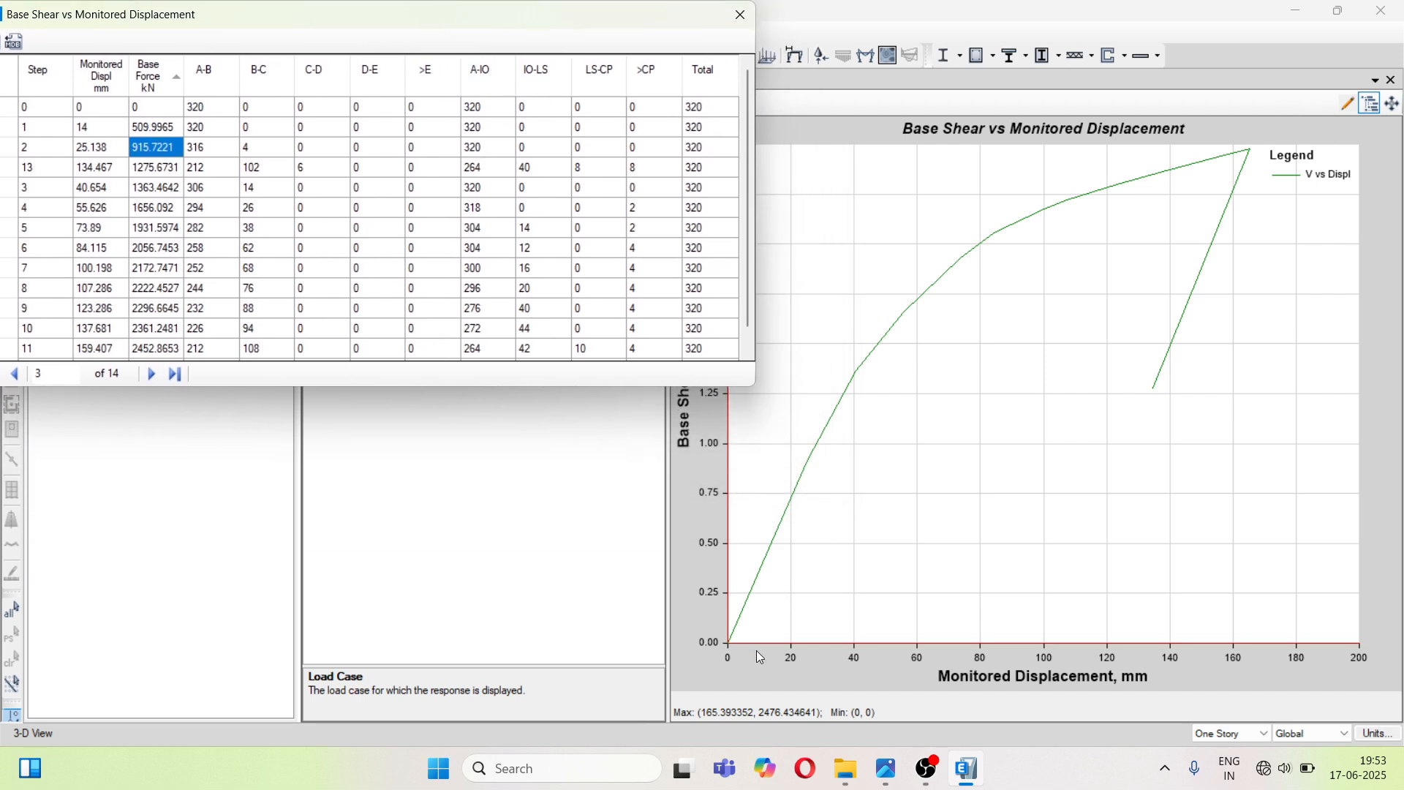
mouse_move(719, 442)
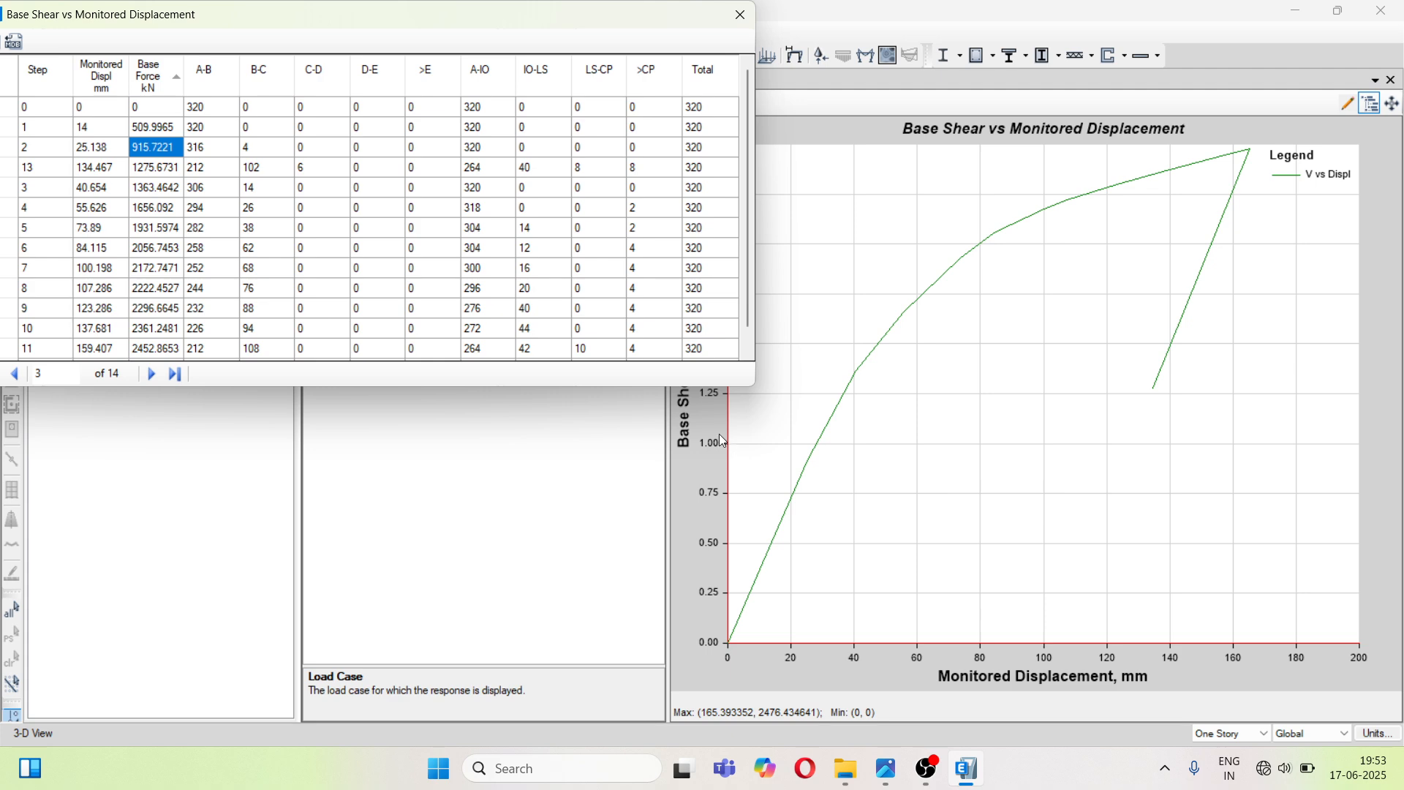
mouse_move(1135, 648)
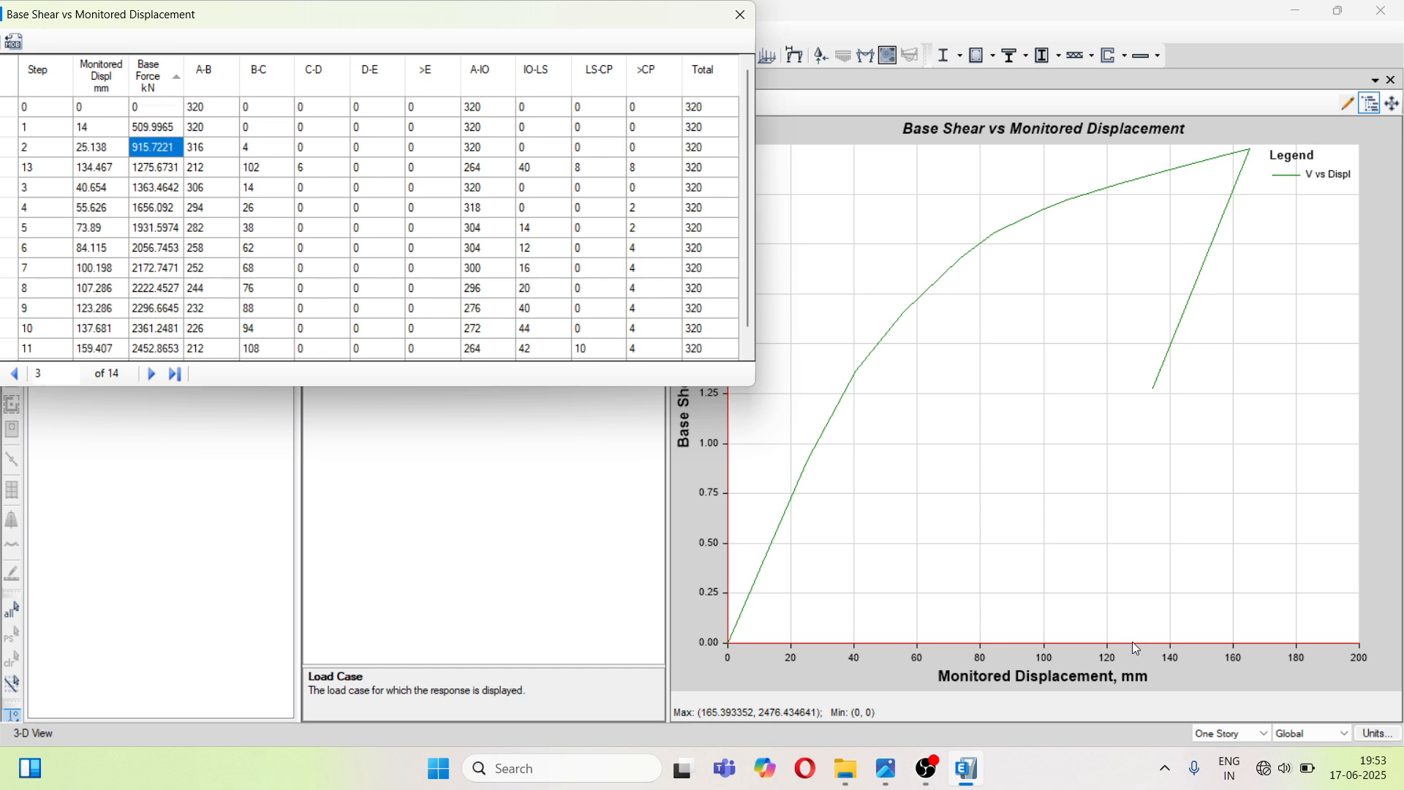
mouse_move(977, 247)
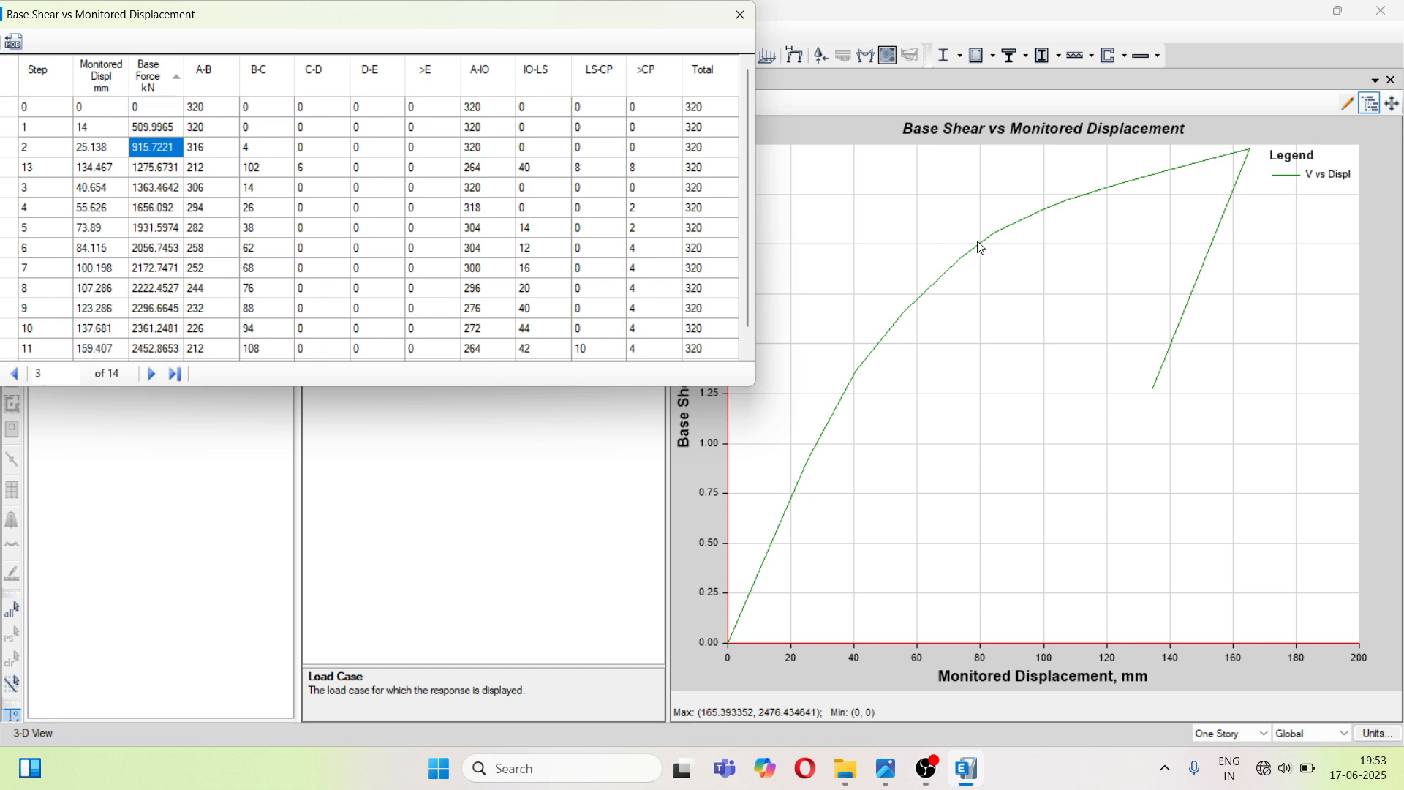
mouse_move(1260, 172)
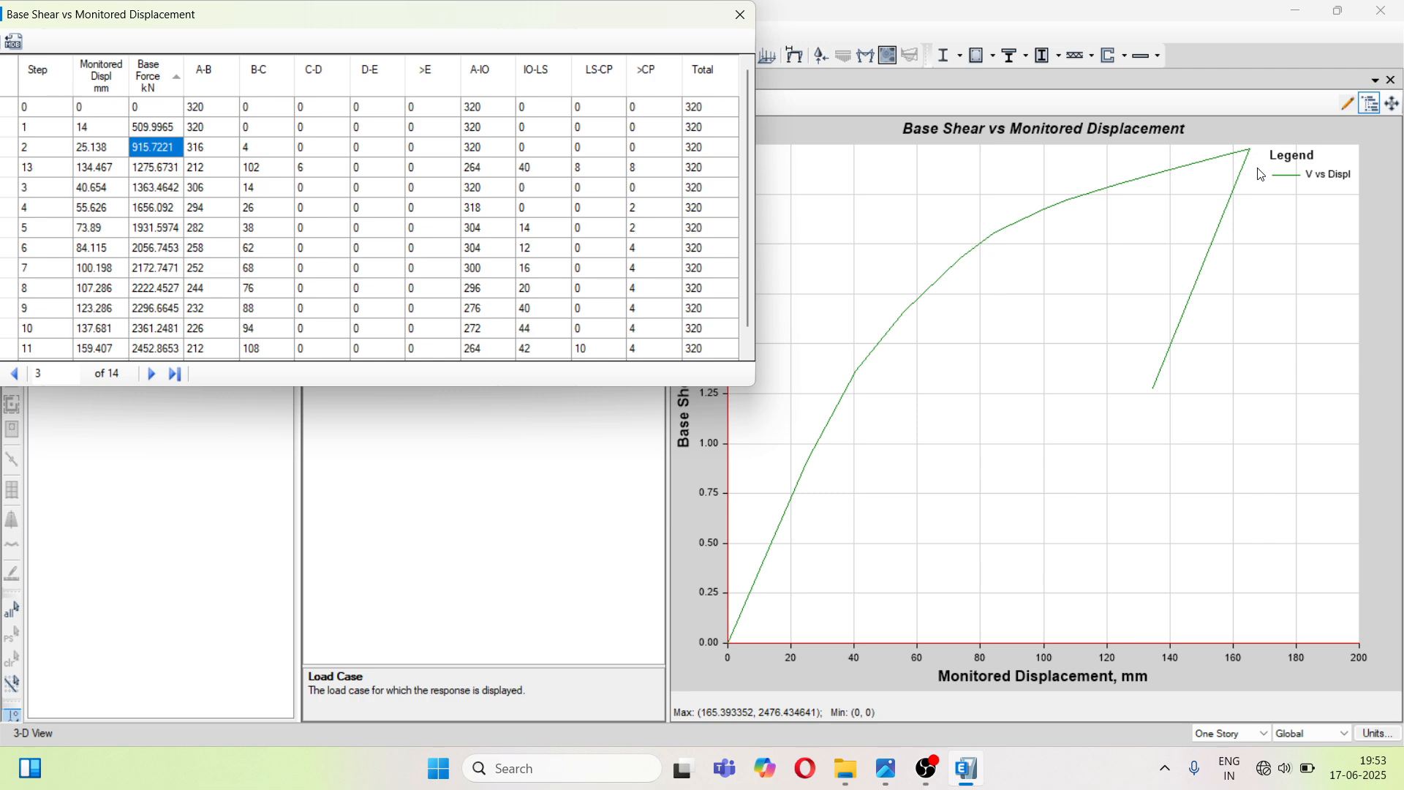
mouse_move(365, 23)
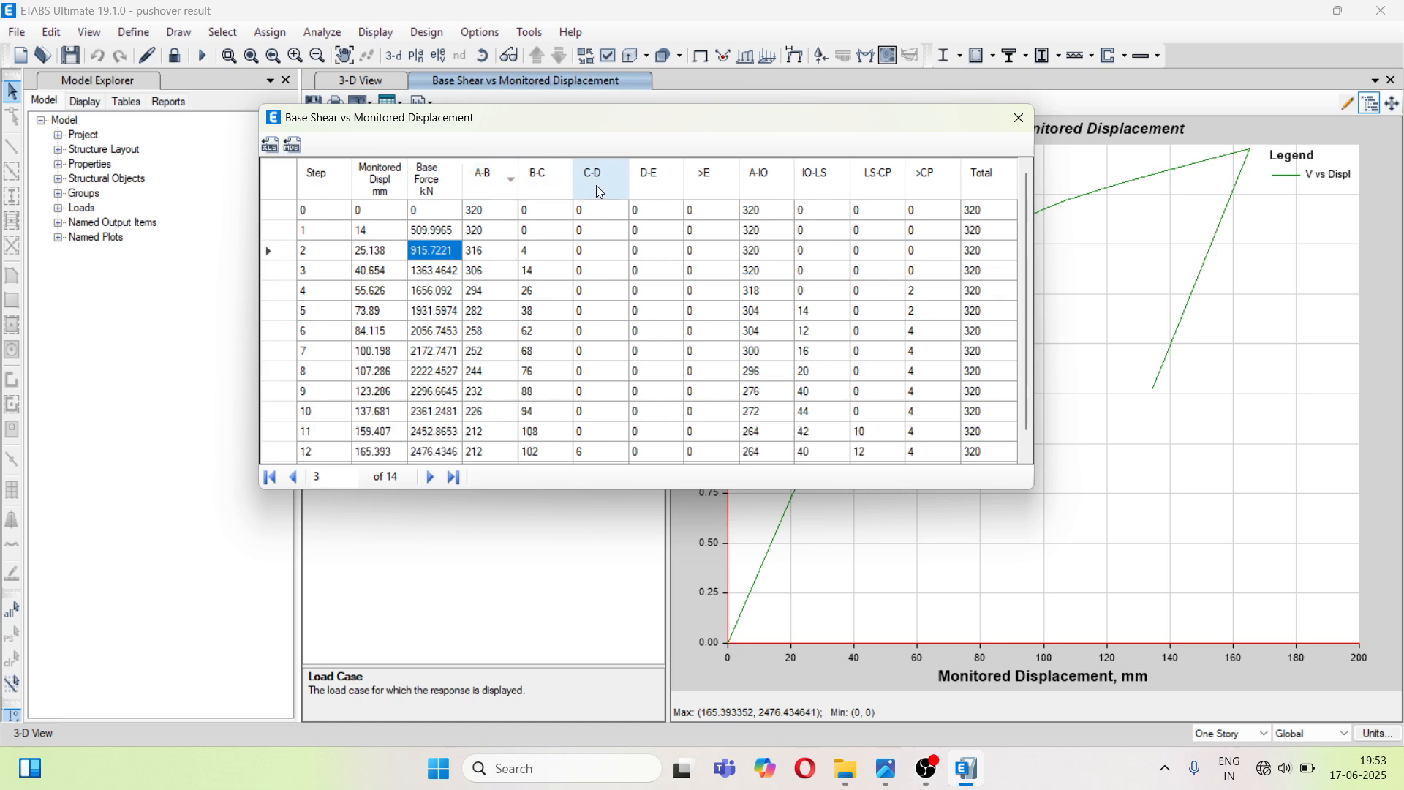
mouse_move(726, 190)
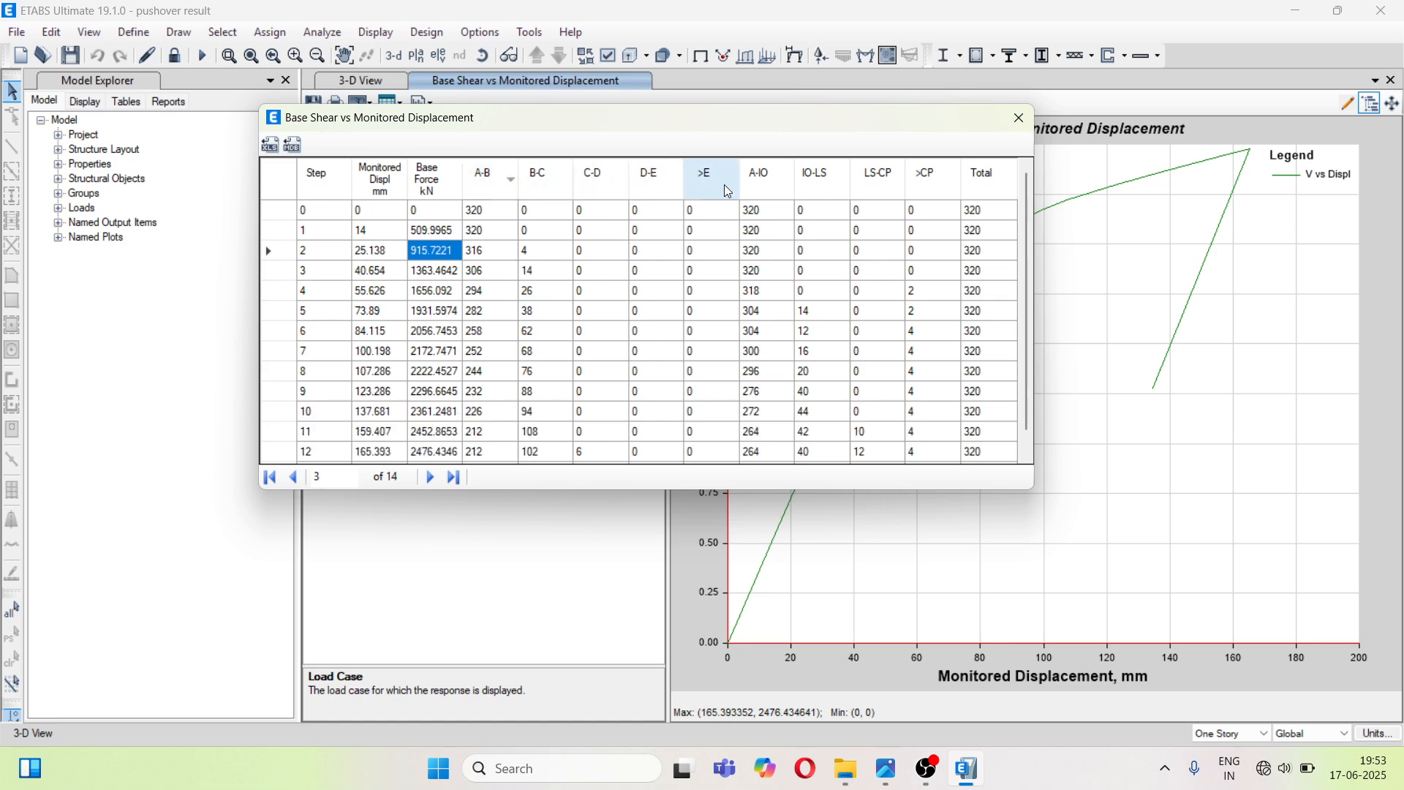
mouse_move(794, 186)
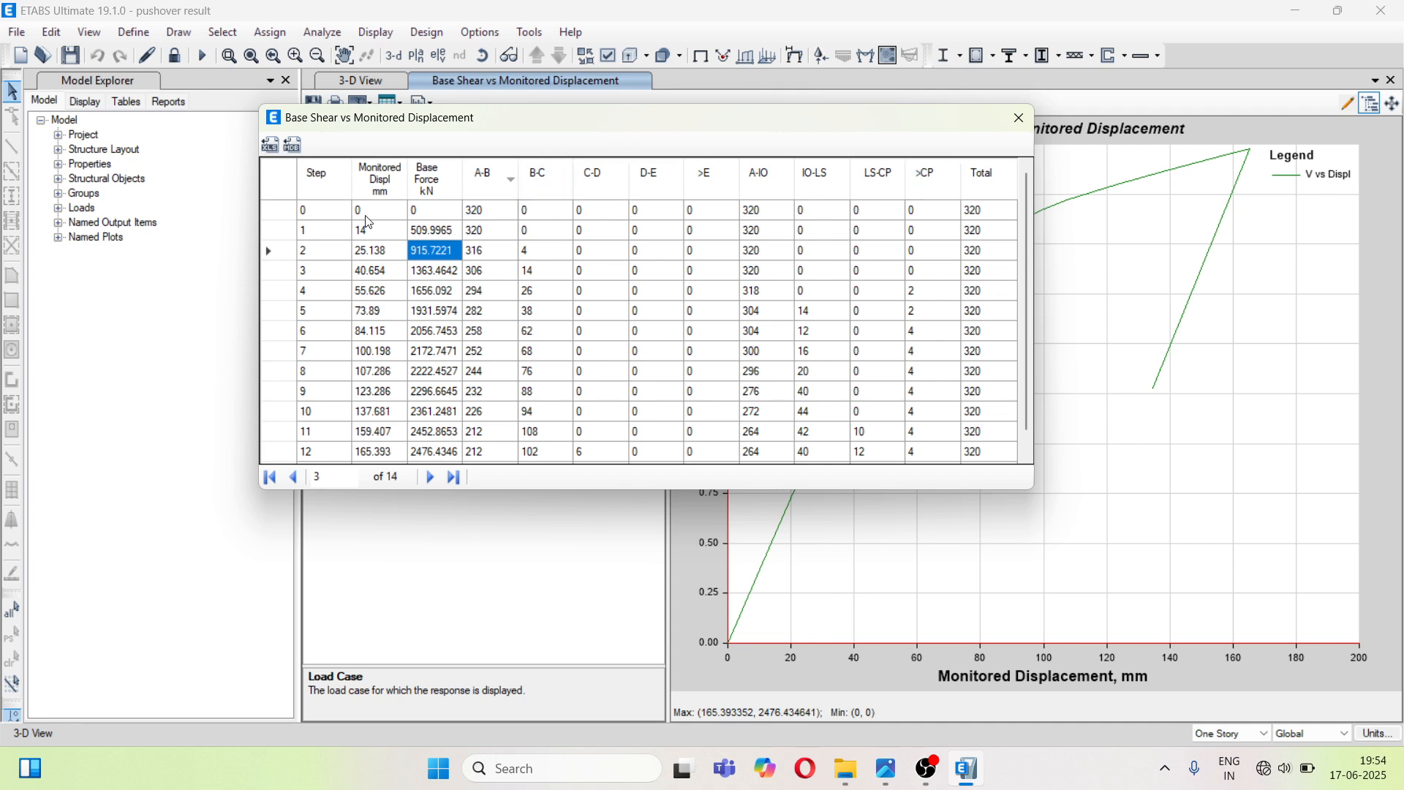
mouse_move(473, 234)
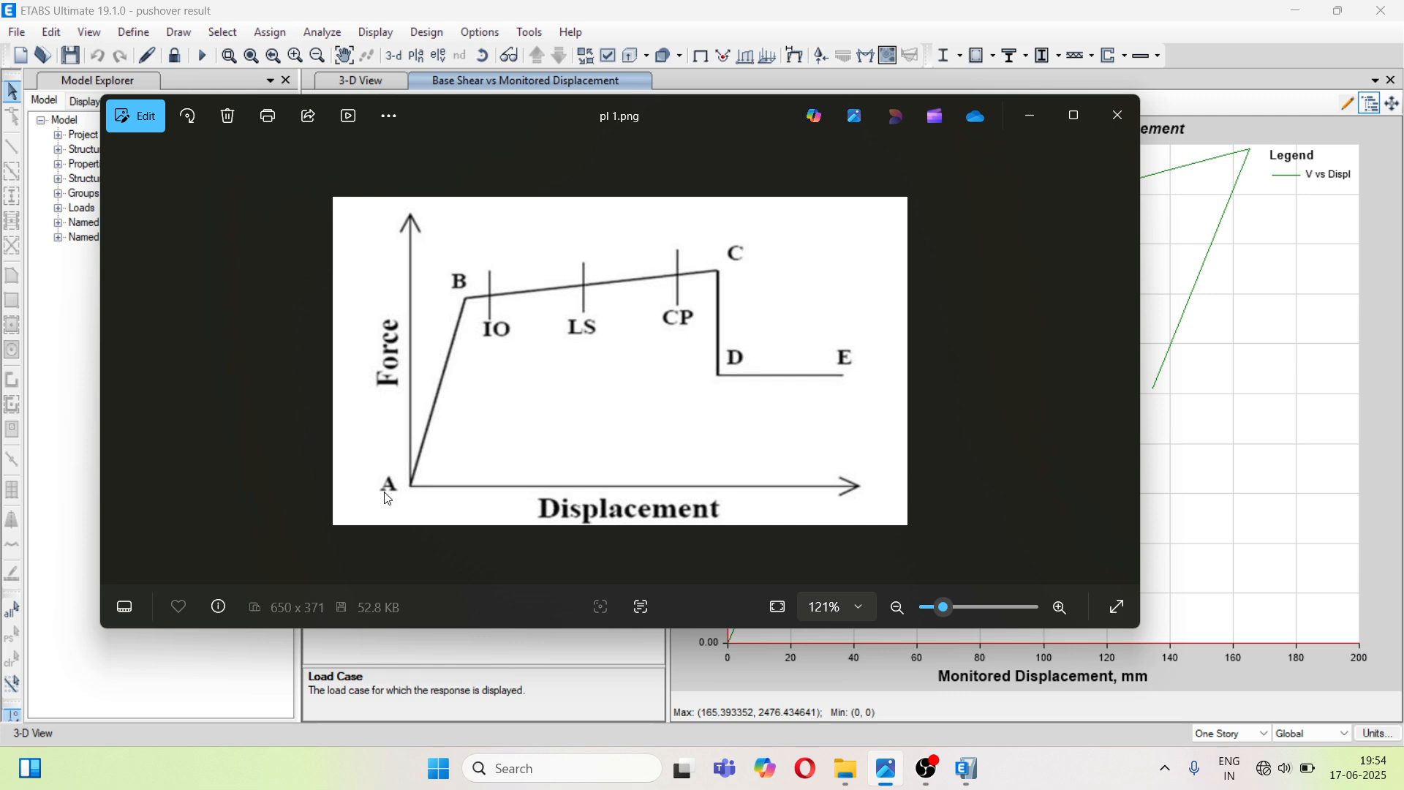
mouse_move(714, 278)
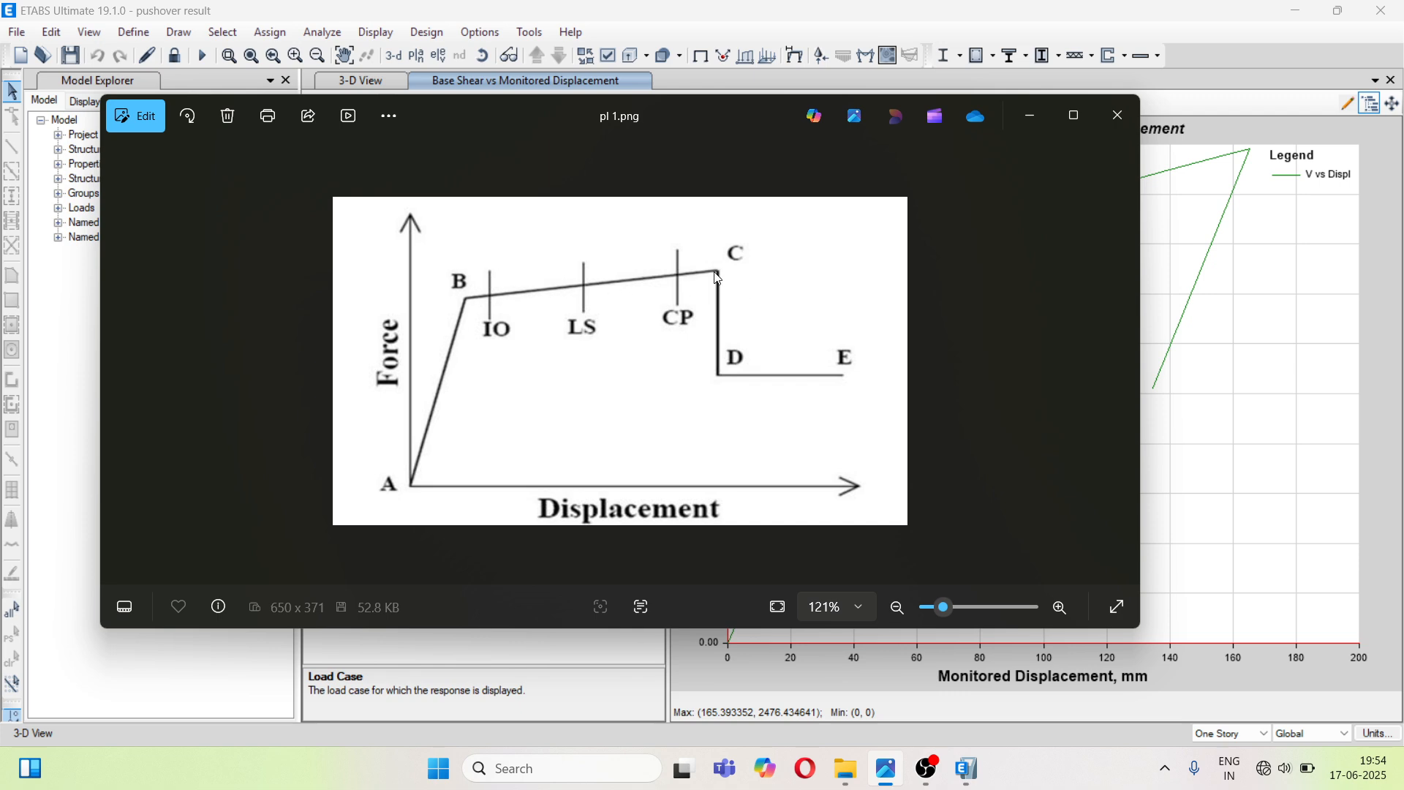
mouse_move(869, 380)
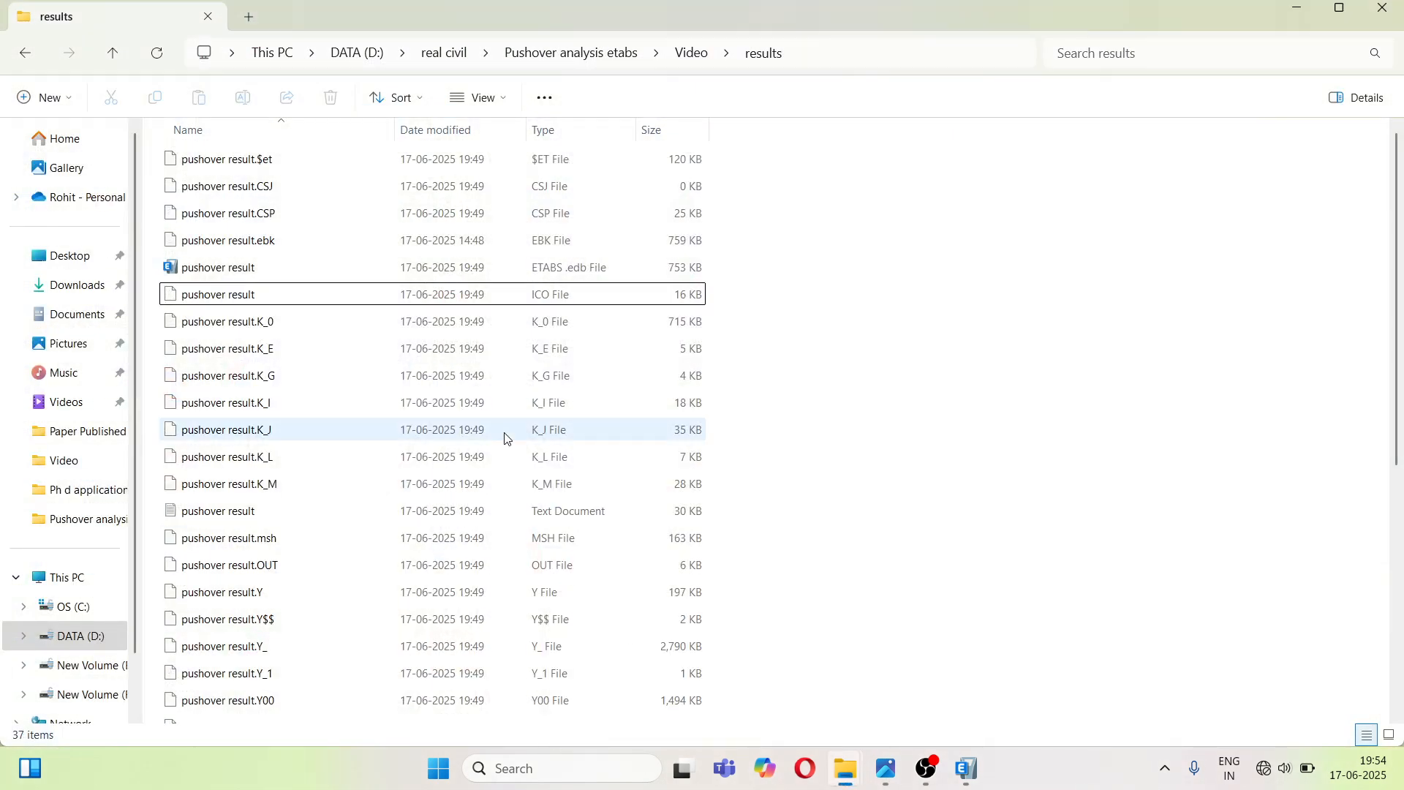
- Open pl.png from the PL folder to view the global performance levels picture
click(690, 53)
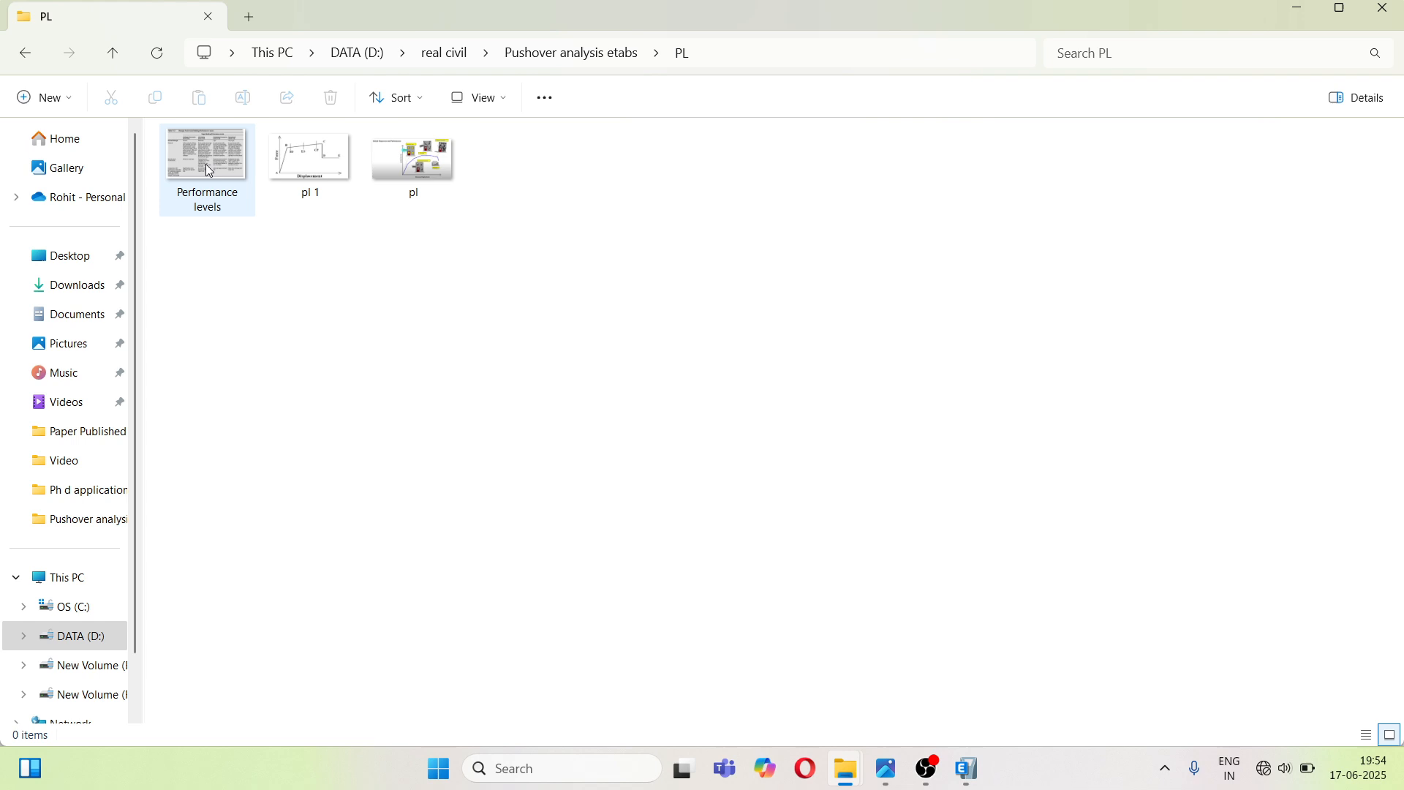
double_click(412, 155)
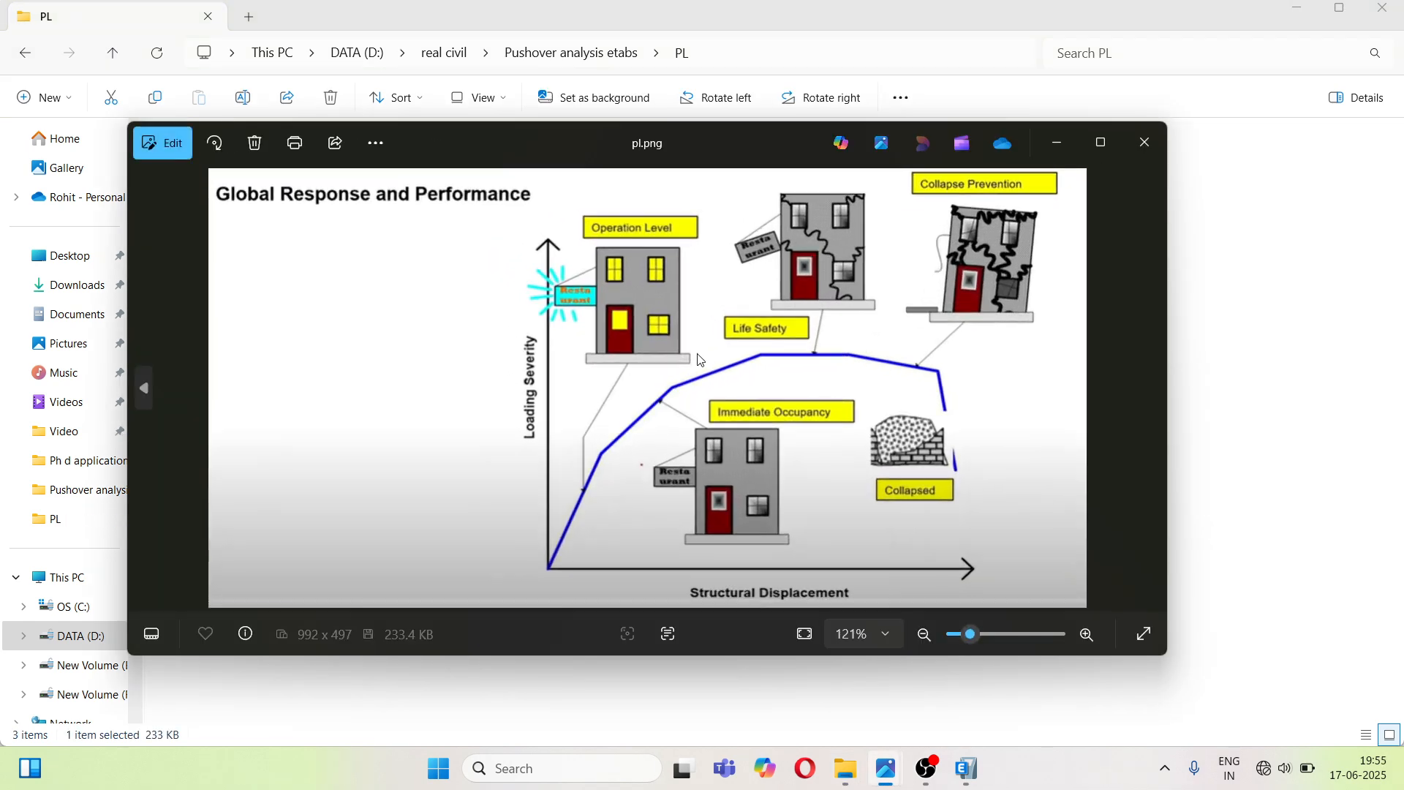
mouse_move(753, 374)
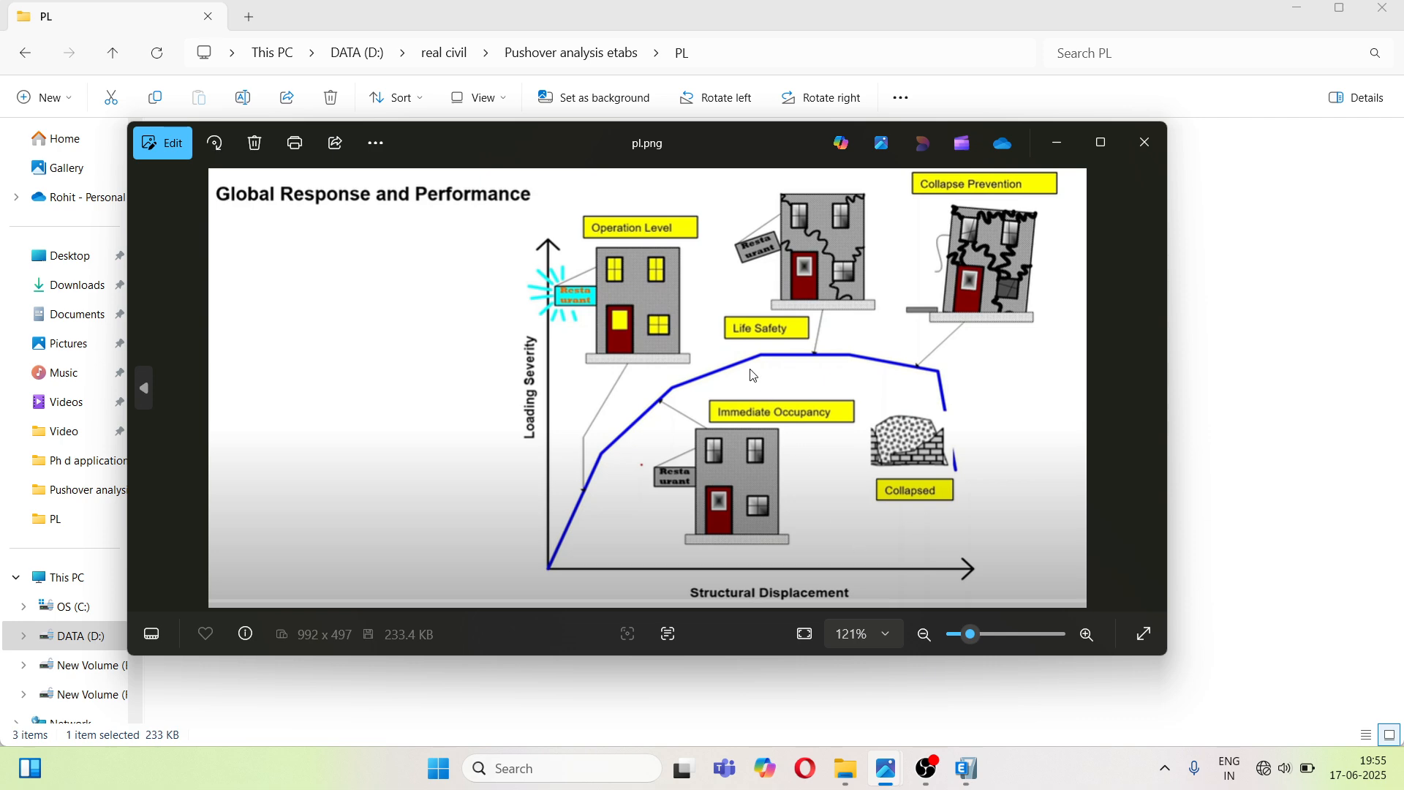
mouse_move(802, 421)
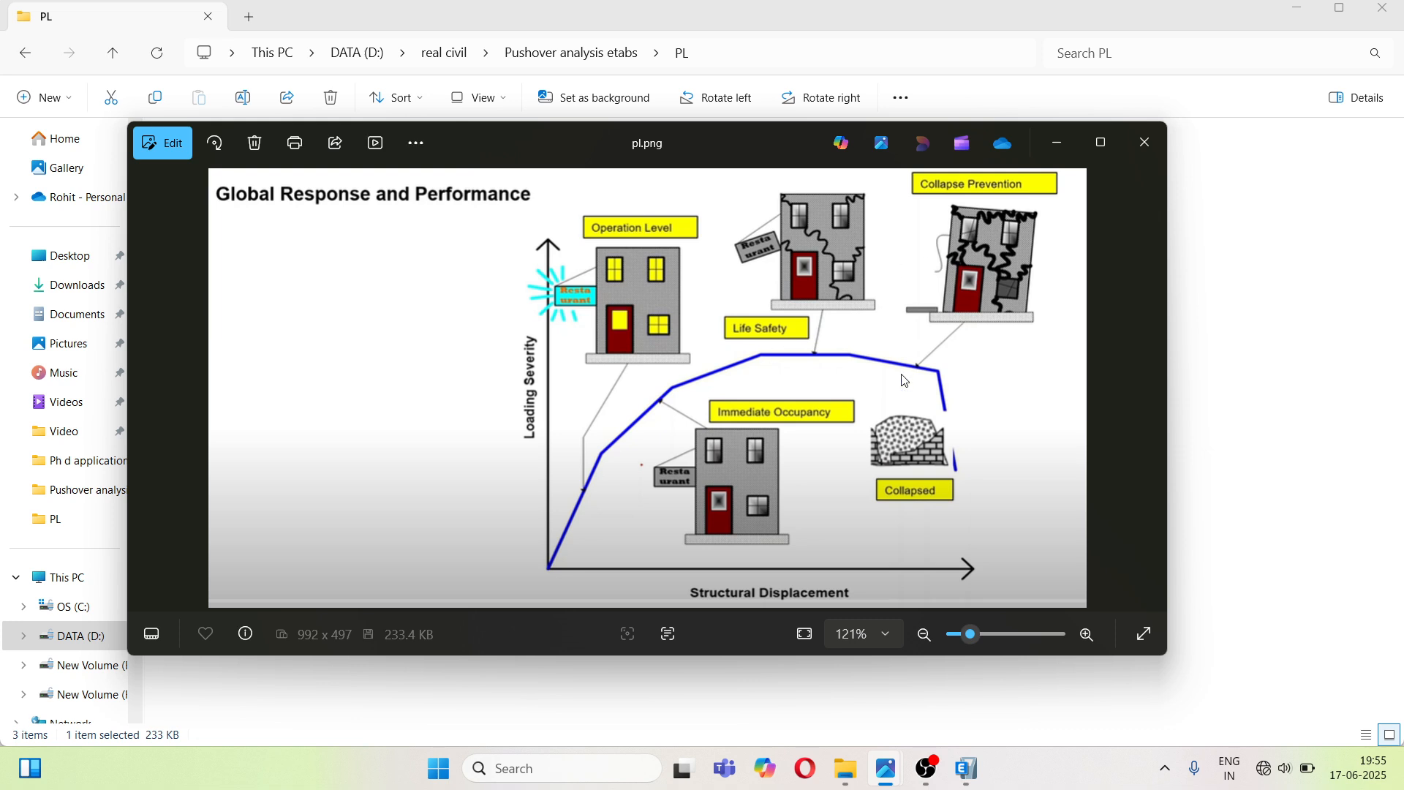
mouse_move(989, 763)
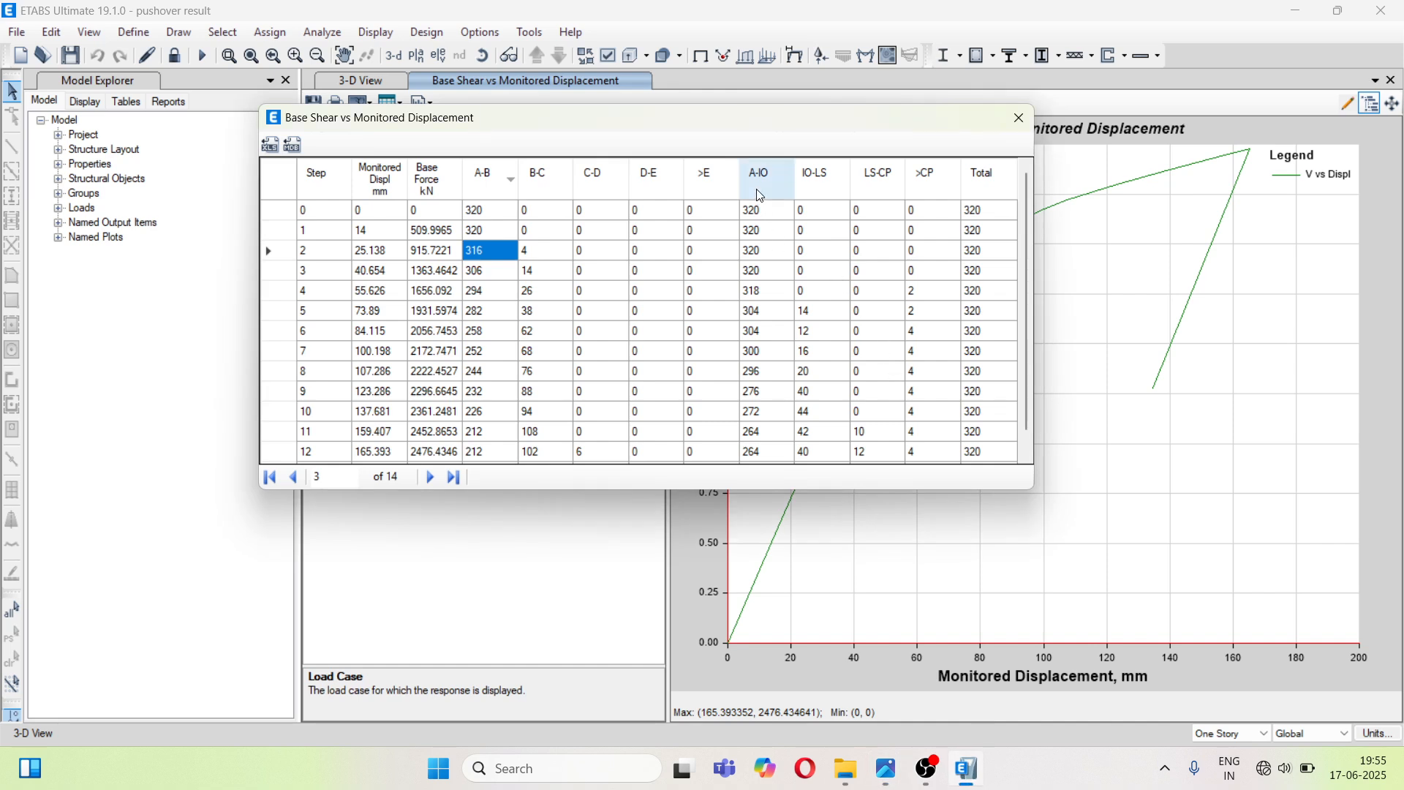
mouse_move(812, 193)
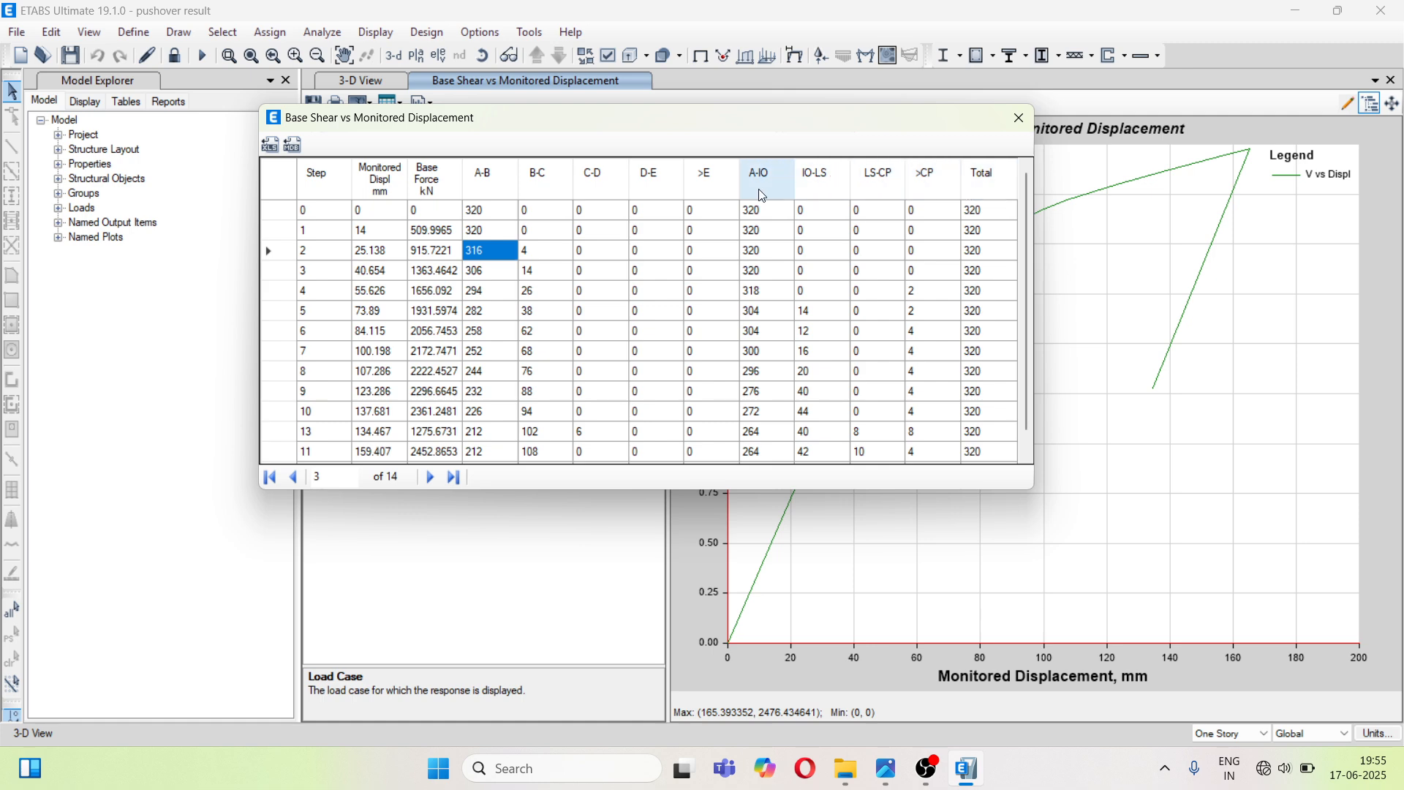
mouse_move(559, 295)
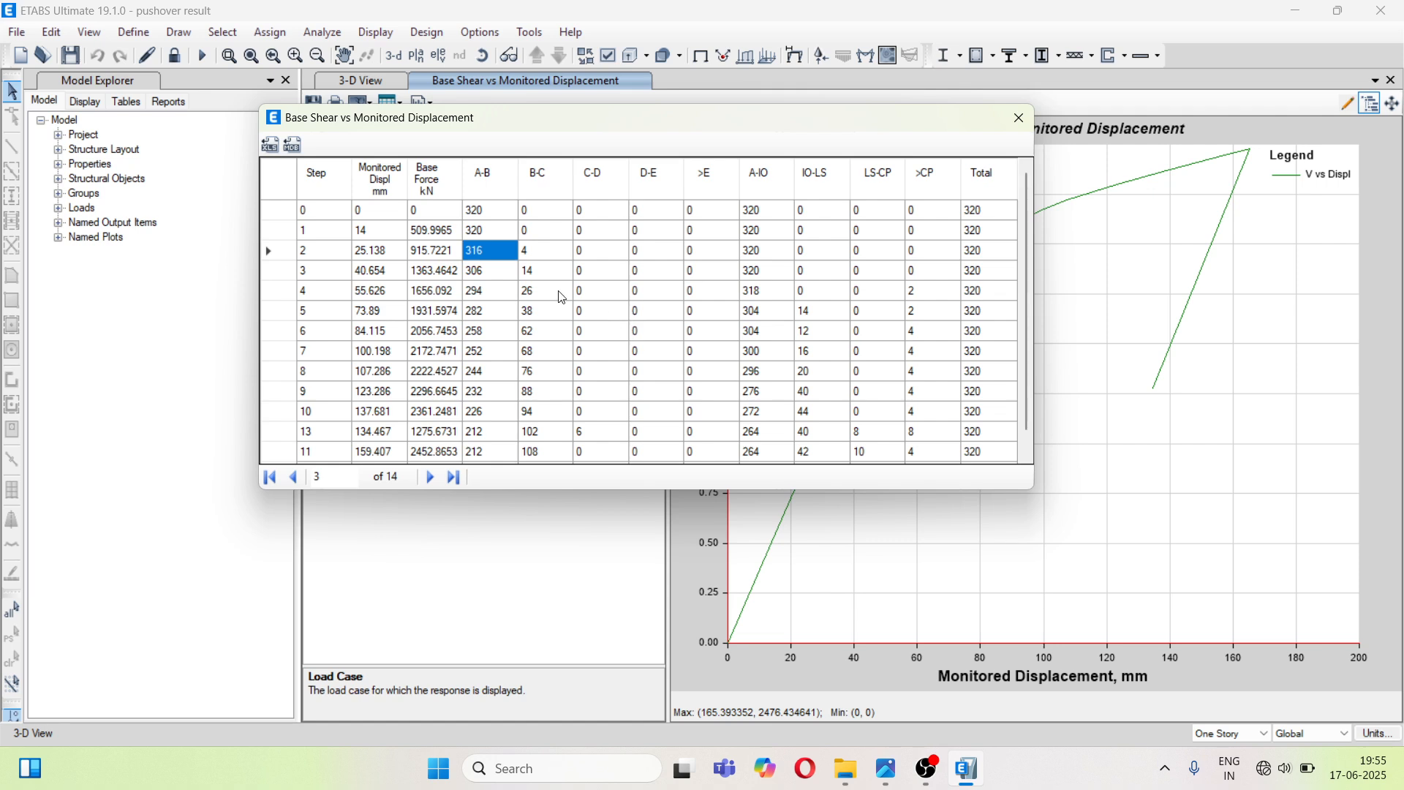
- Close the hinge-state results table, returning to the Push x pushover curve
click(483, 173)
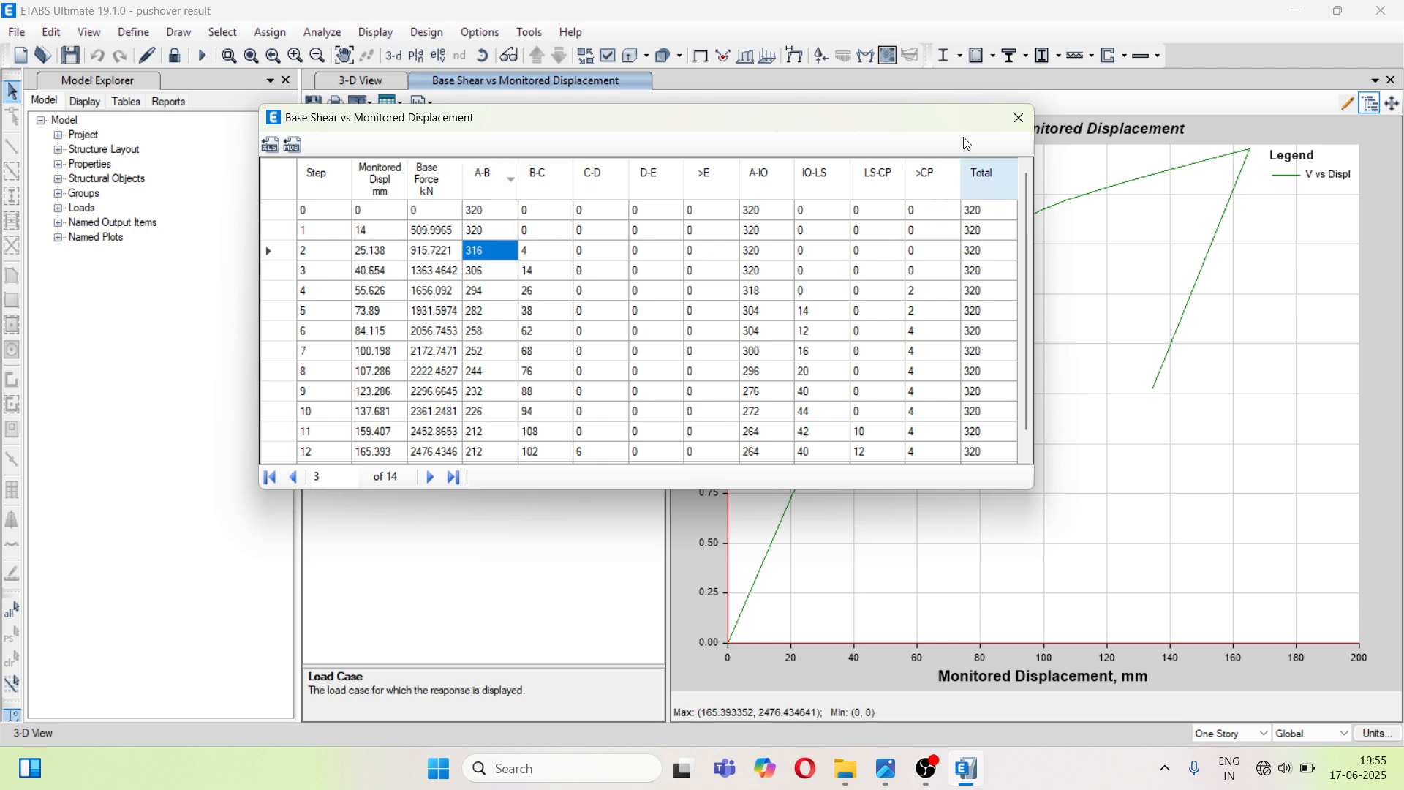
click(1017, 117)
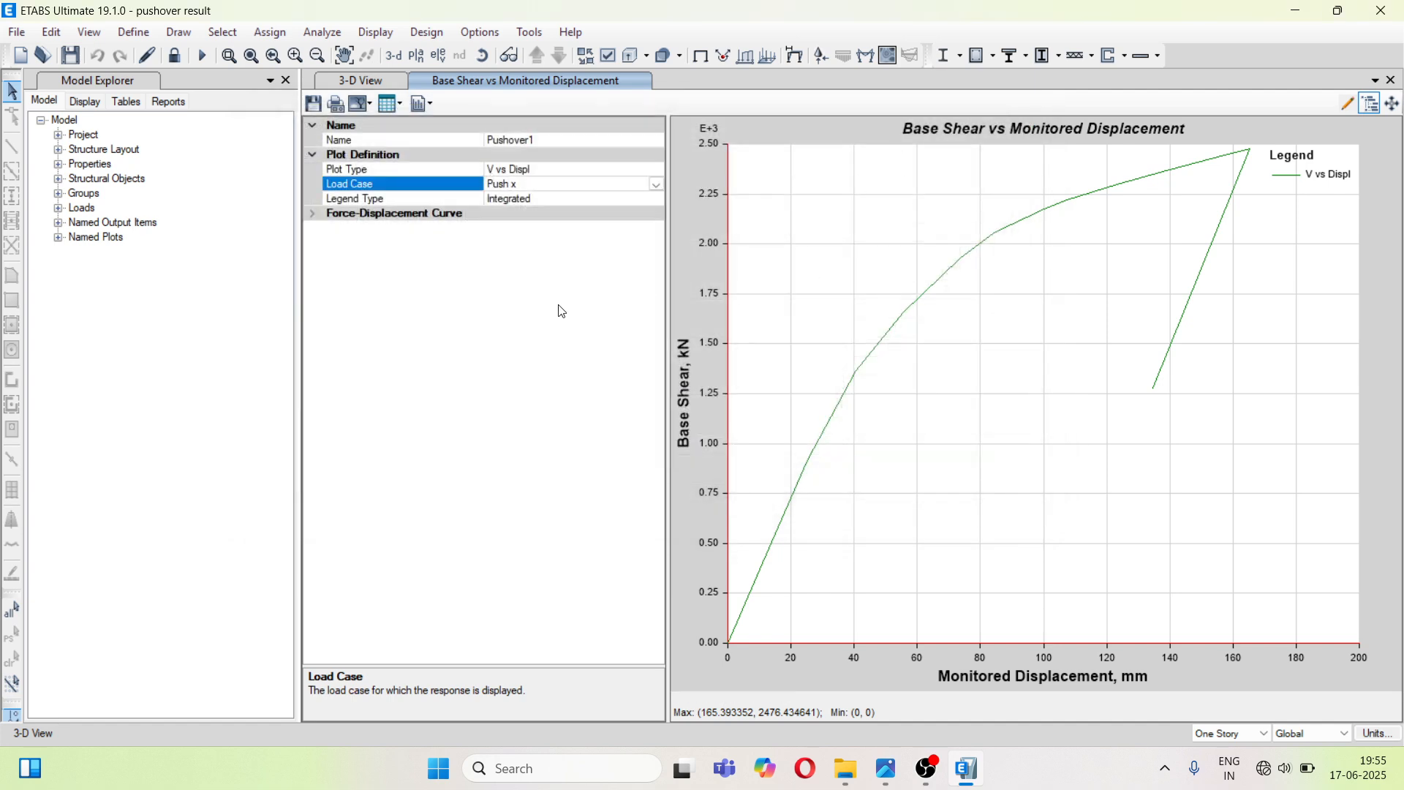
mouse_move(1390, 105)
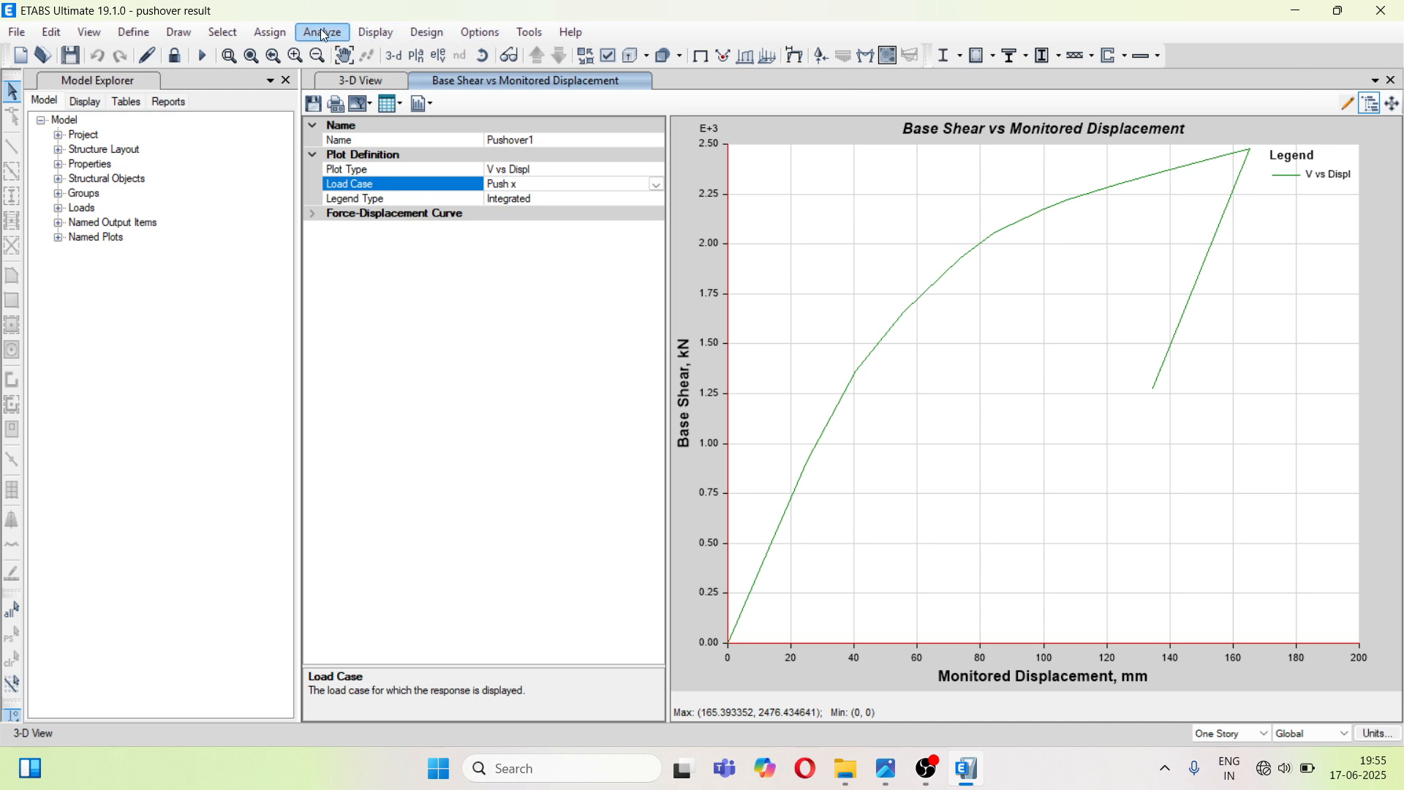
- Open the Deformed Shape display settings from the toolbar
click(375, 32)
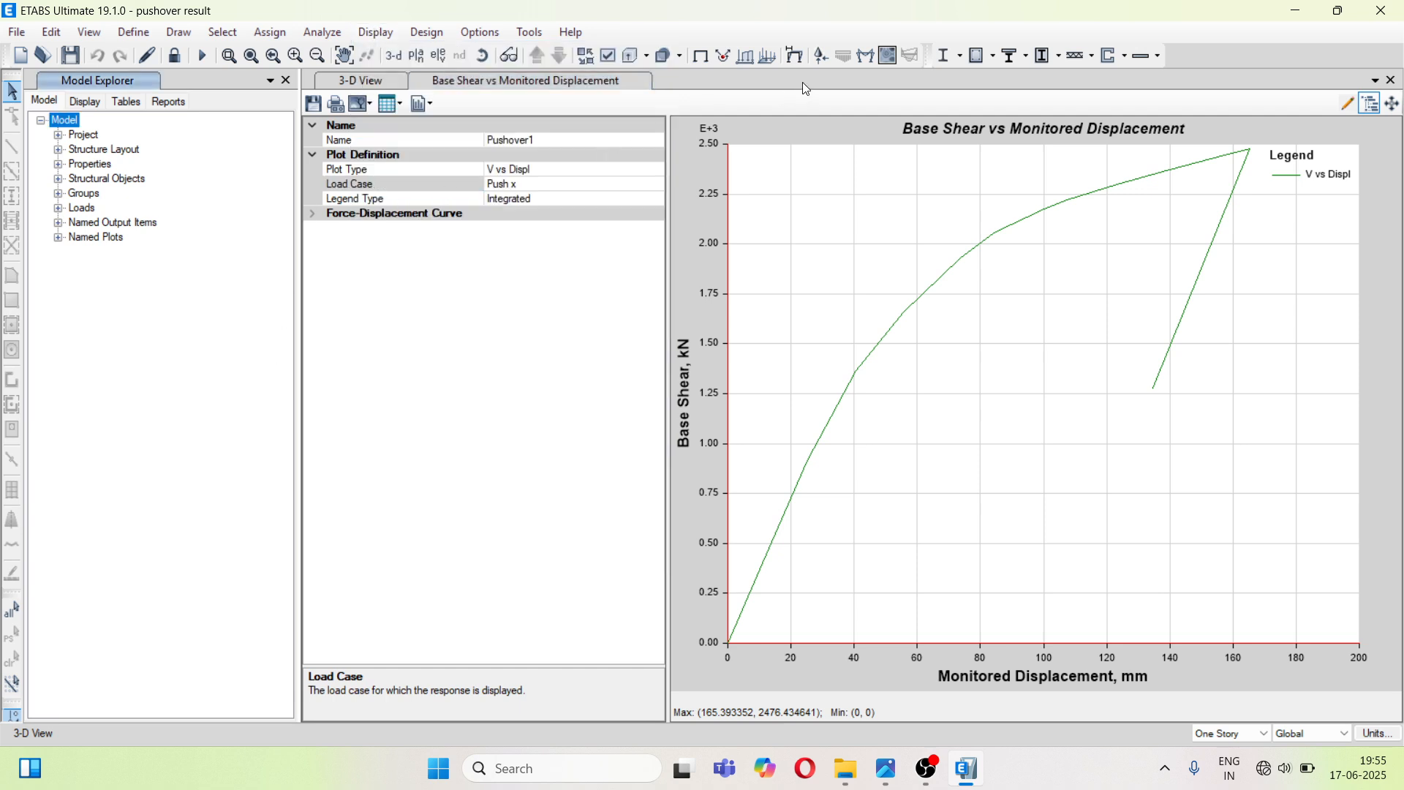
mouse_move(793, 55)
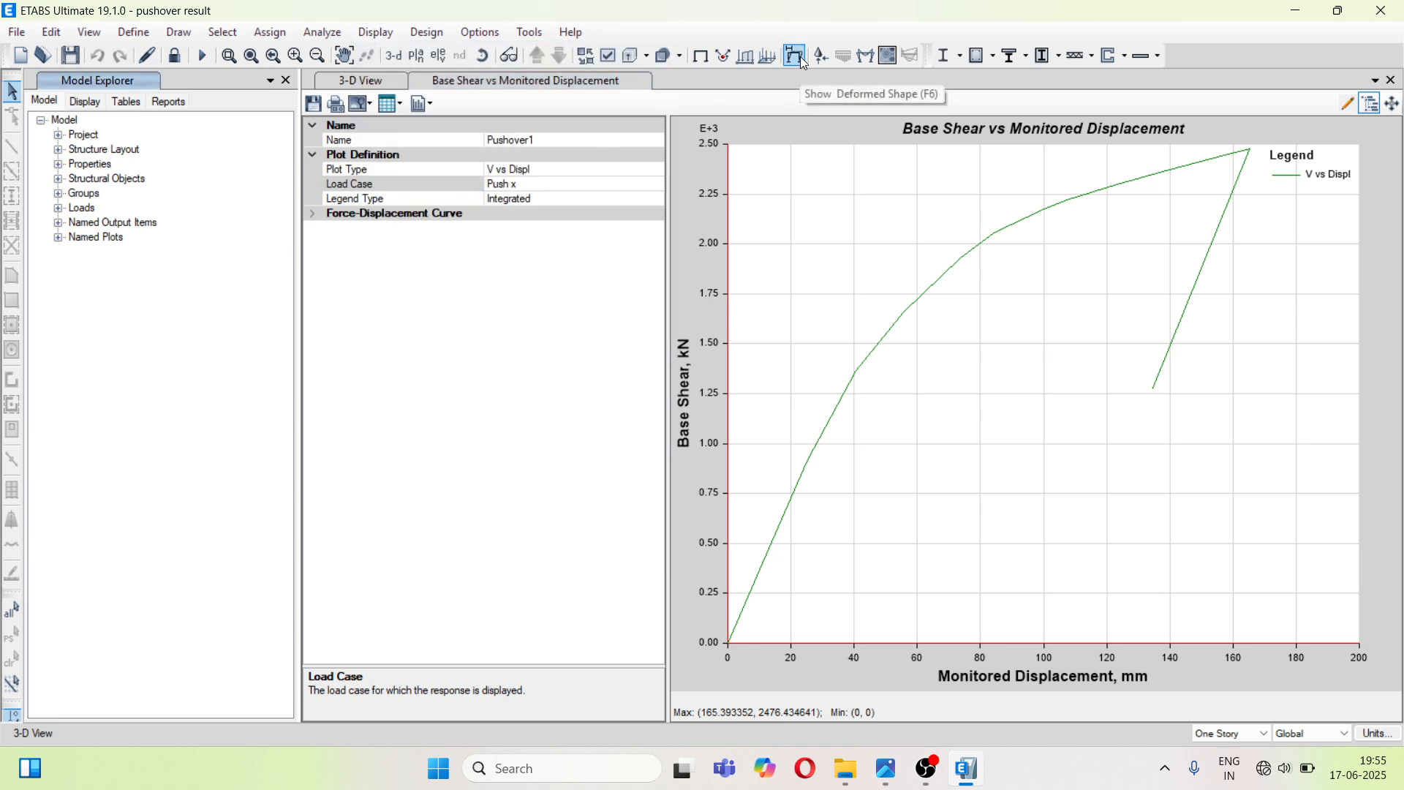
click(791, 56)
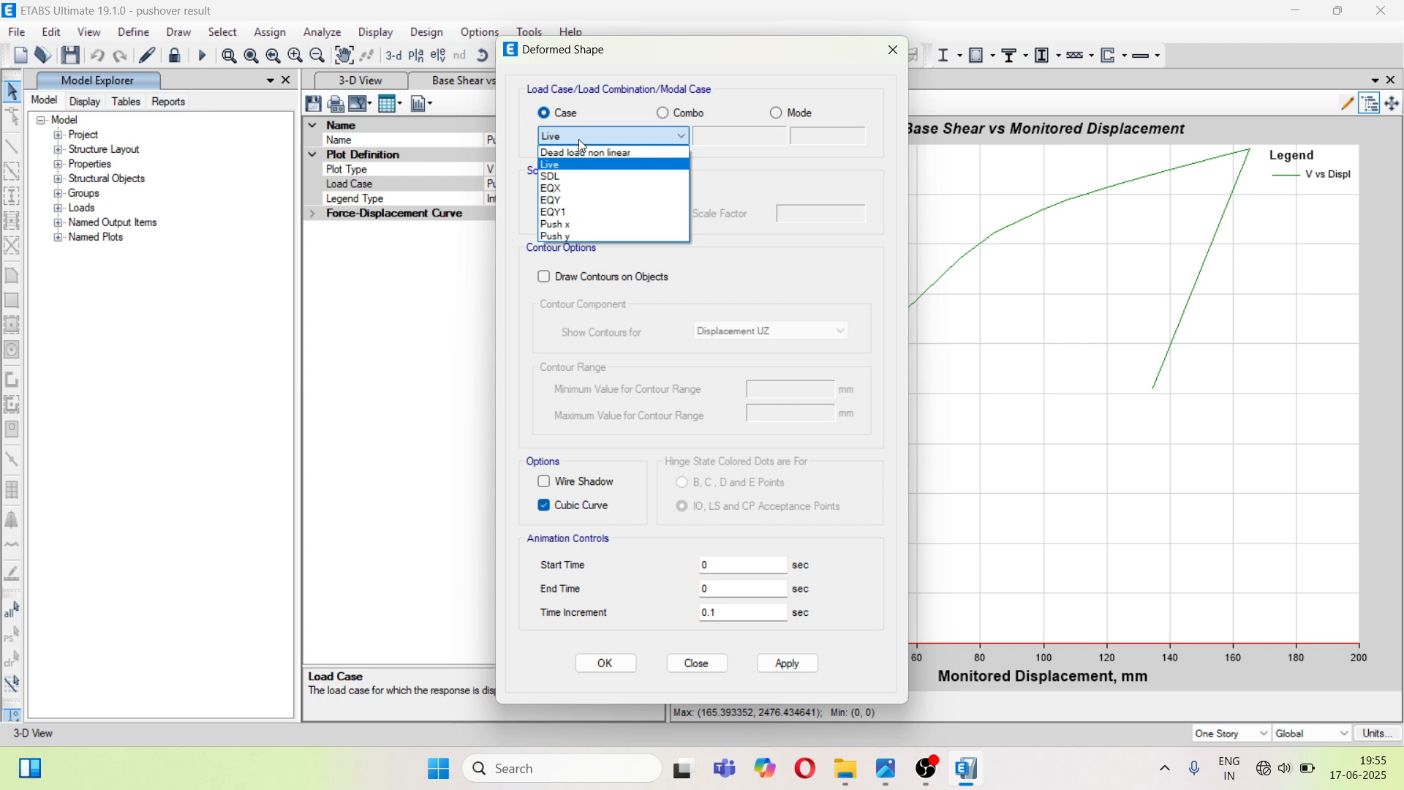
- Apply the deformed shape for case Push x at step number 1
click(556, 222)
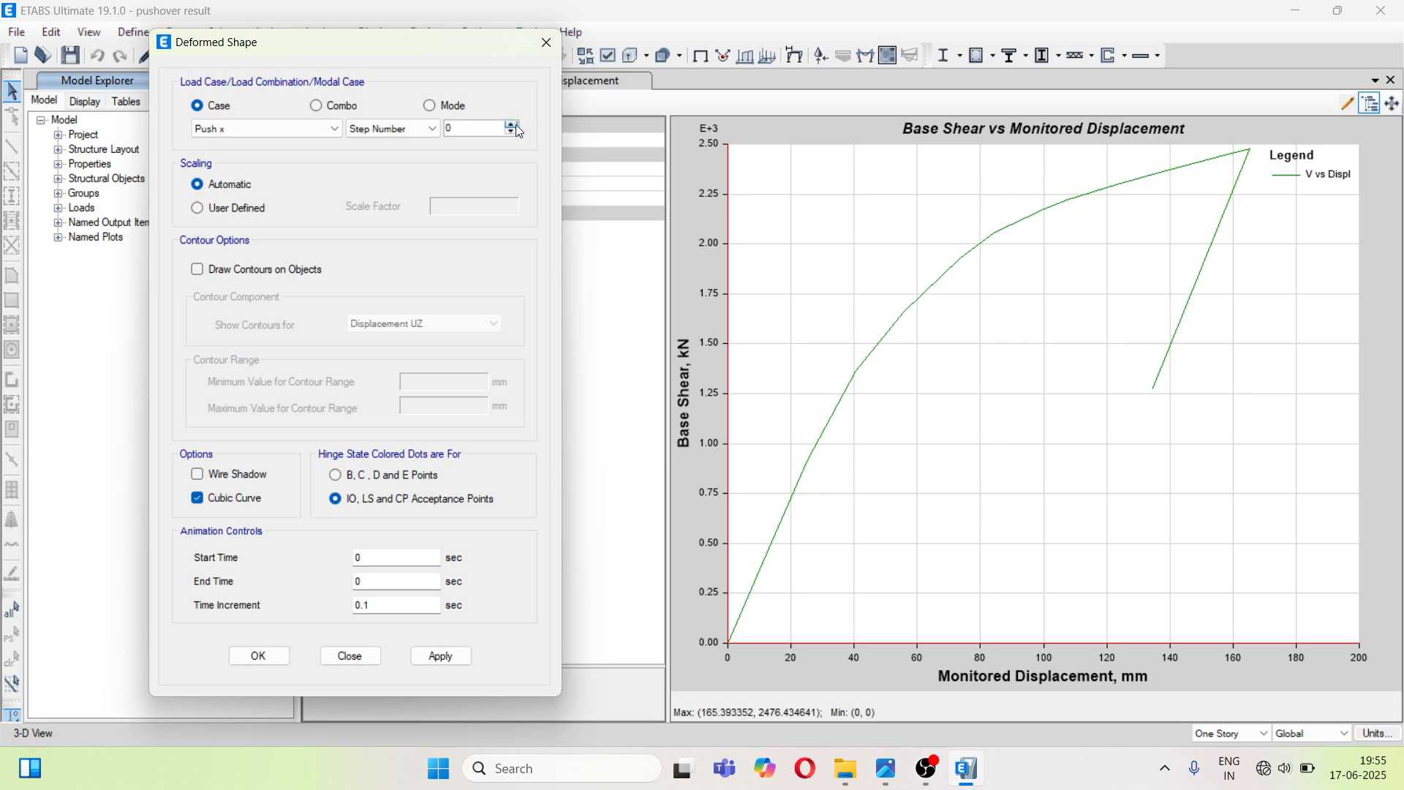
click(511, 125)
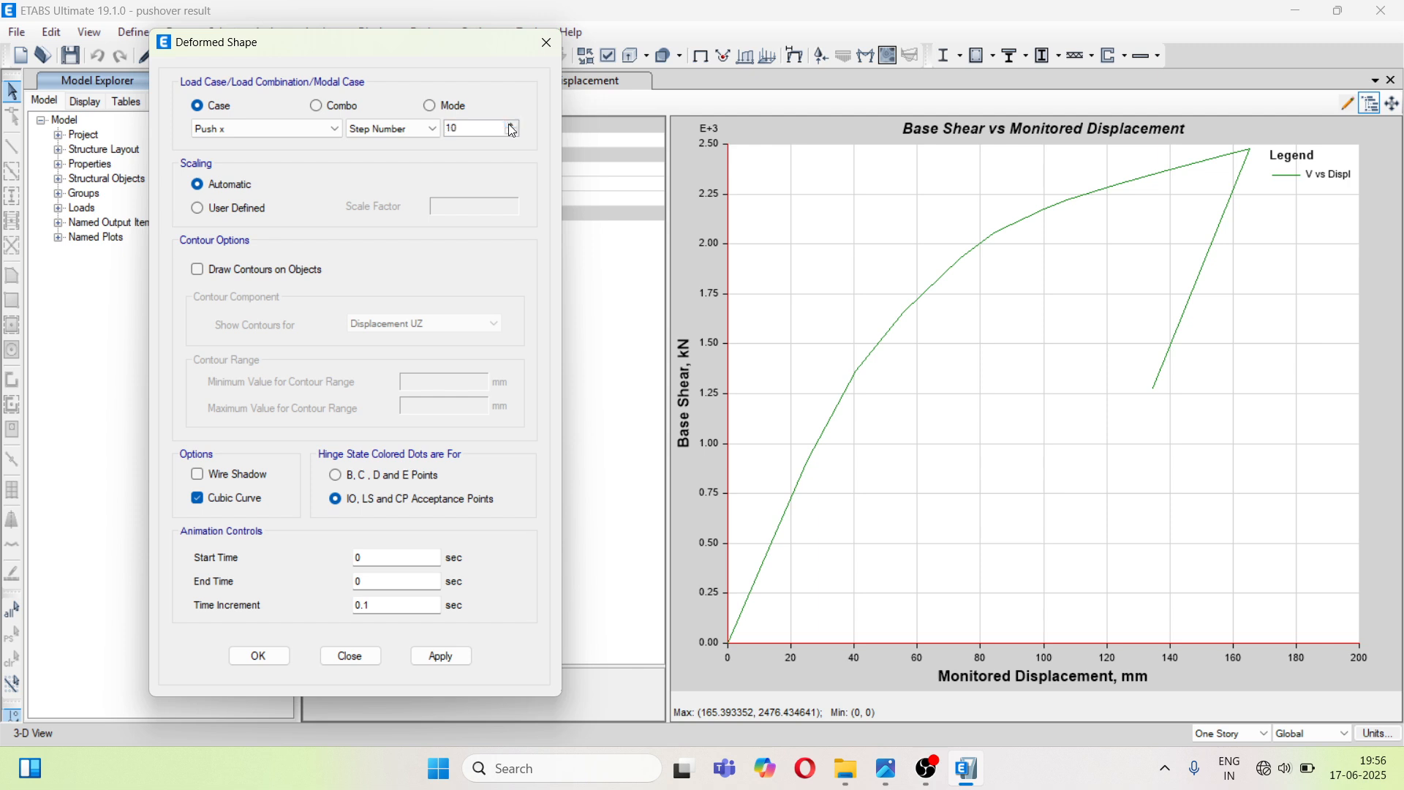
click(512, 124)
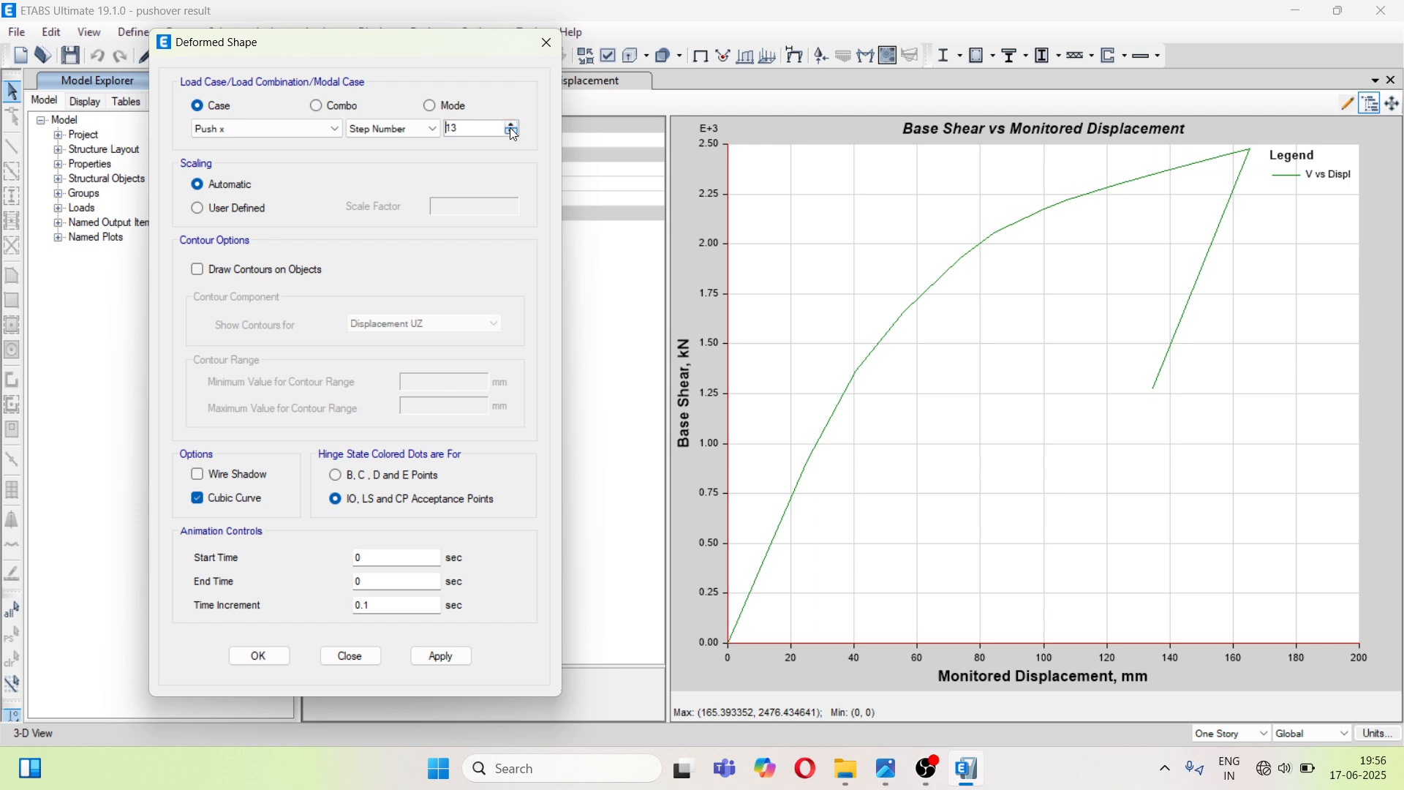
click(509, 134)
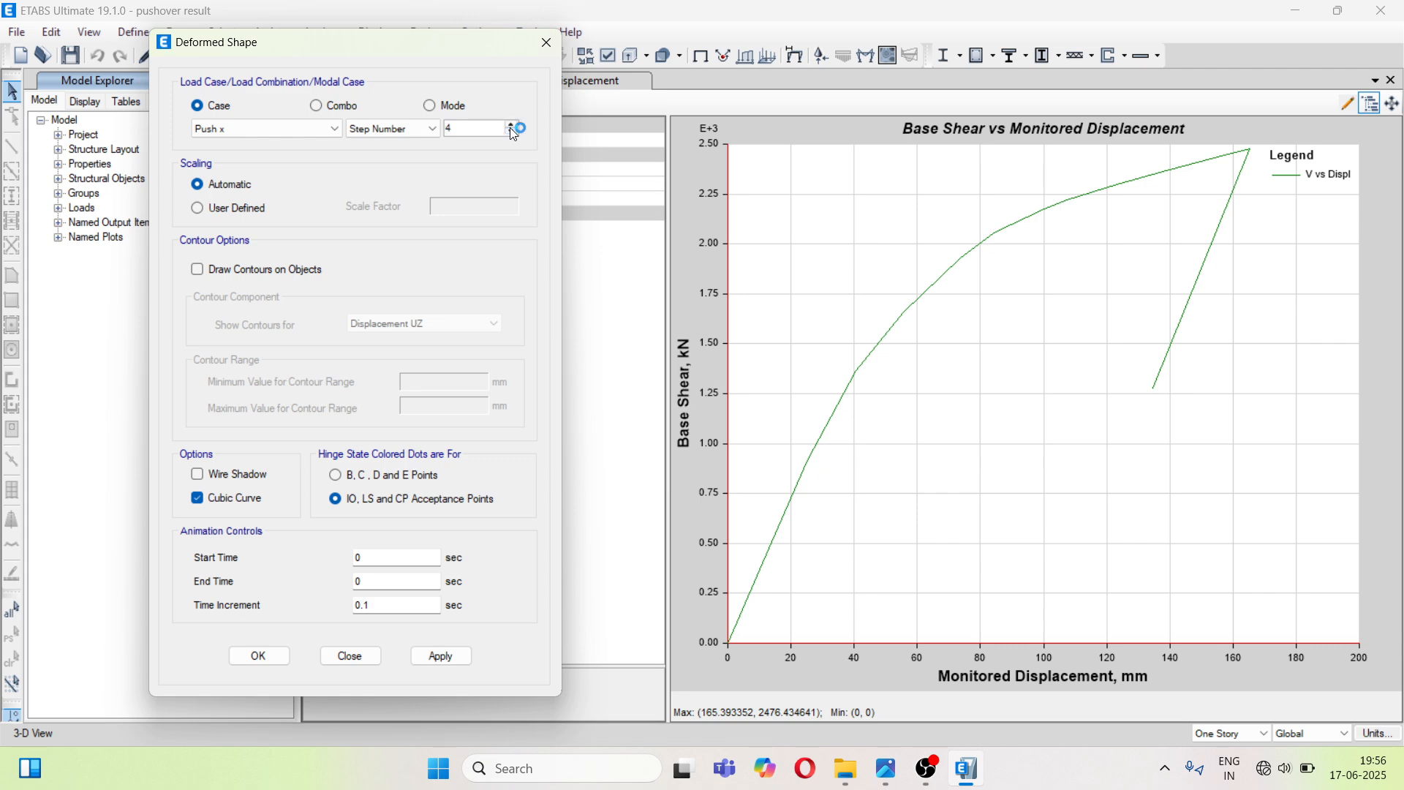
click(512, 134)
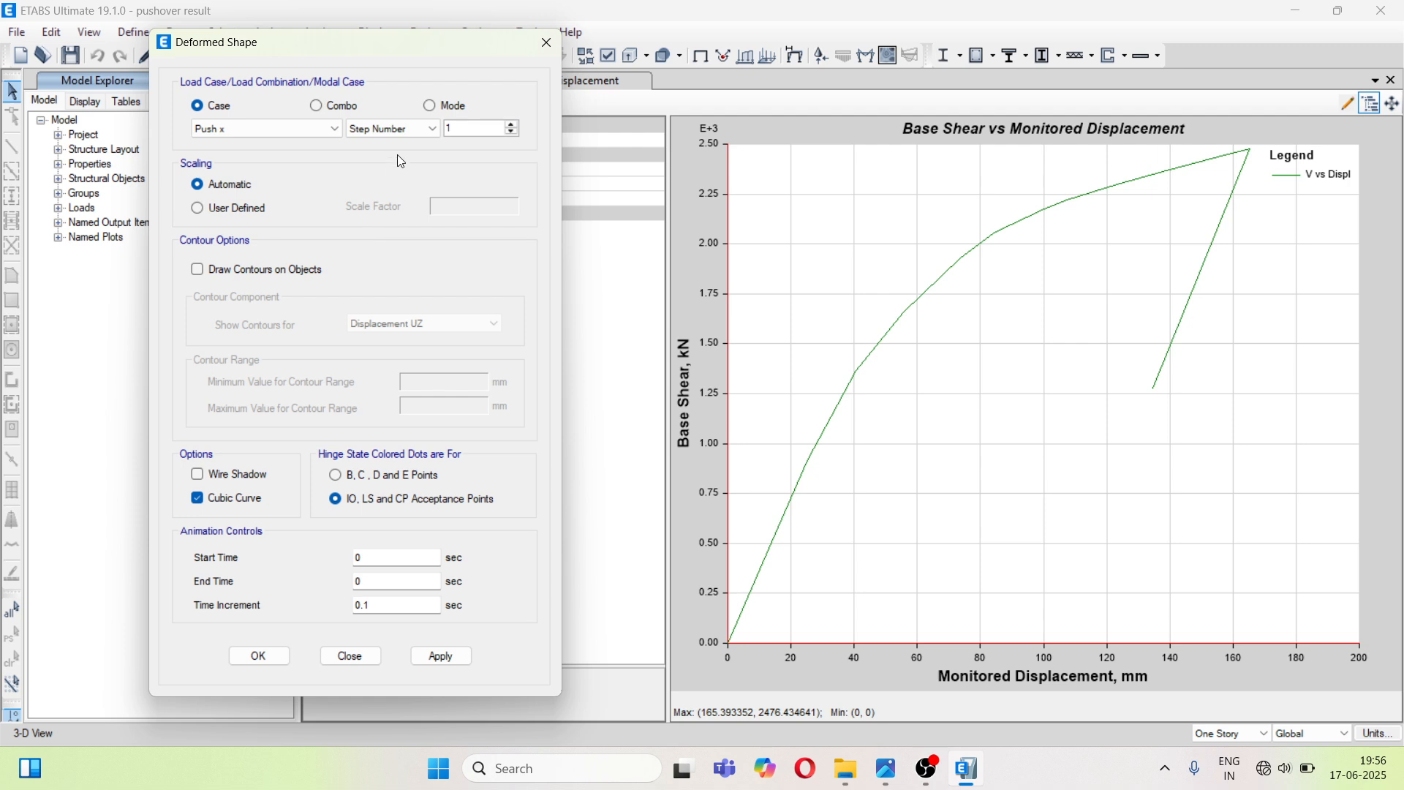
mouse_move(257, 405)
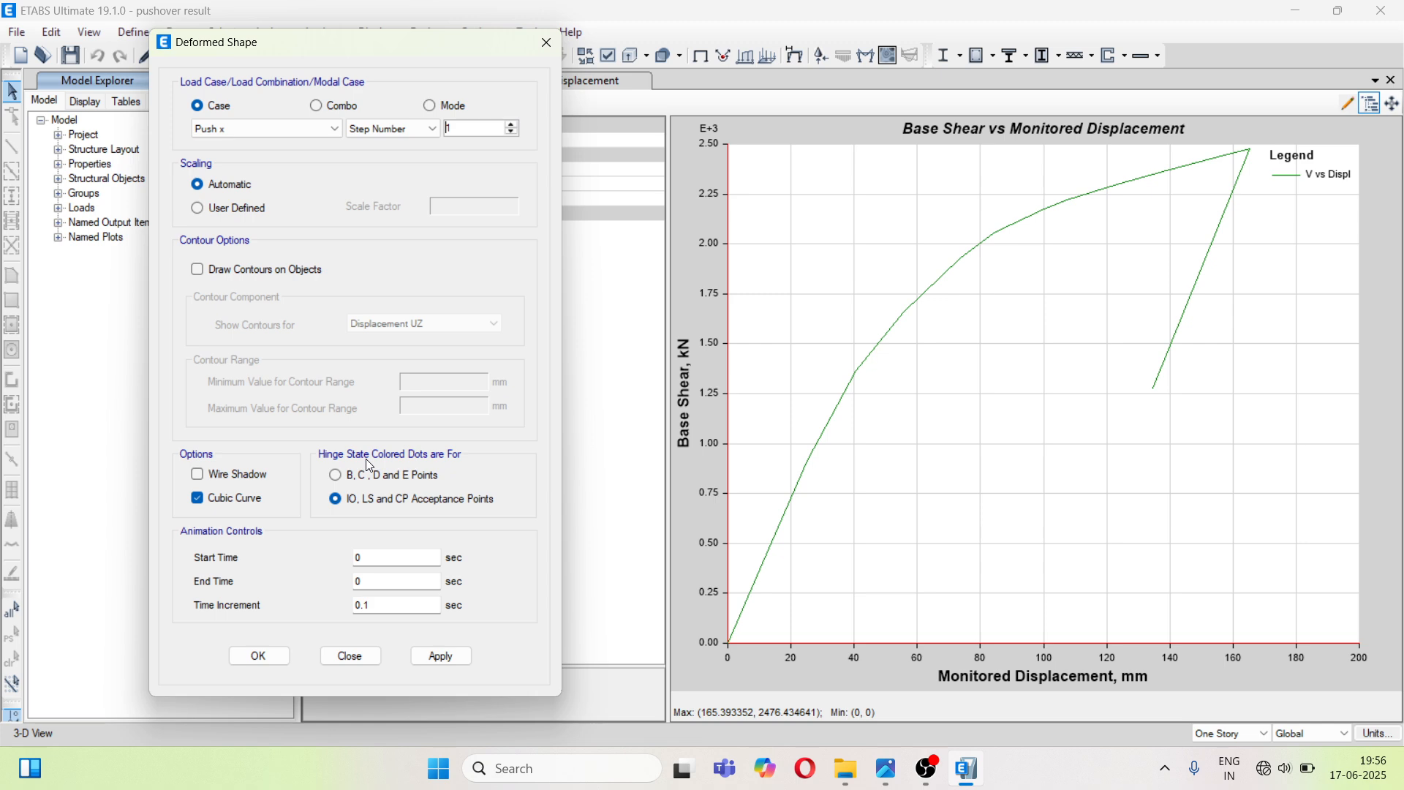
mouse_move(441, 468)
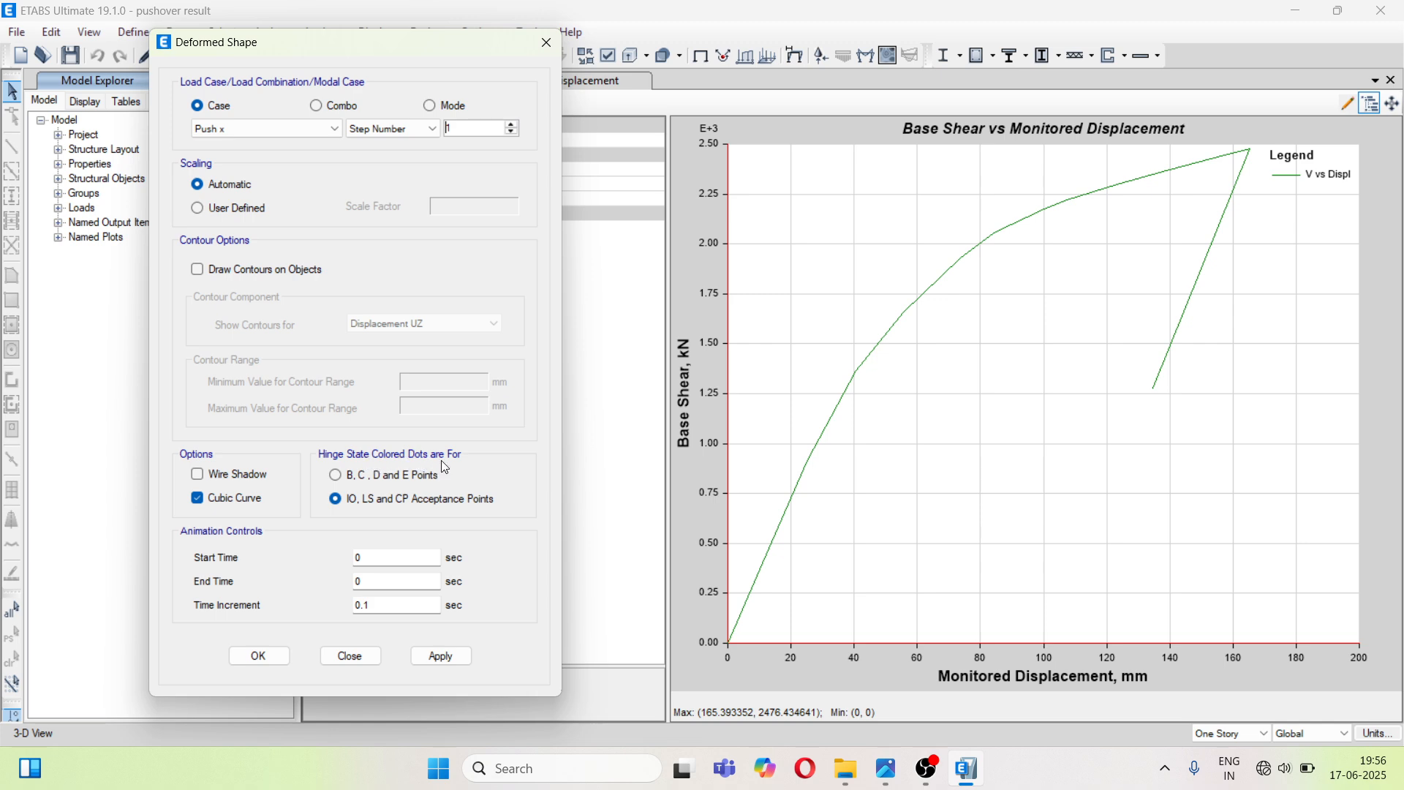
mouse_move(355, 484)
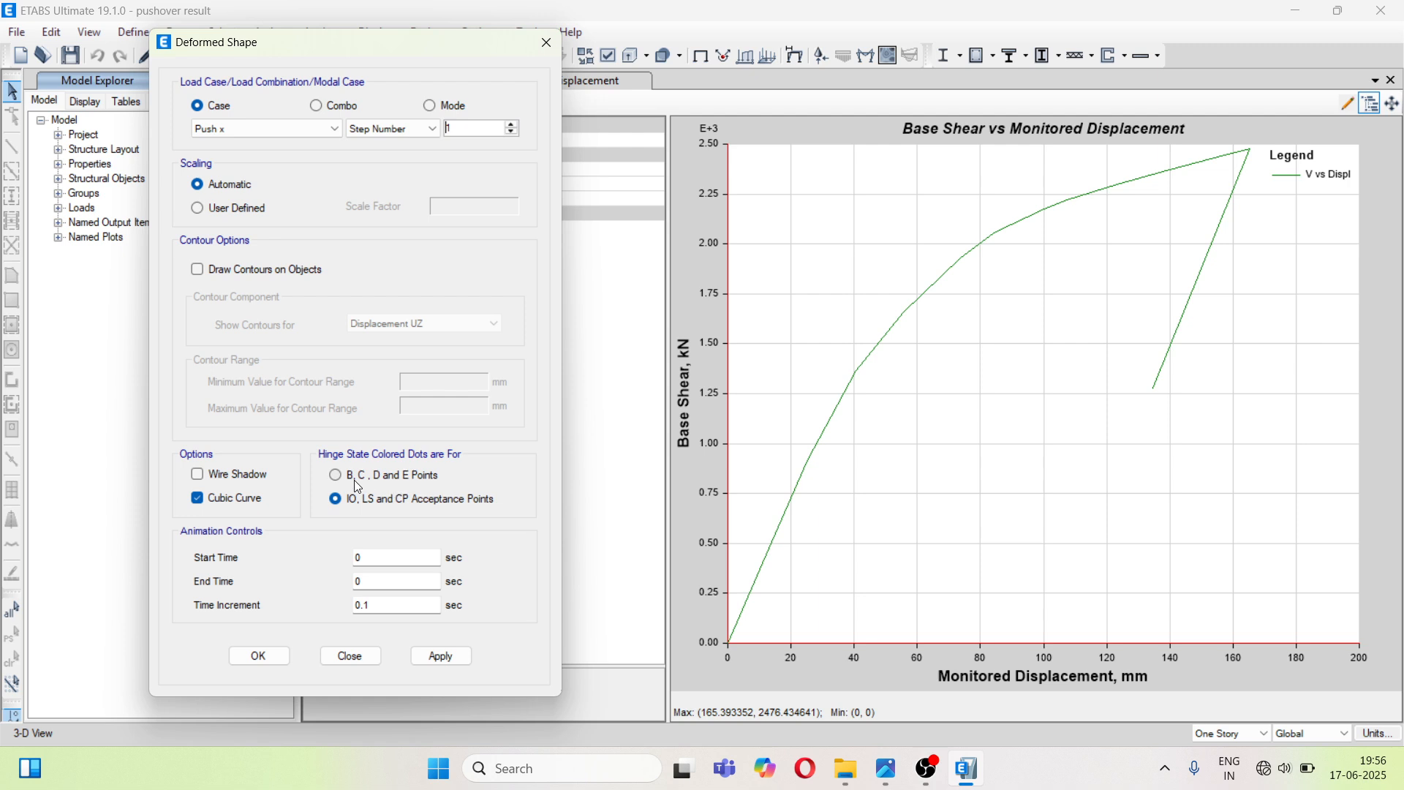
mouse_move(388, 506)
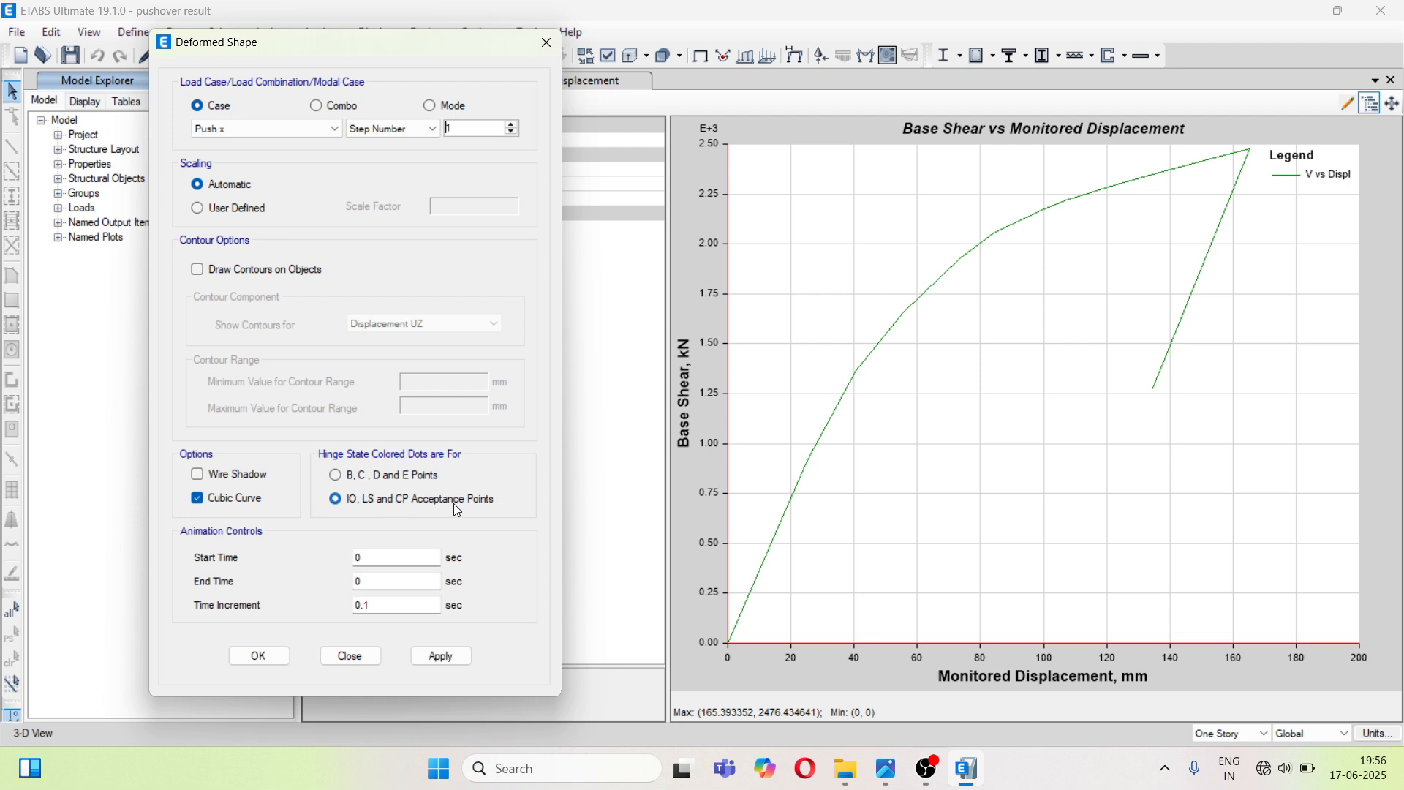
mouse_move(369, 474)
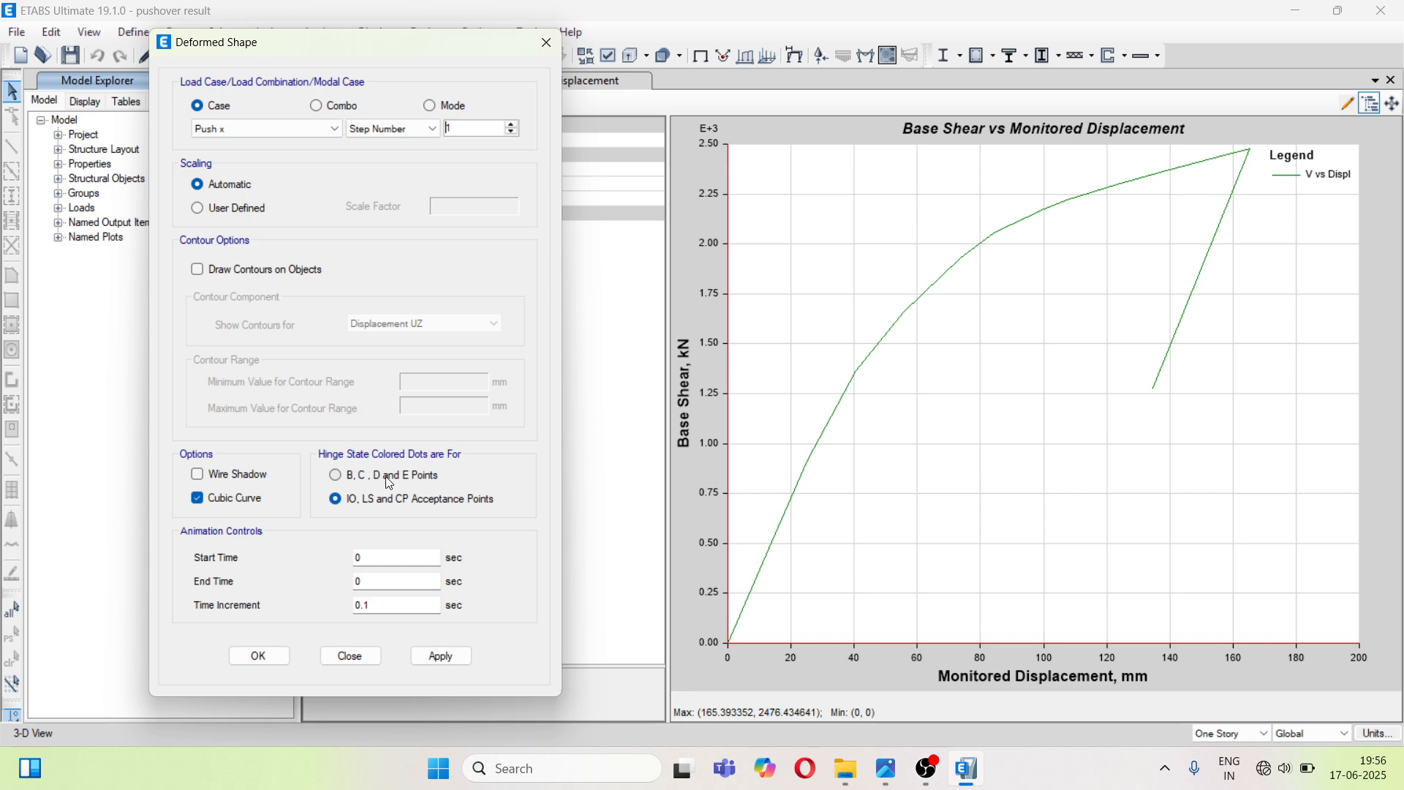
click(440, 655)
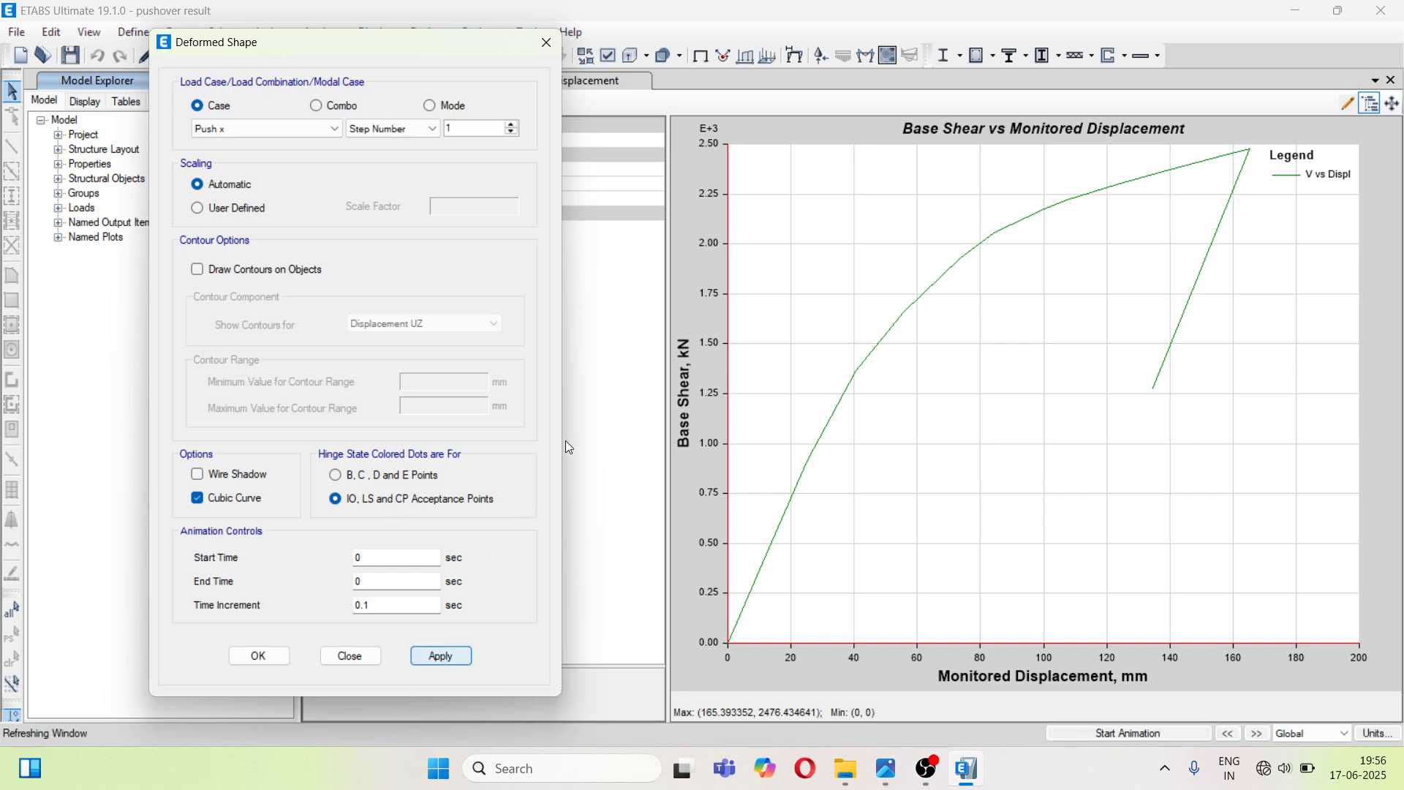
- Reapply the shape and advance Push x through steps 2, 3 and 4 with the >> button
click(441, 655)
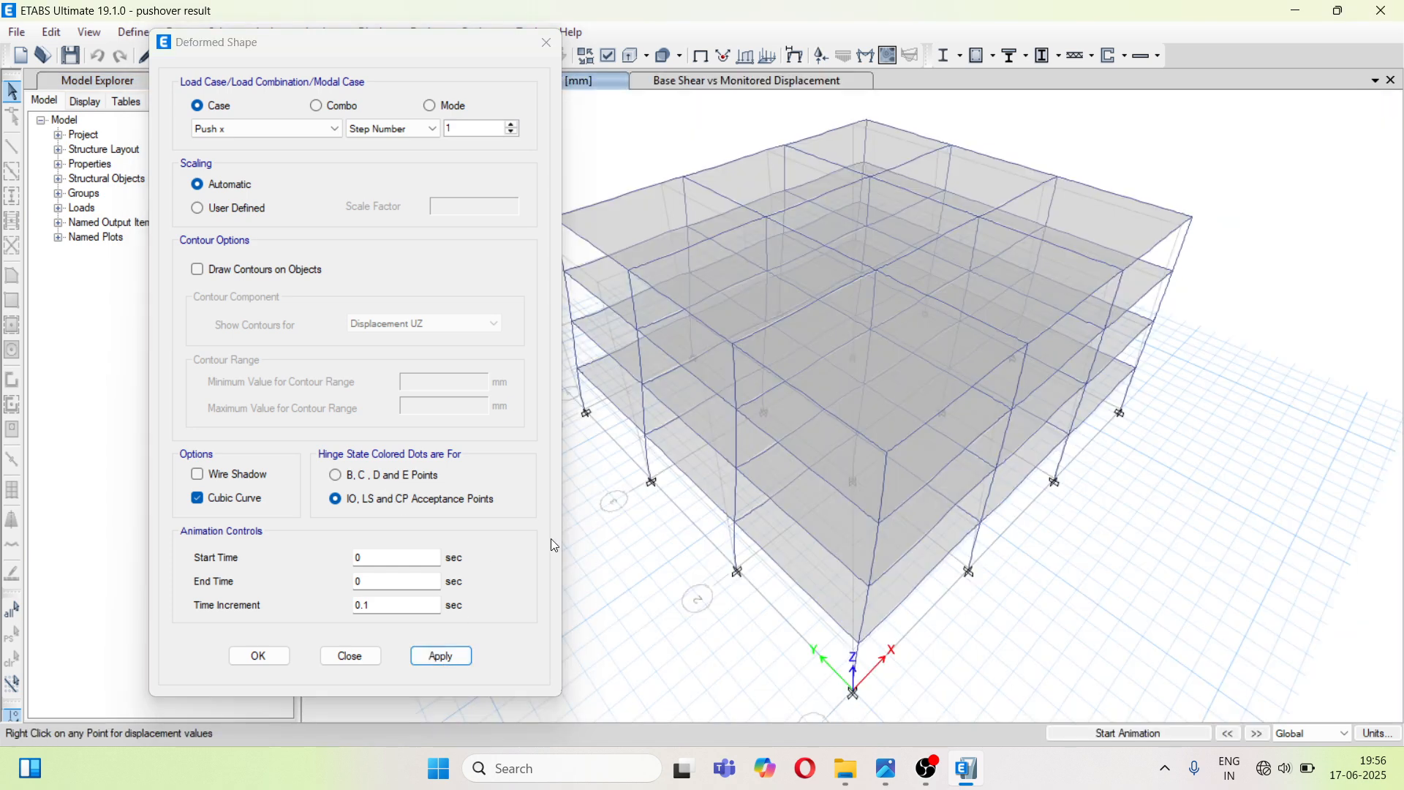
click(440, 655)
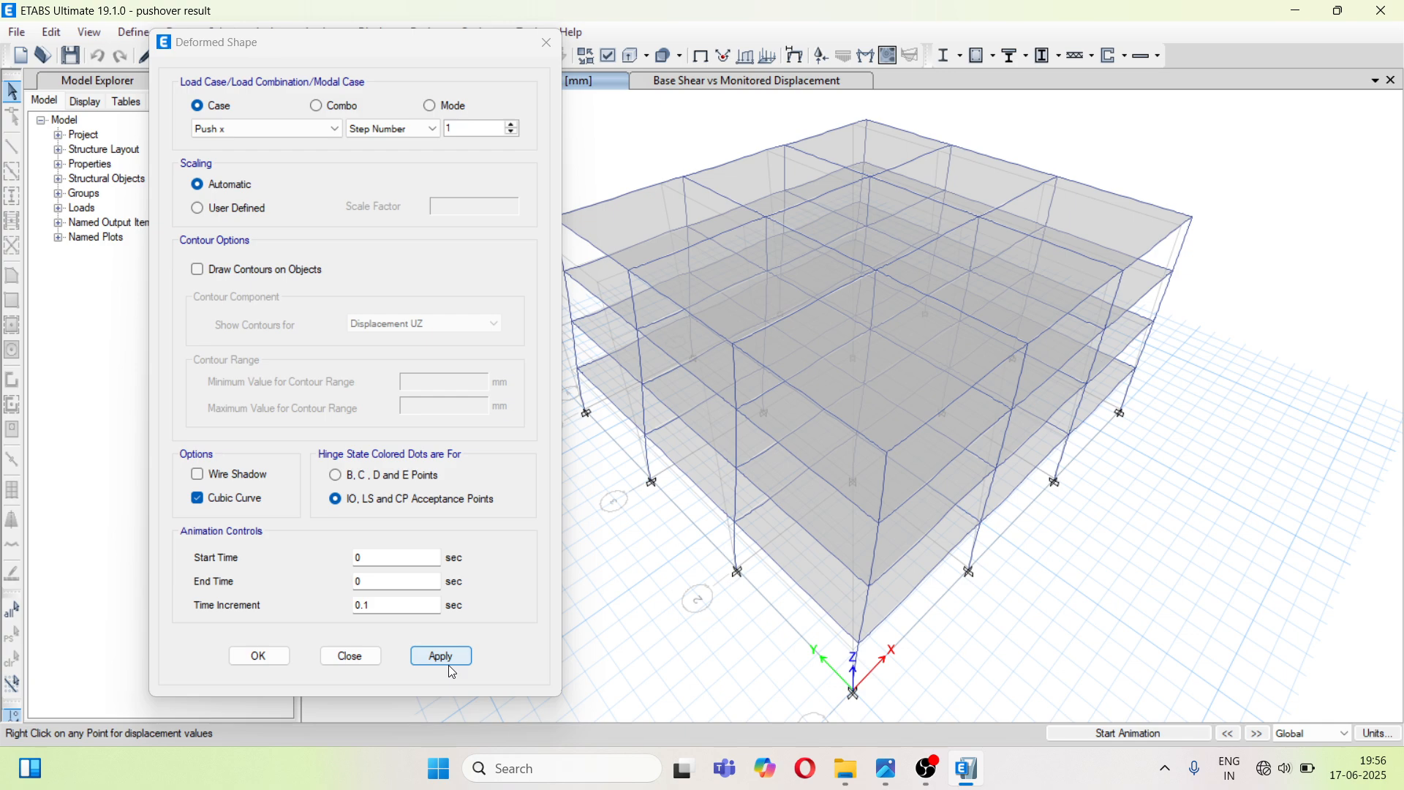
click(440, 655)
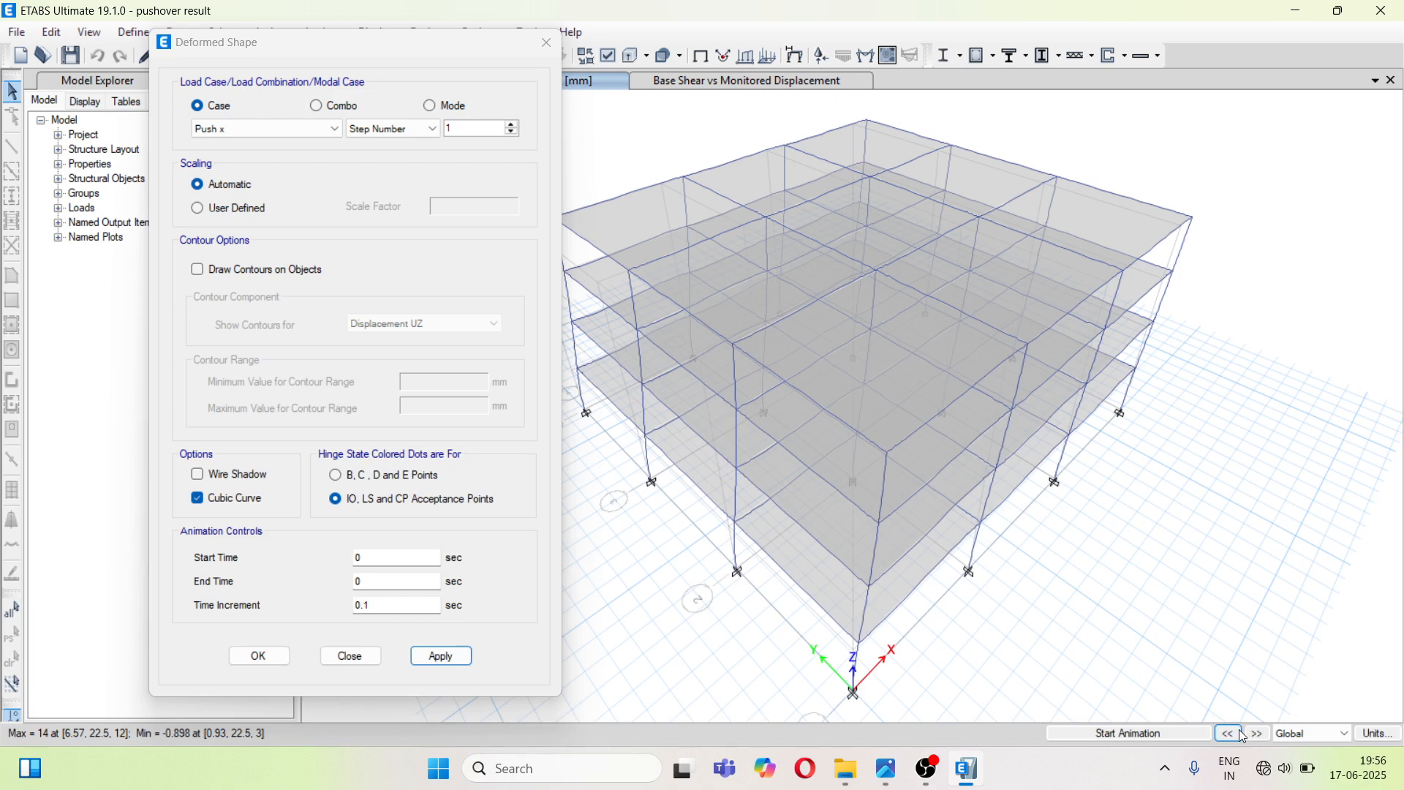
click(1258, 732)
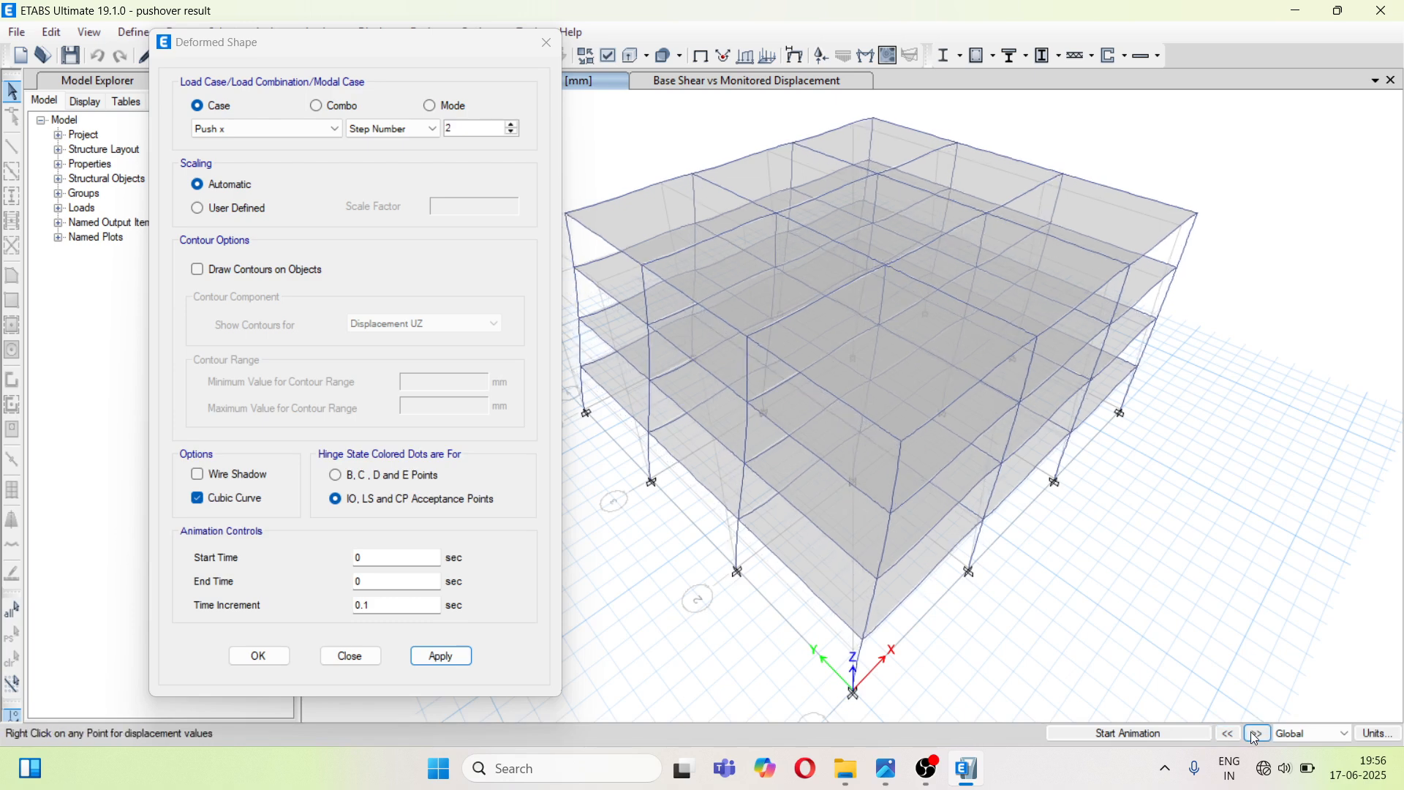
click(1254, 732)
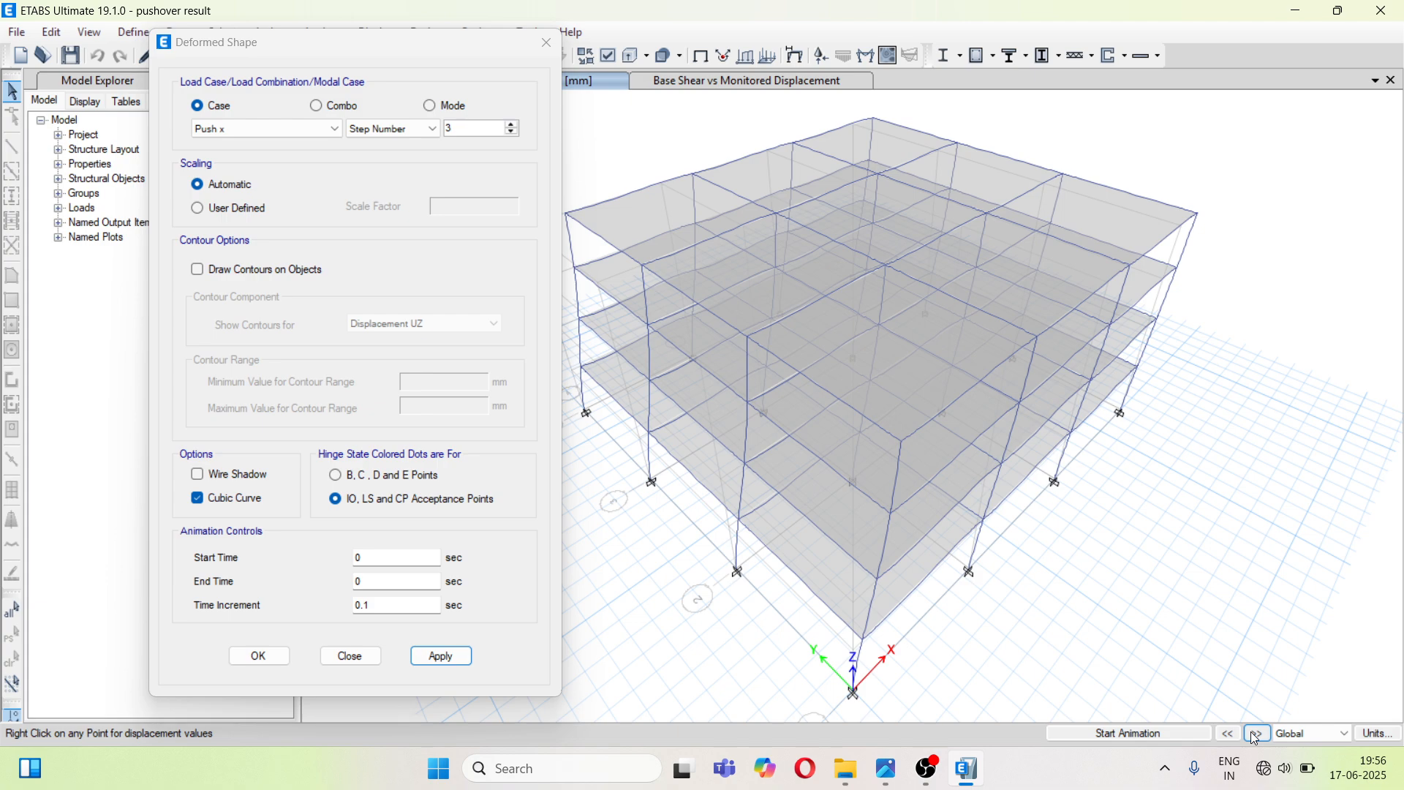
click(1257, 732)
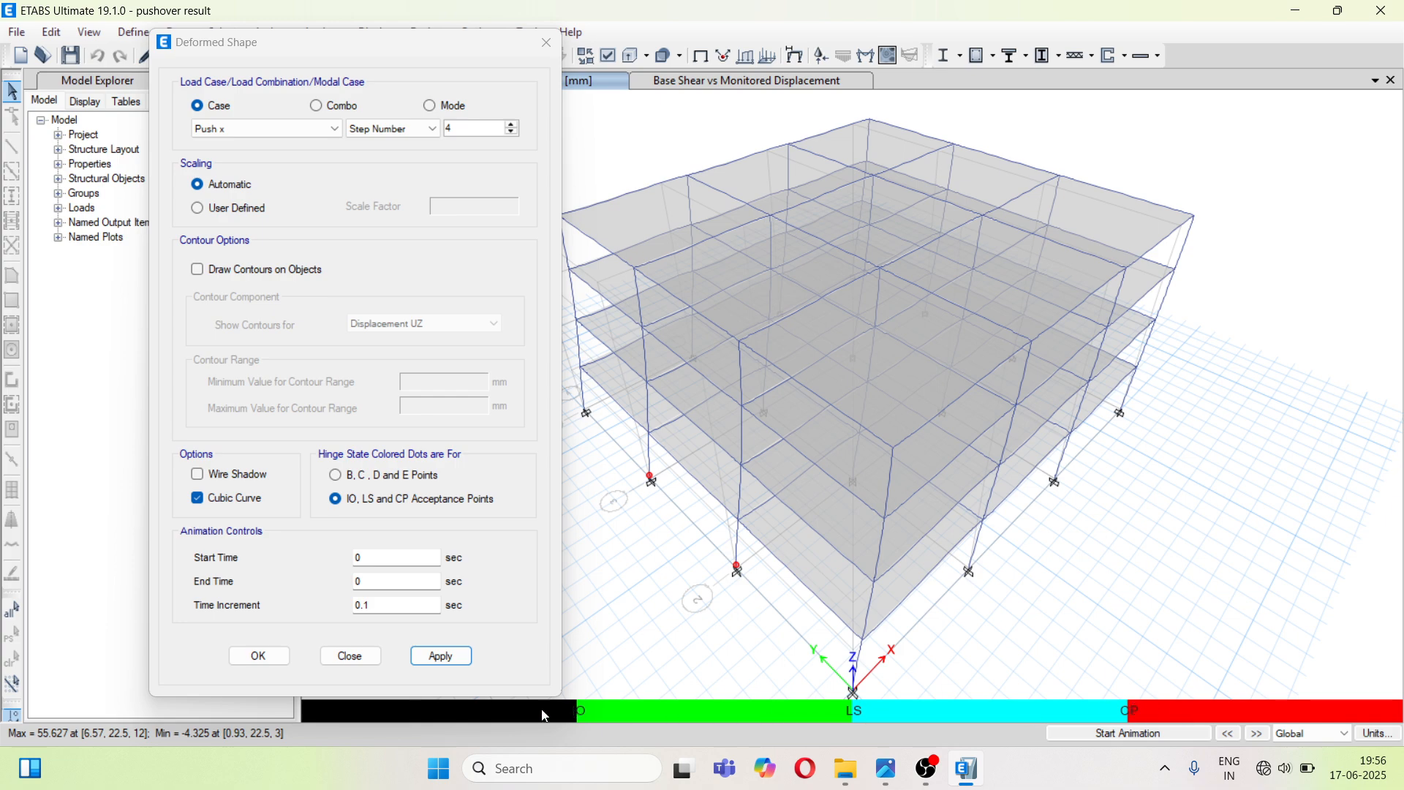
mouse_move(745, 718)
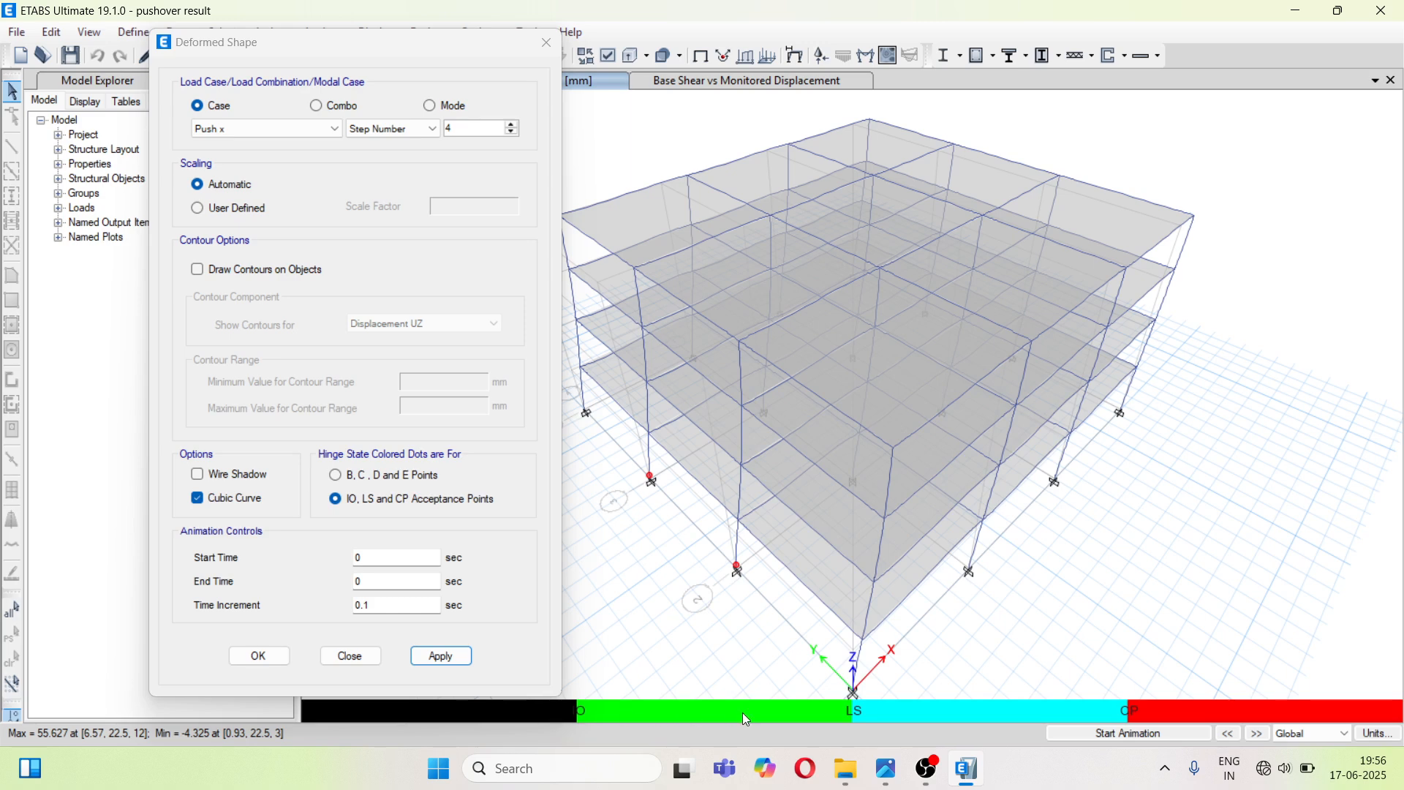
mouse_move(1126, 713)
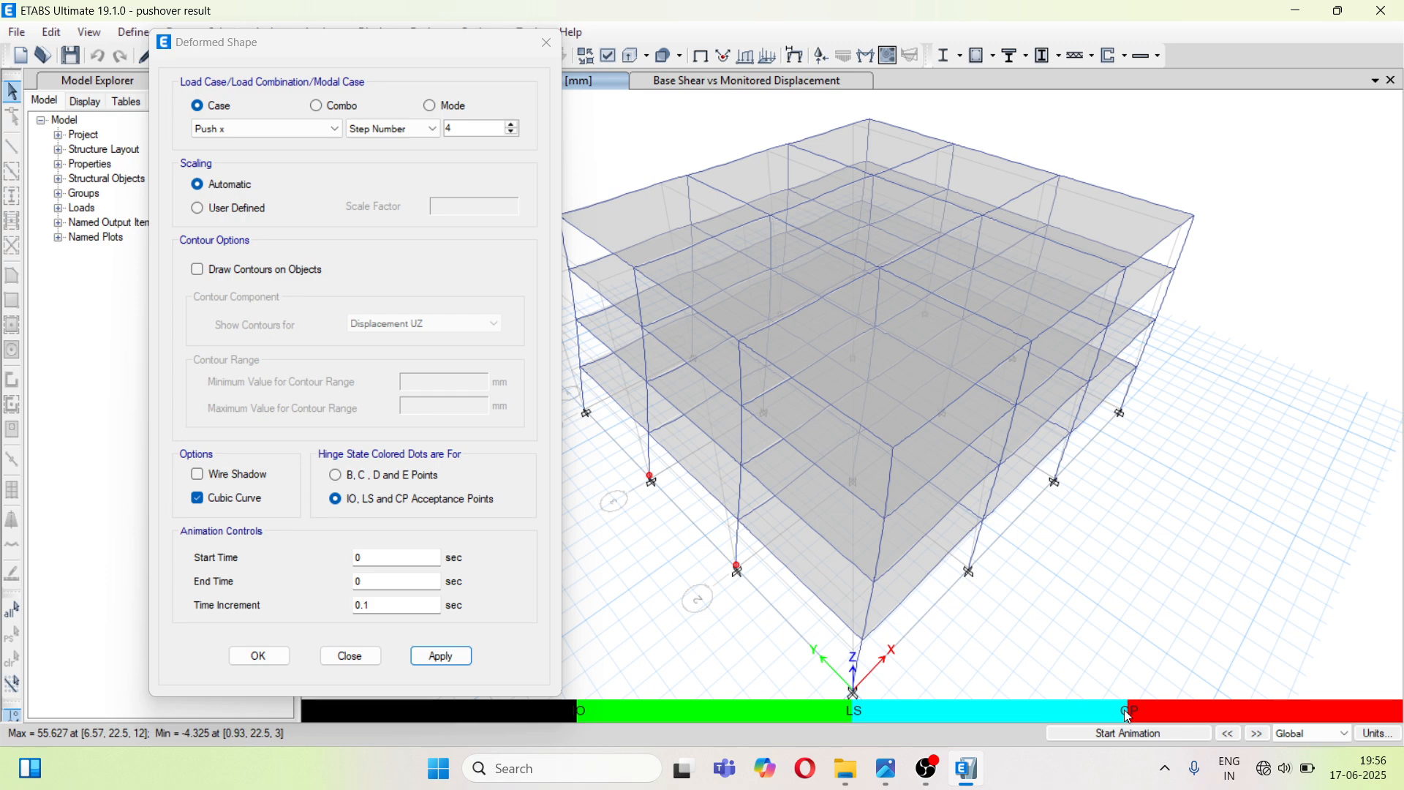
mouse_move(1003, 614)
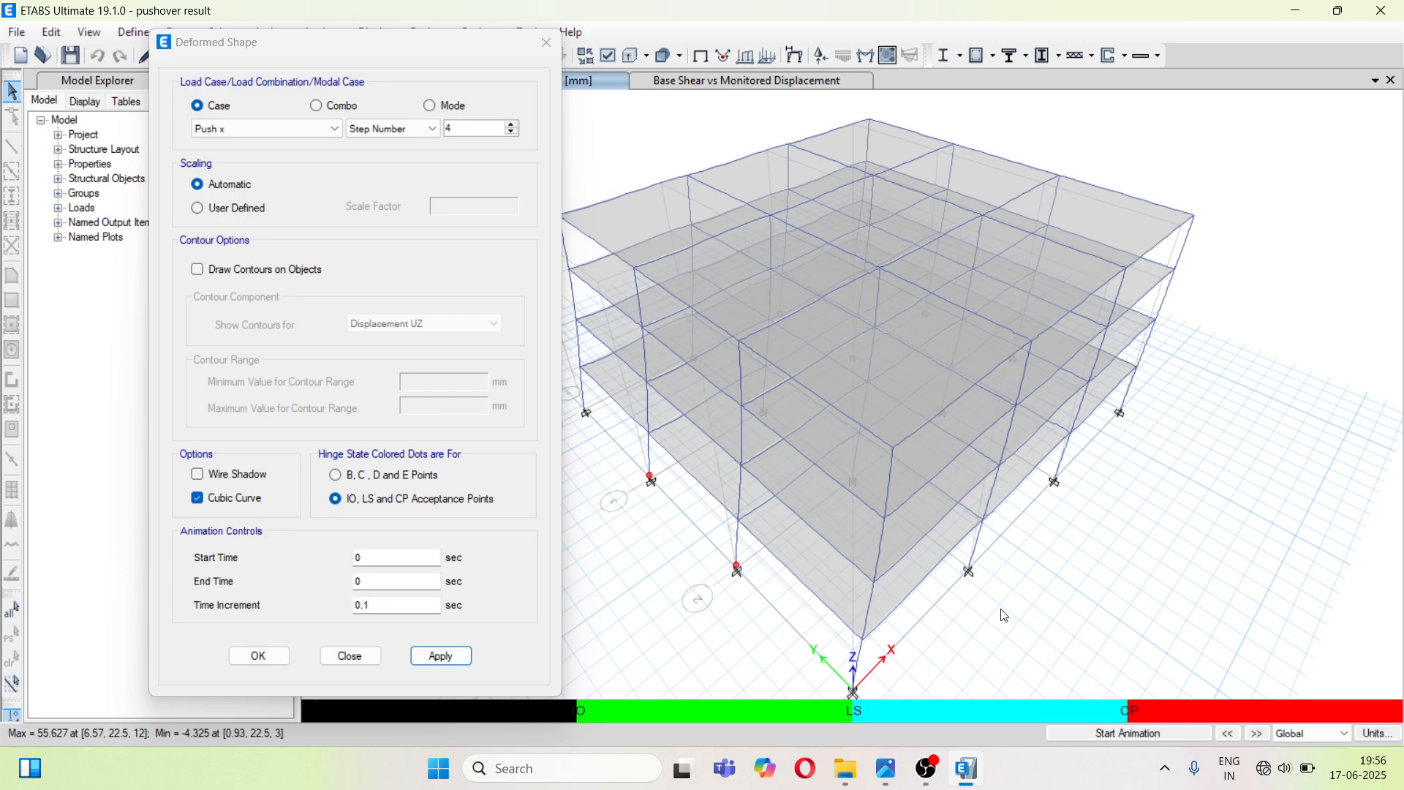
mouse_move(726, 556)
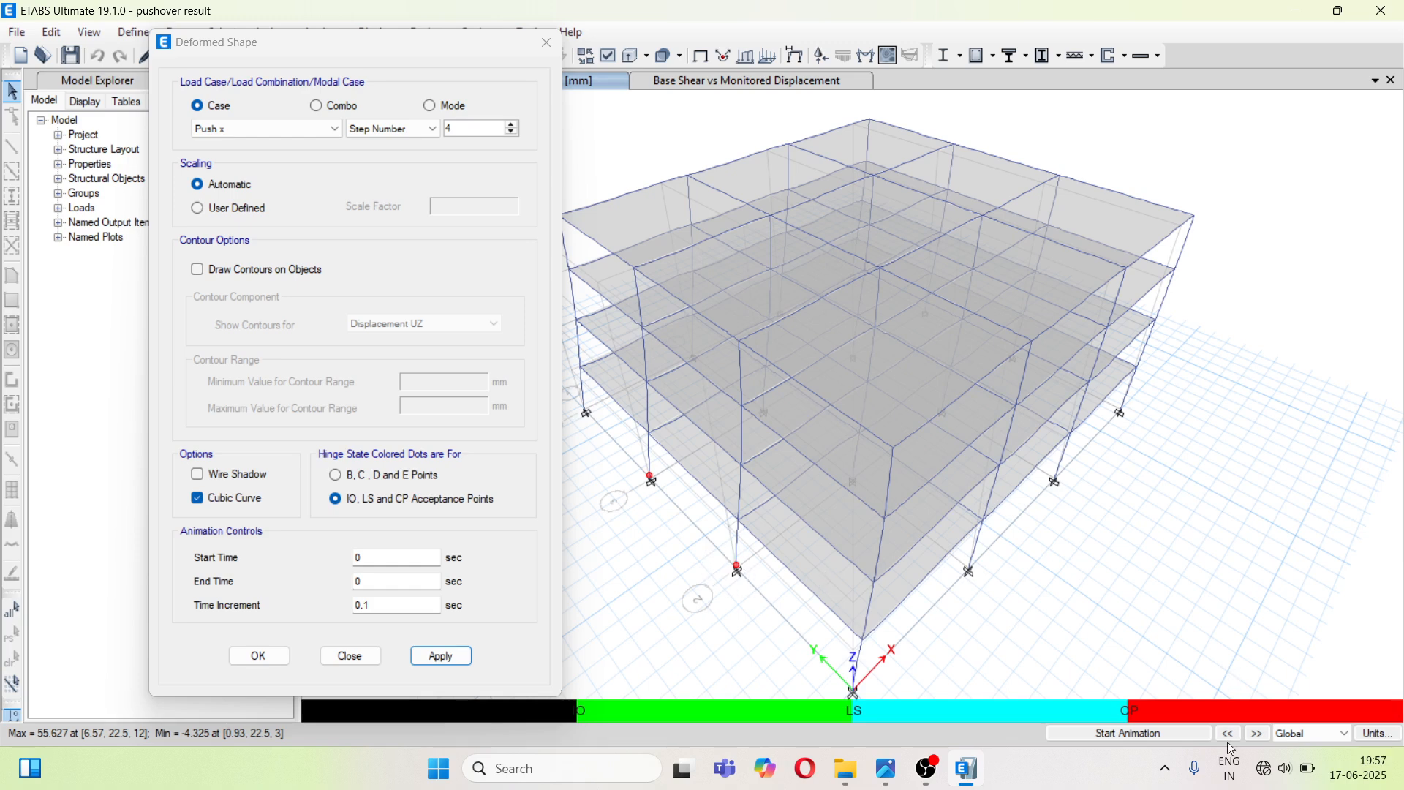
- Step Push x forward several steps then back three steps to watch hinge states develop
click(1256, 733)
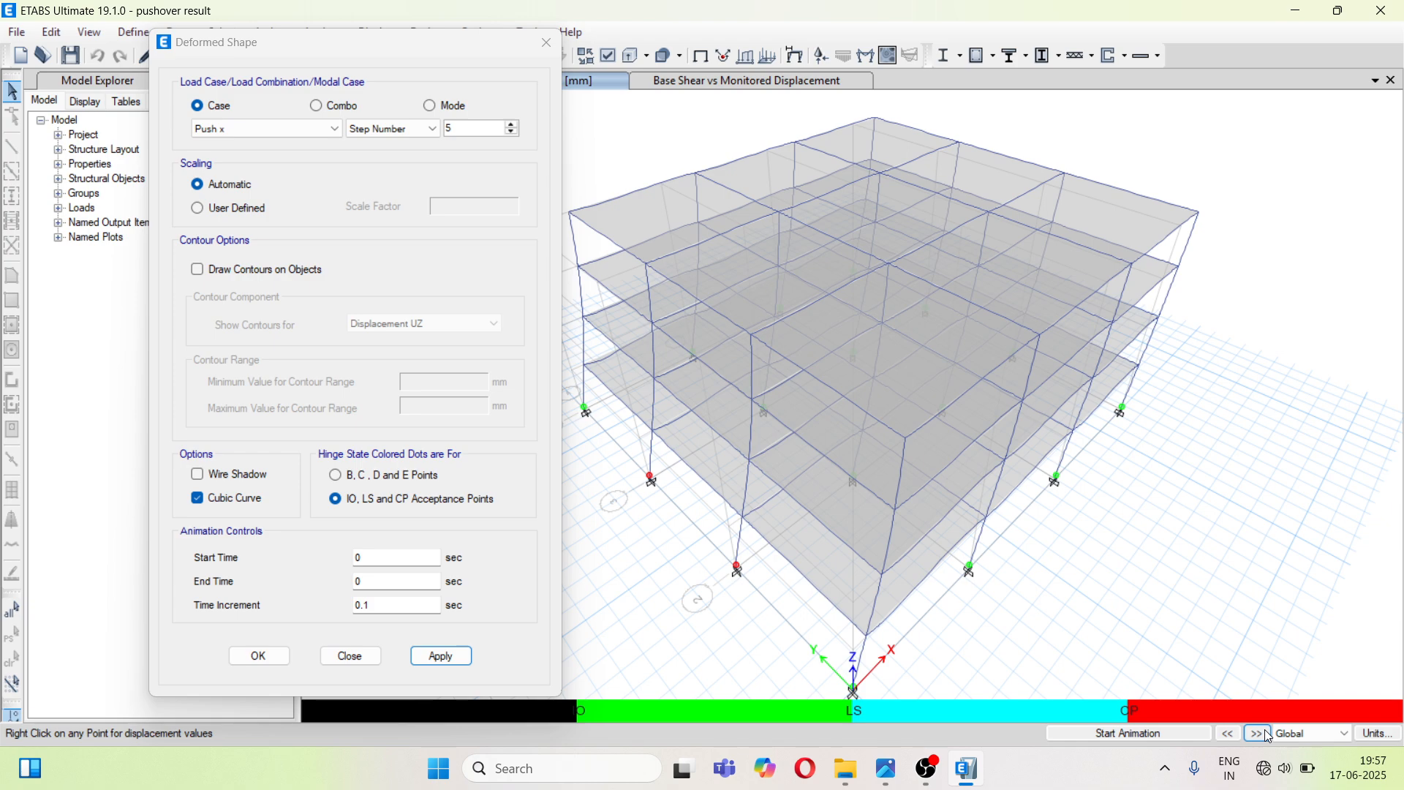
click(512, 122)
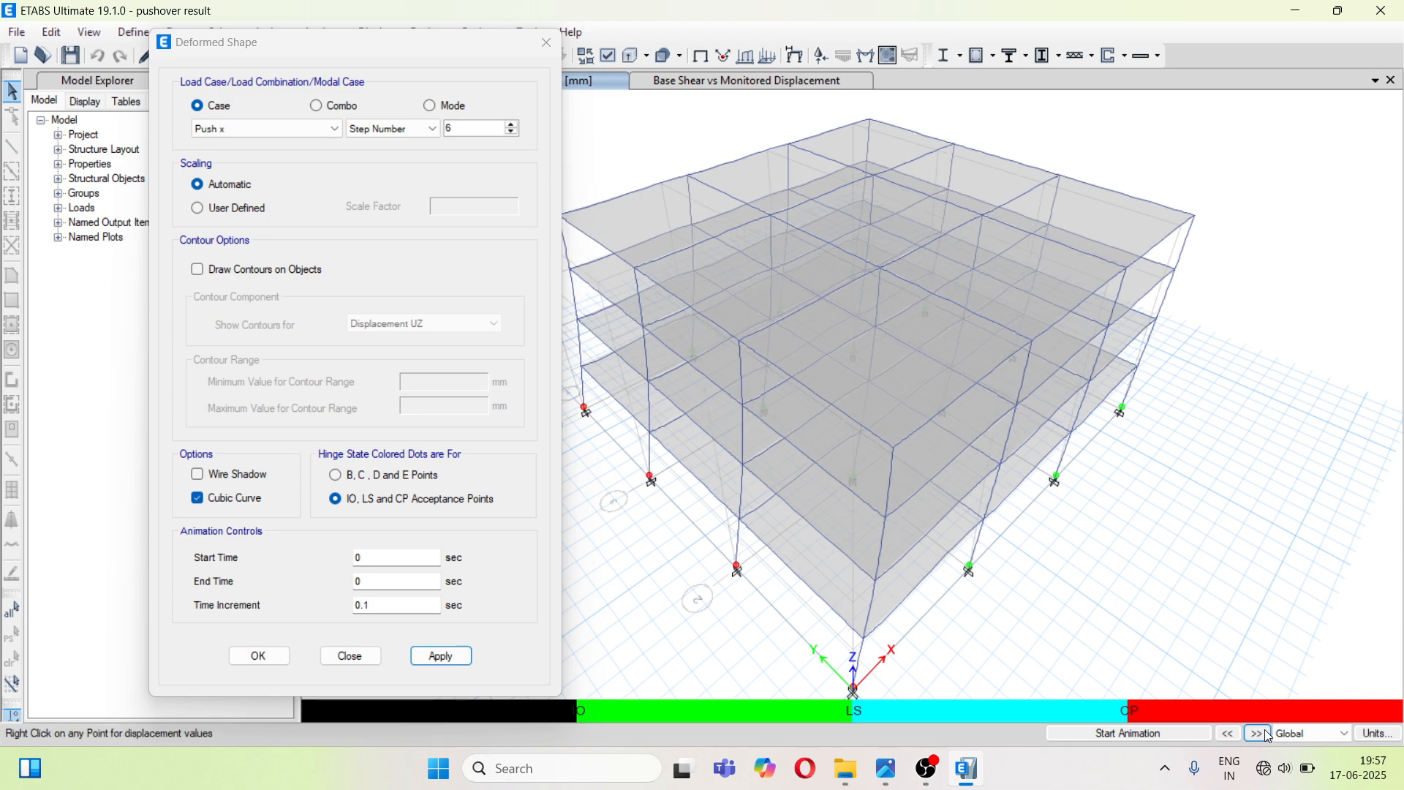
click(506, 123)
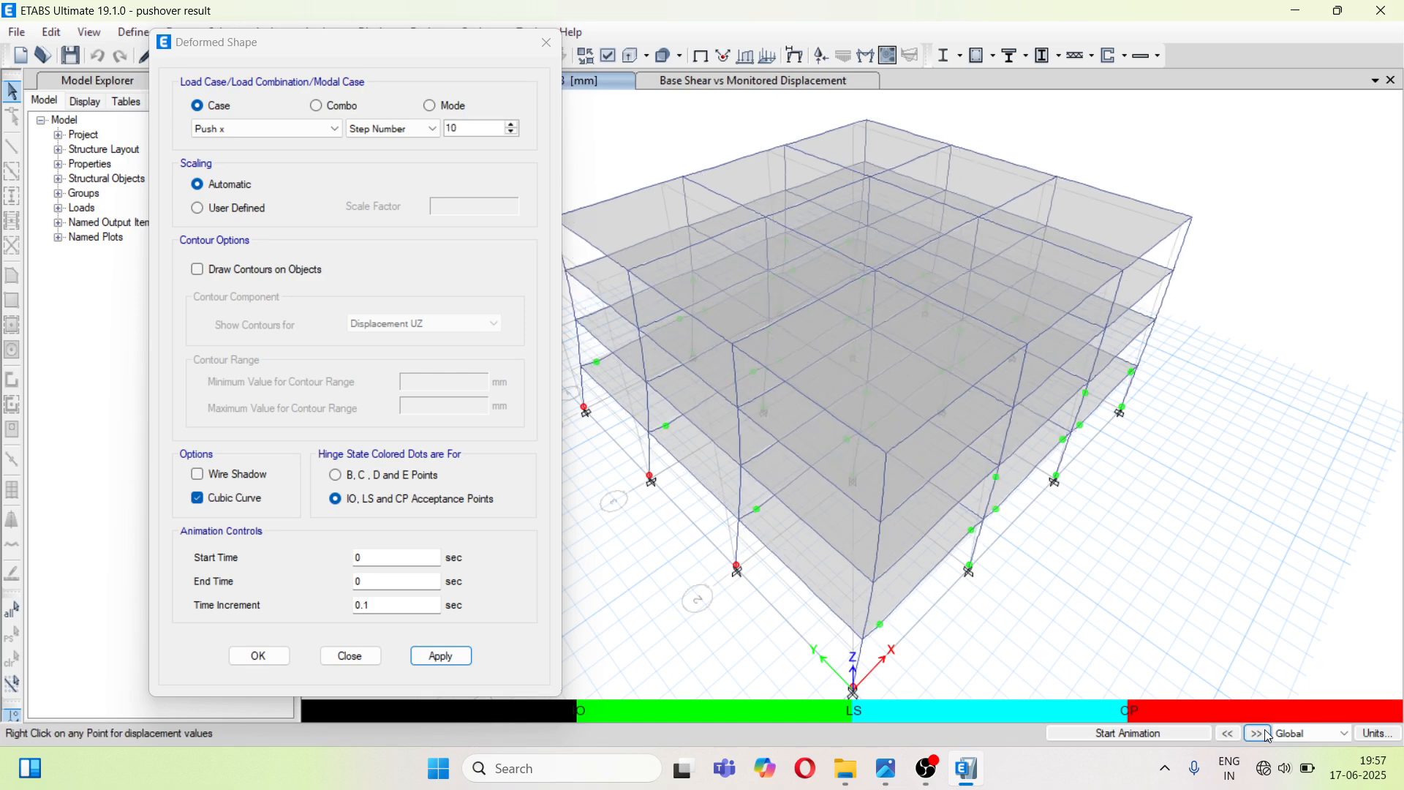
click(1257, 732)
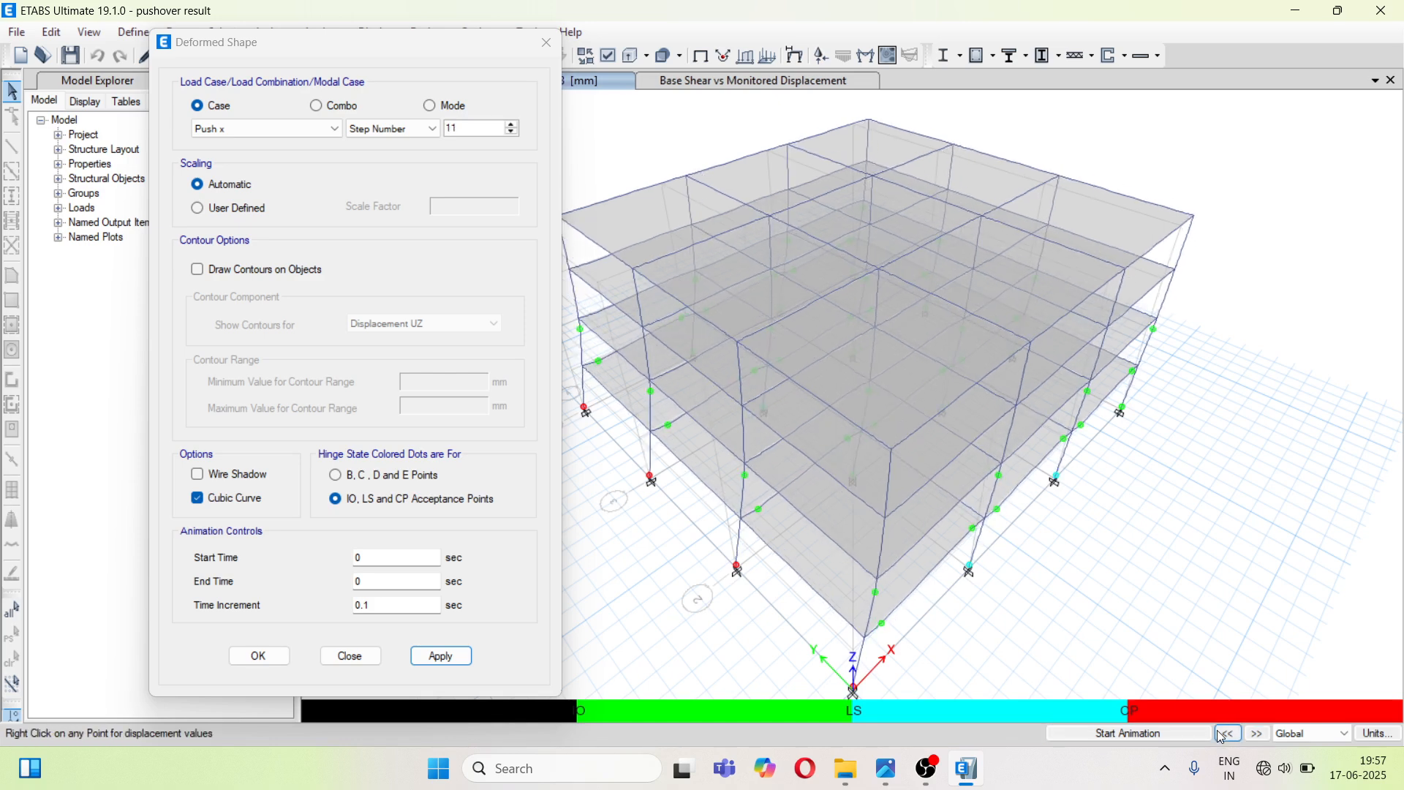
click(1226, 733)
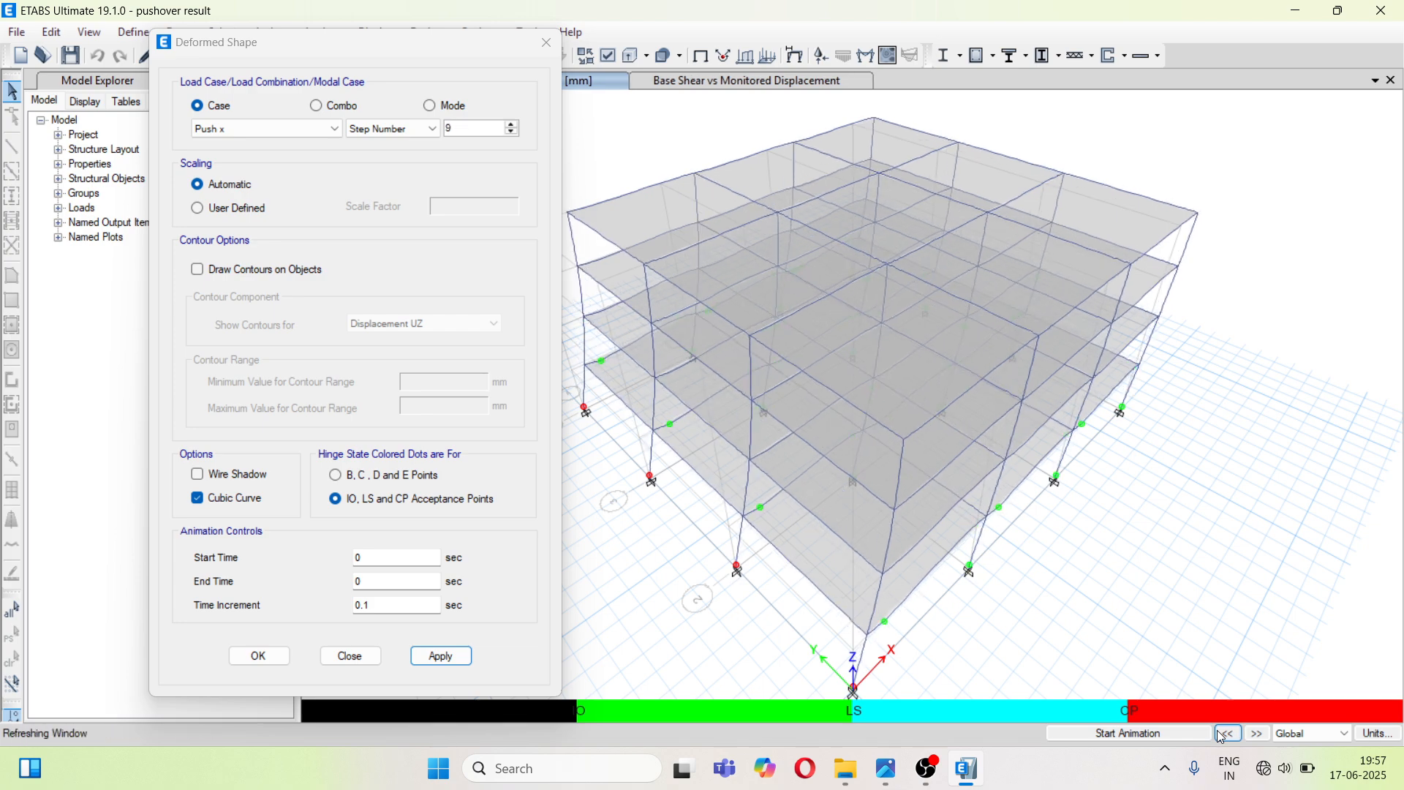
click(1225, 732)
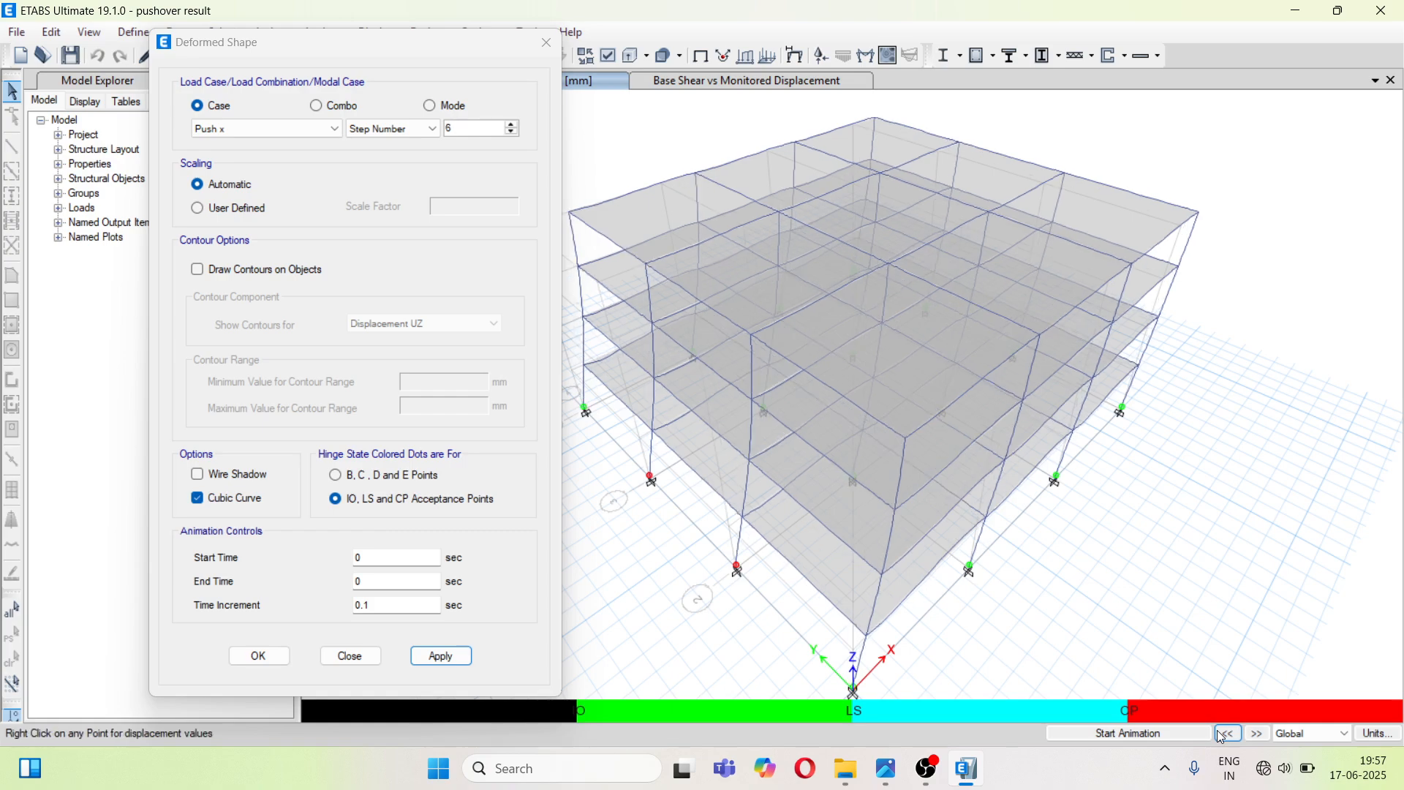
click(1227, 733)
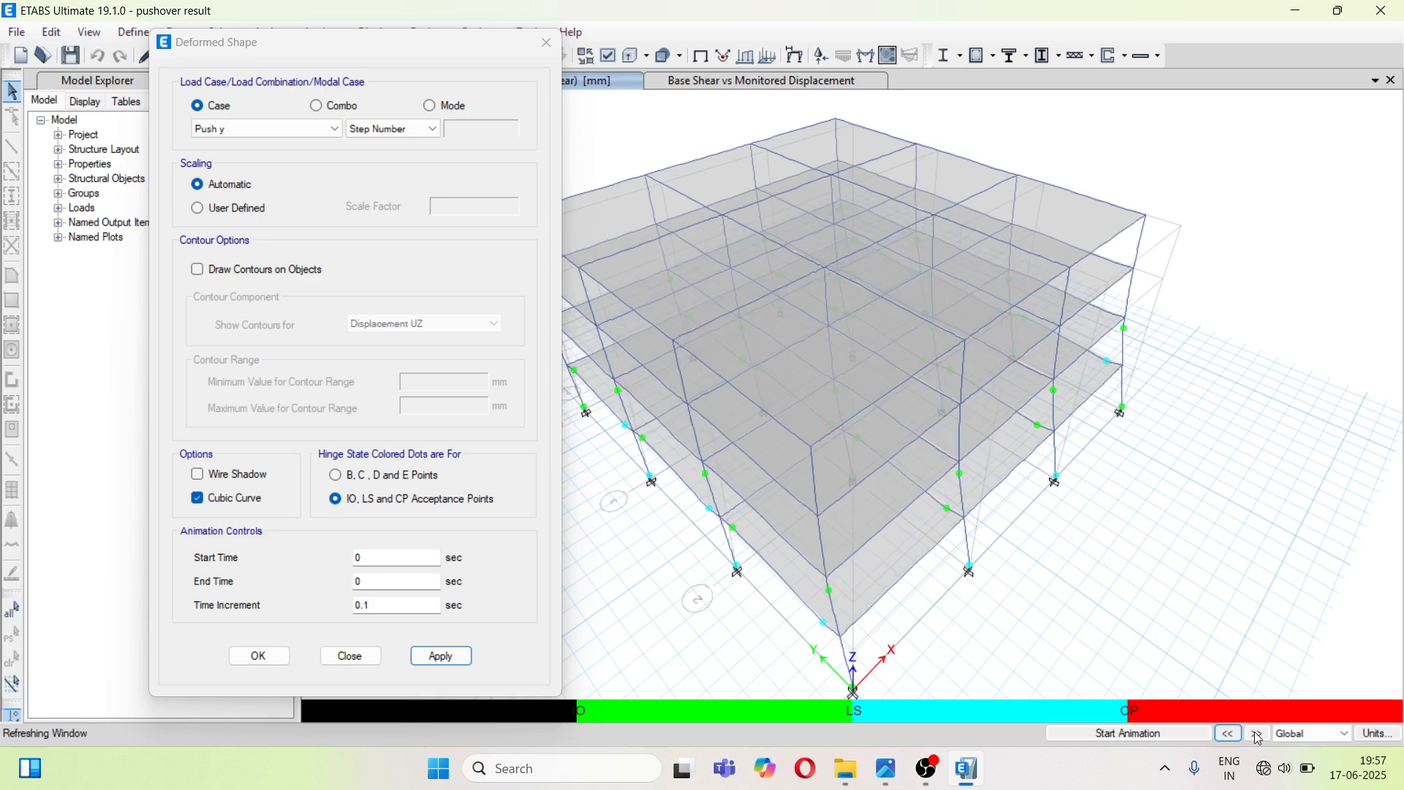
- Step the Push y deformed shape back through its stages from step 17 toward step 1
click(1257, 732)
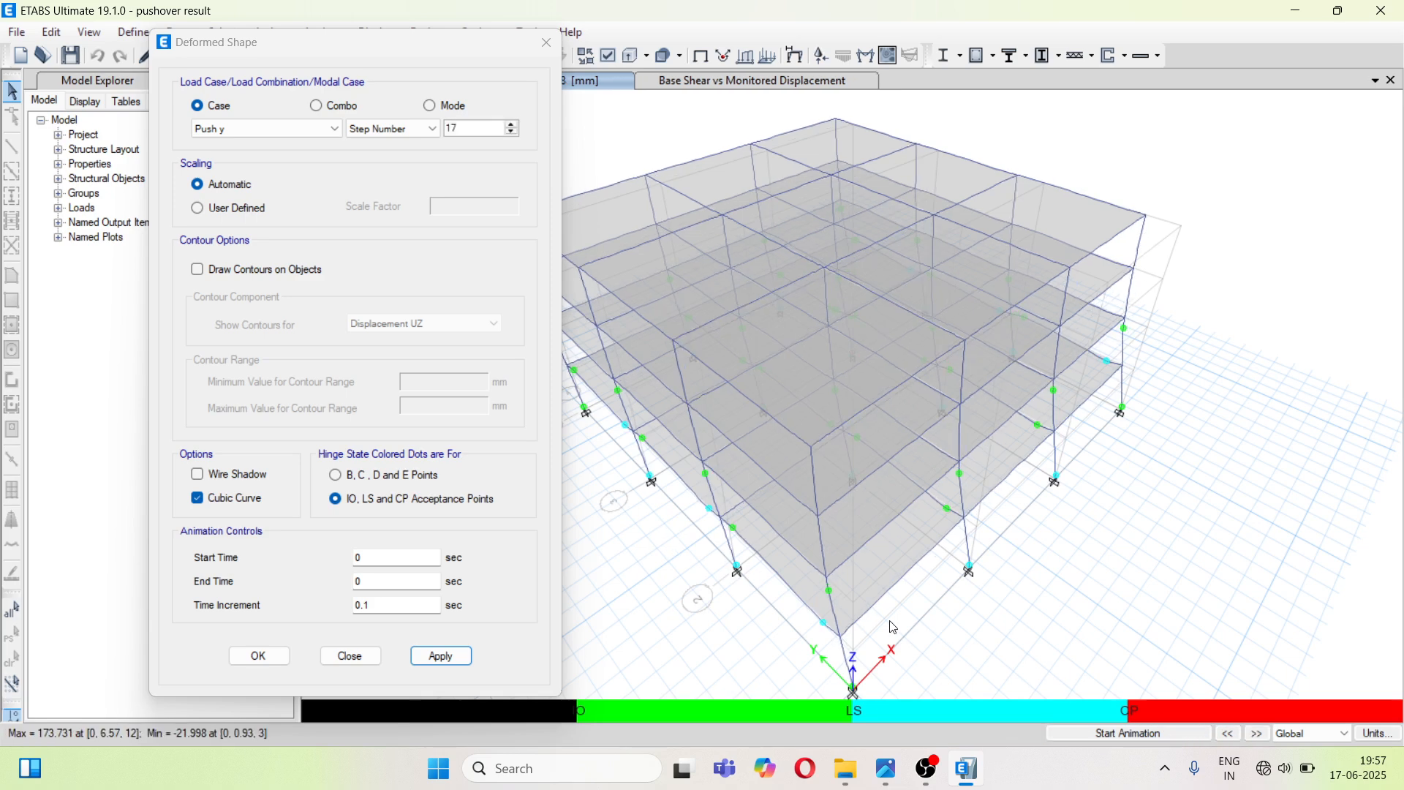
click(1227, 733)
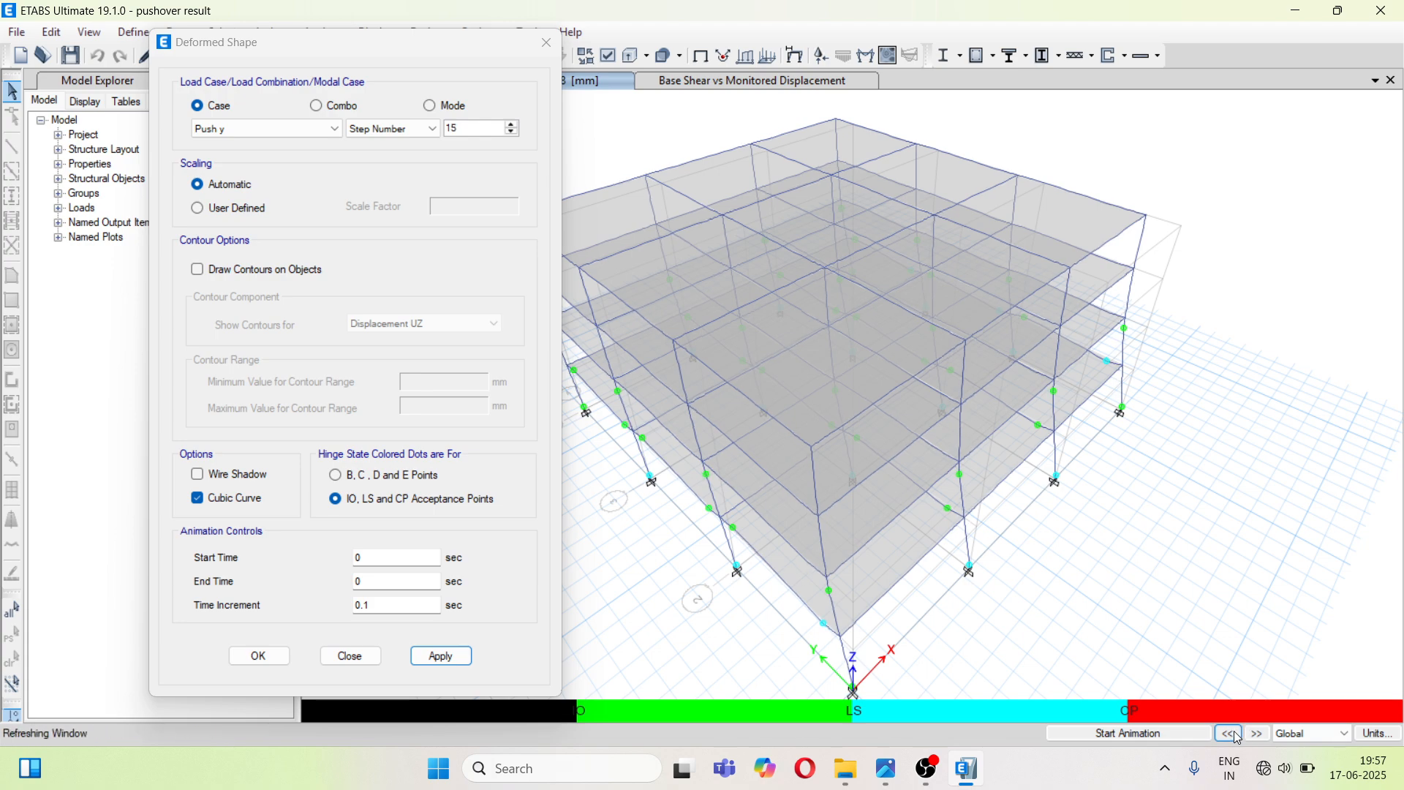
click(1229, 733)
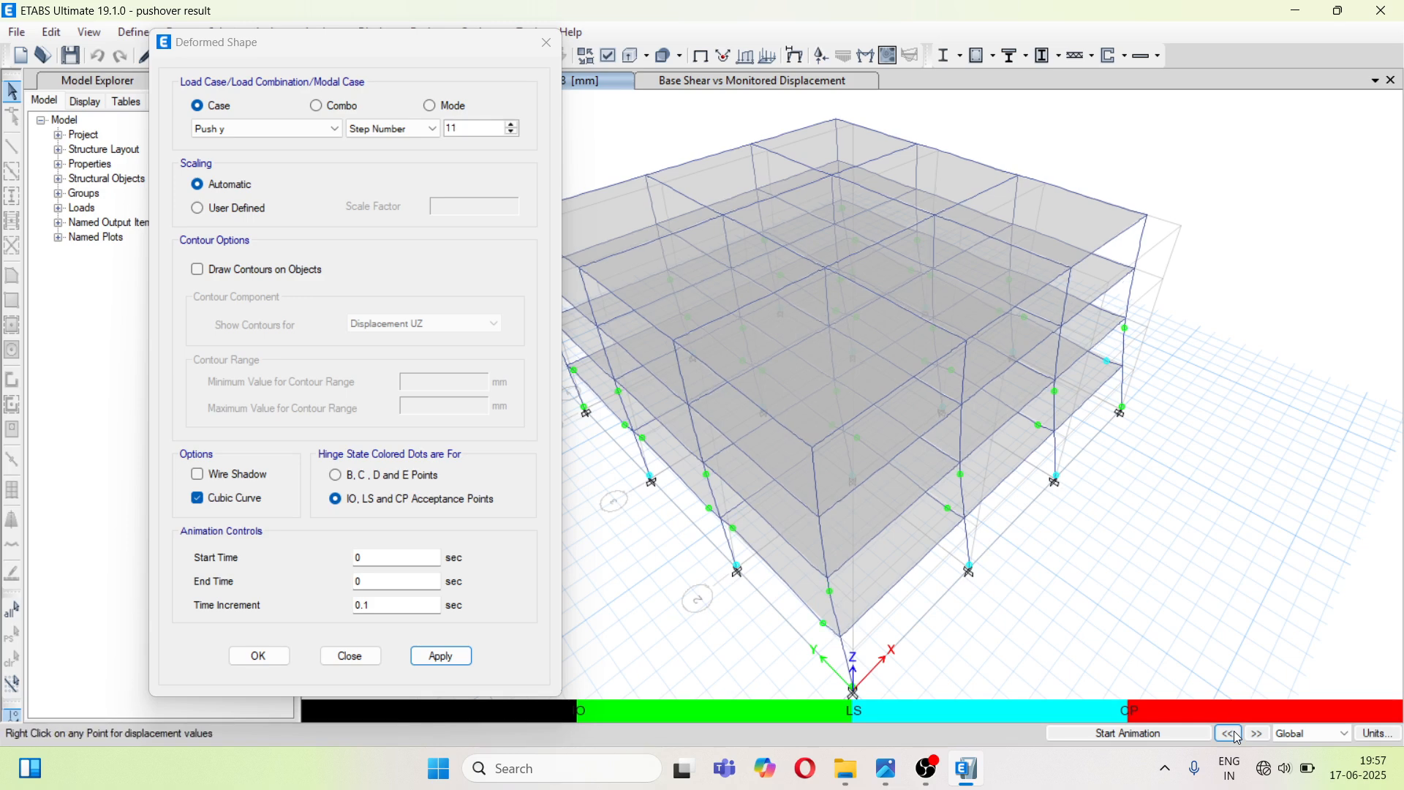
click(1229, 732)
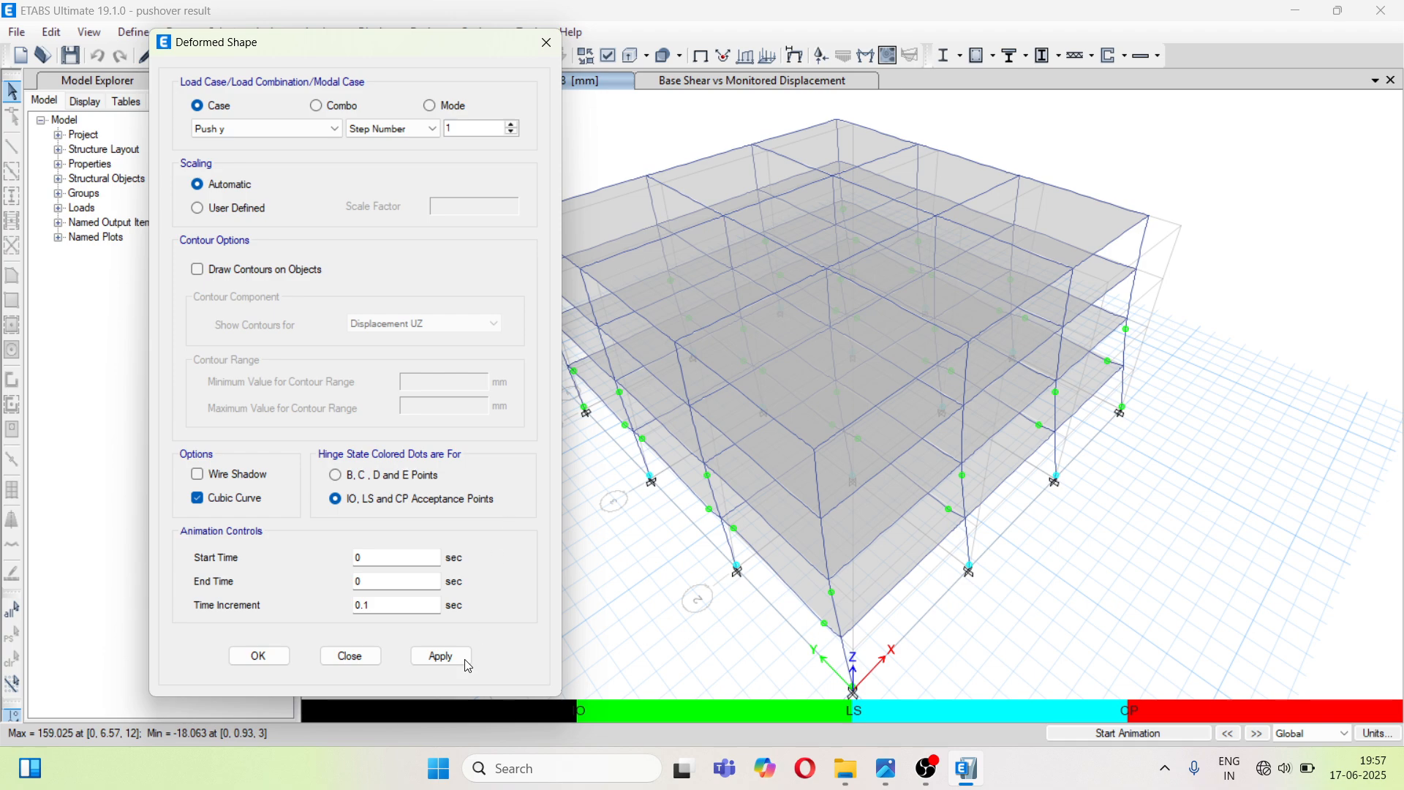
- Apply the Push y shape at step 1 and advance it to step 2 of 18
click(440, 655)
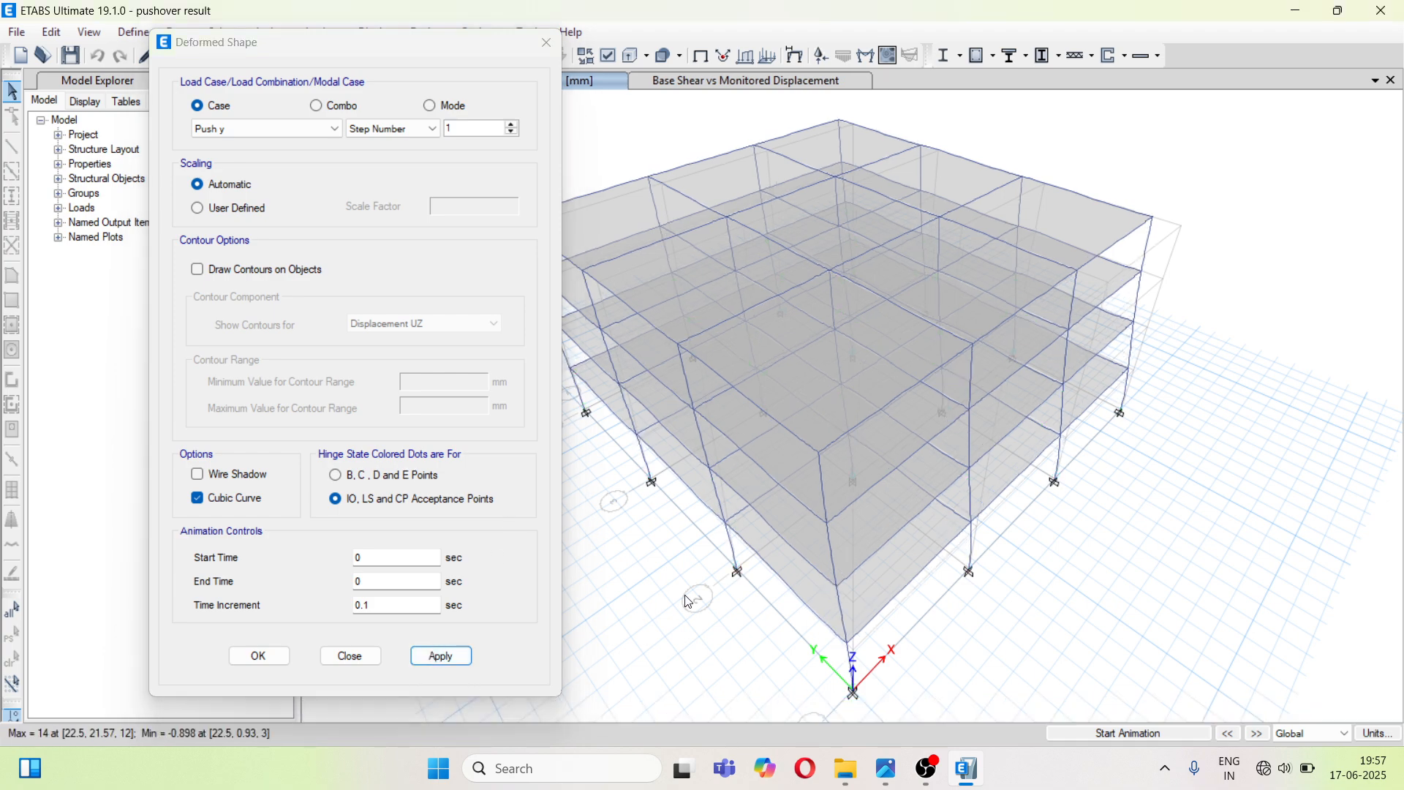
mouse_move(702, 604)
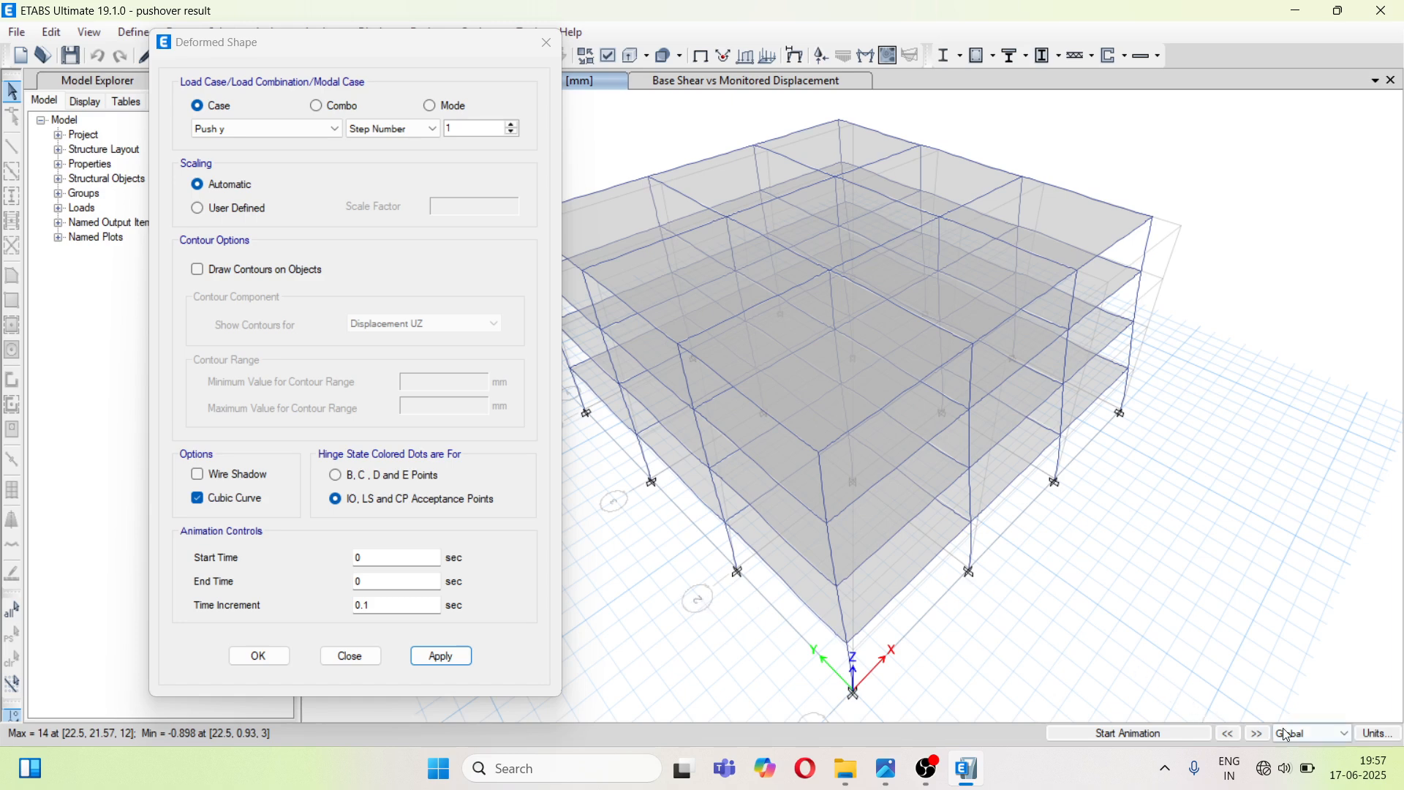
click(1256, 732)
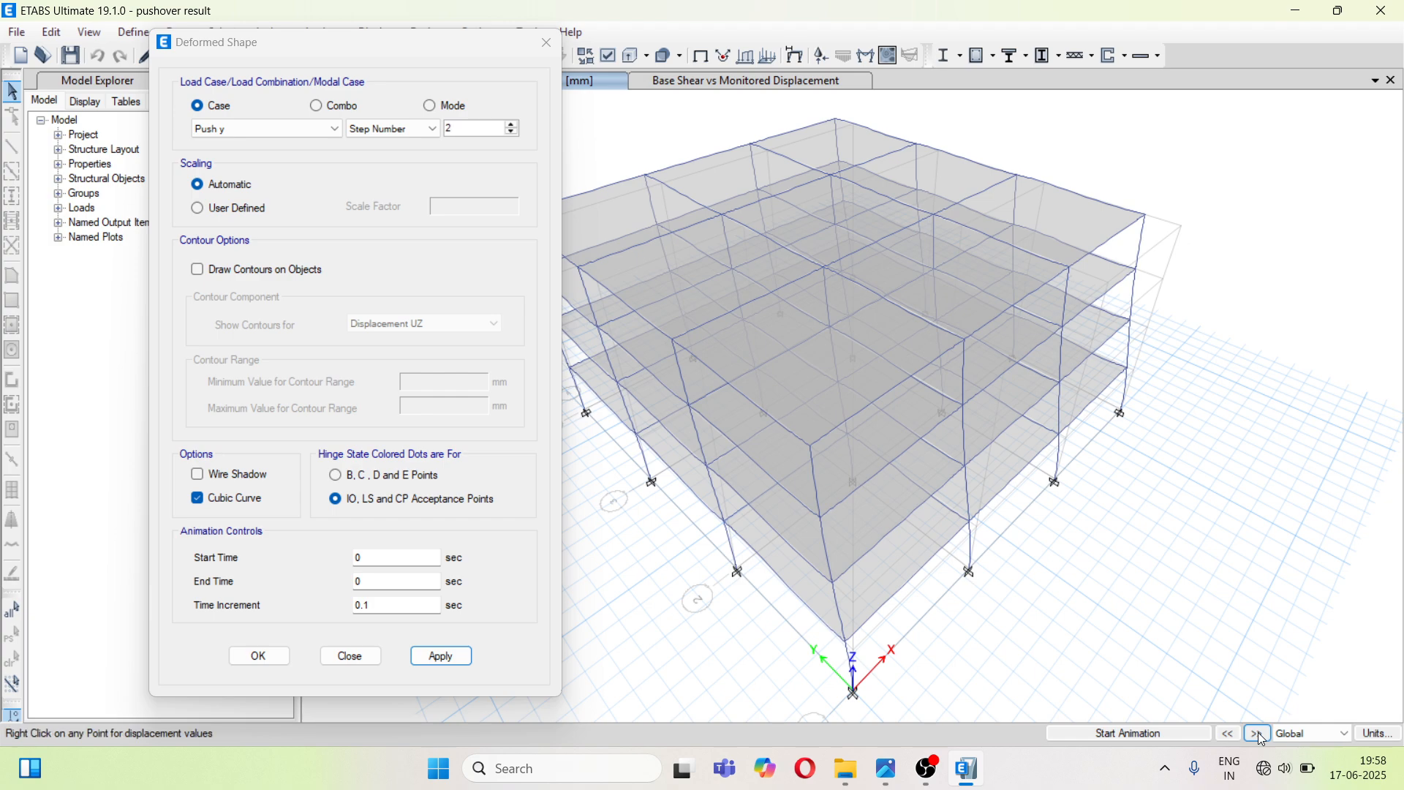
click(1256, 732)
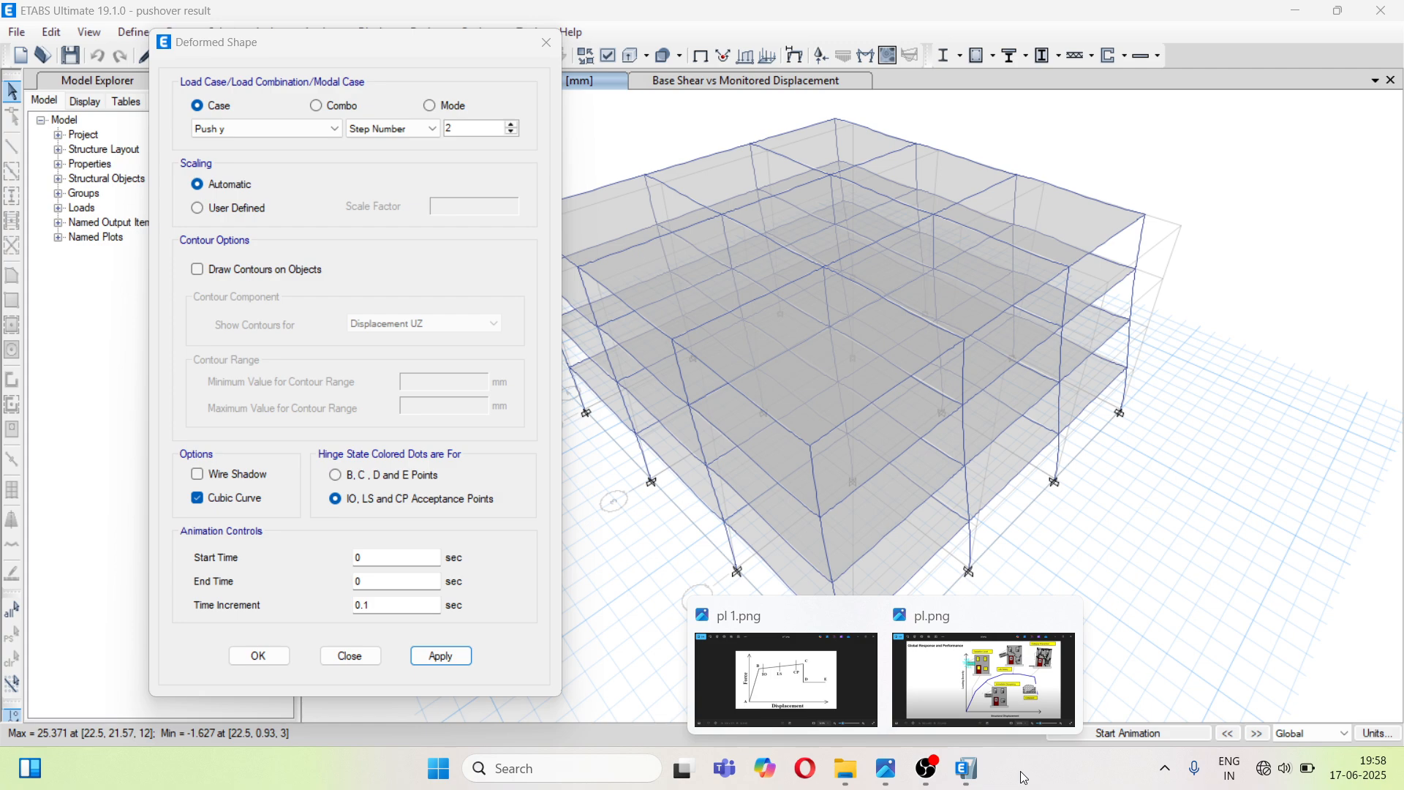
mouse_move(572, 176)
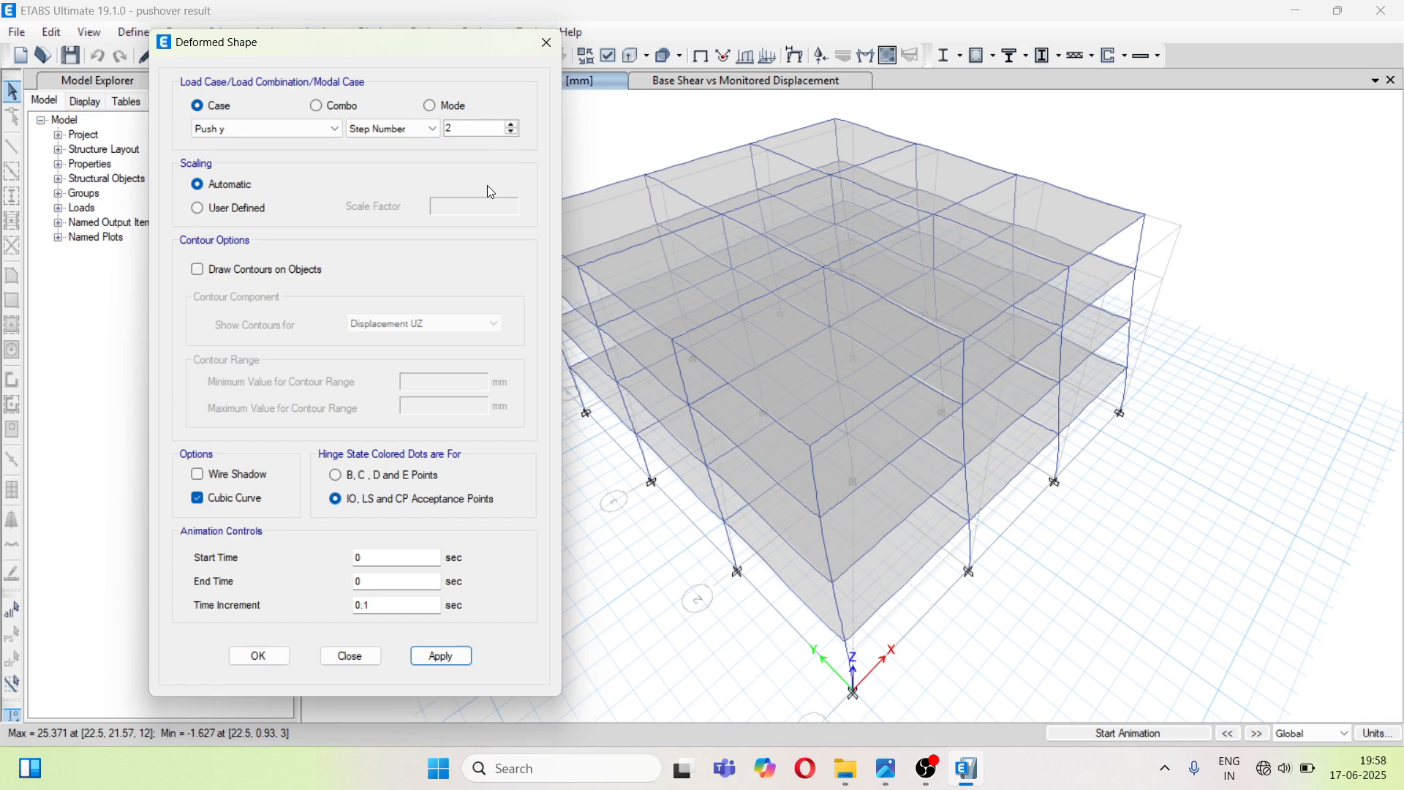
mouse_move(515, 225)
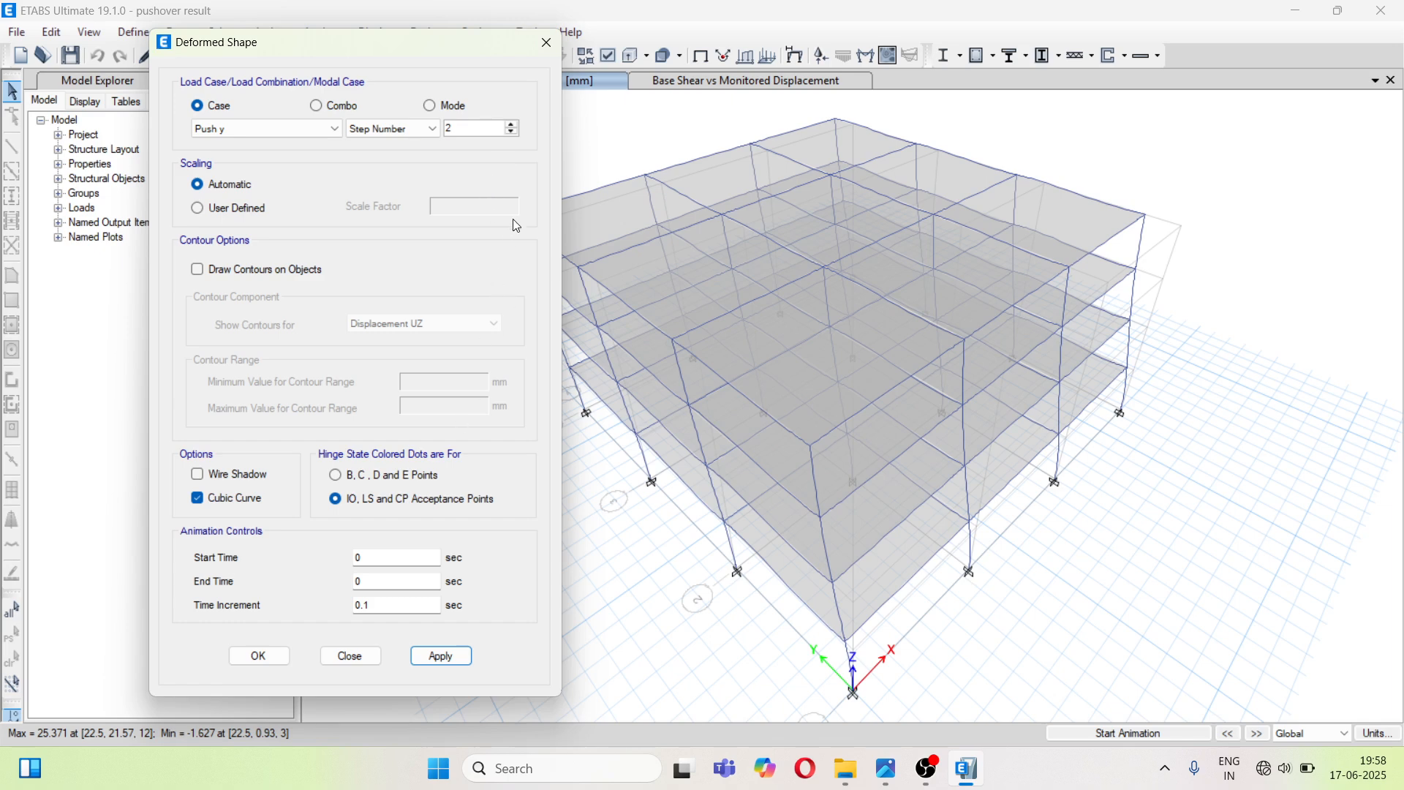
mouse_move(546, 42)
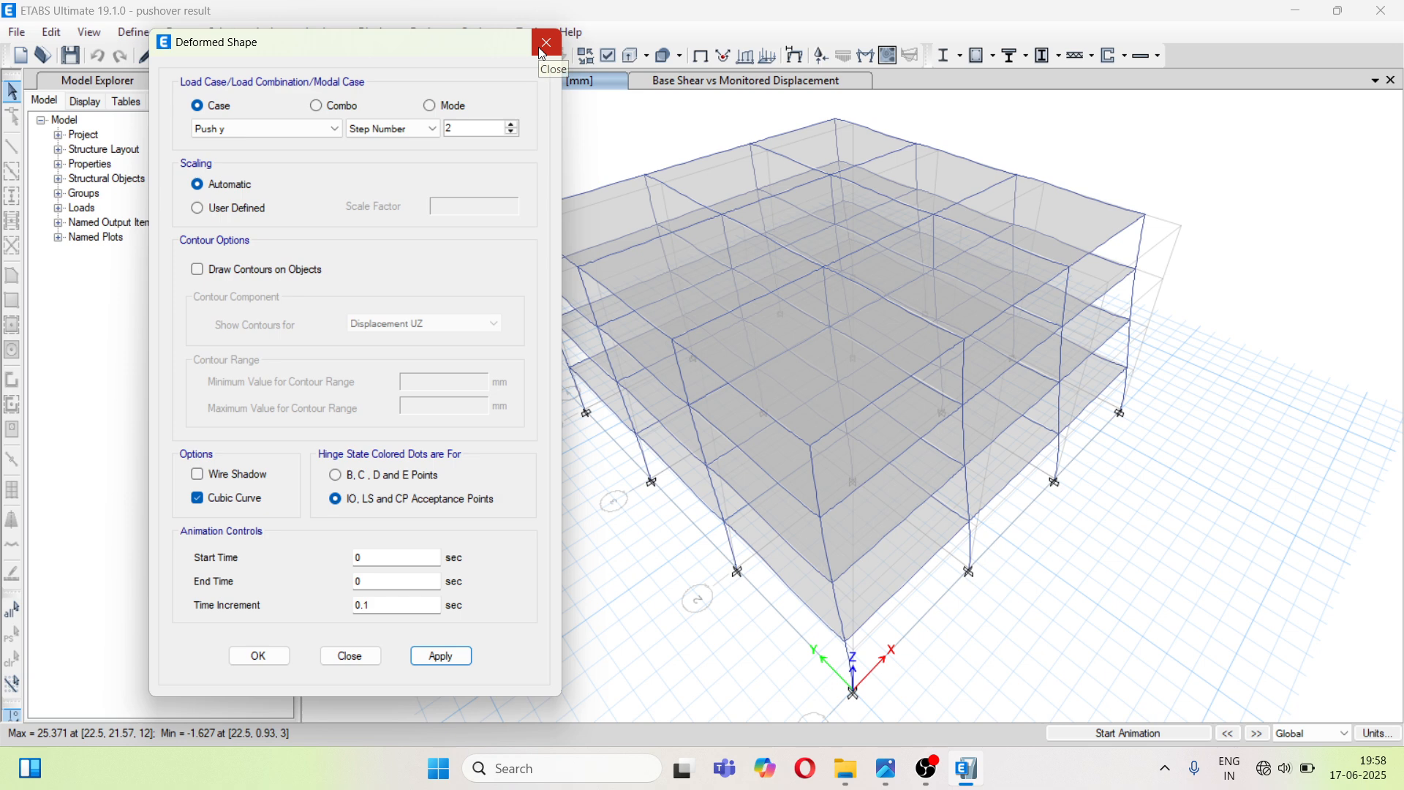
- Close the Deformed Shape settings and bring OBS Studio to the front
click(546, 41)
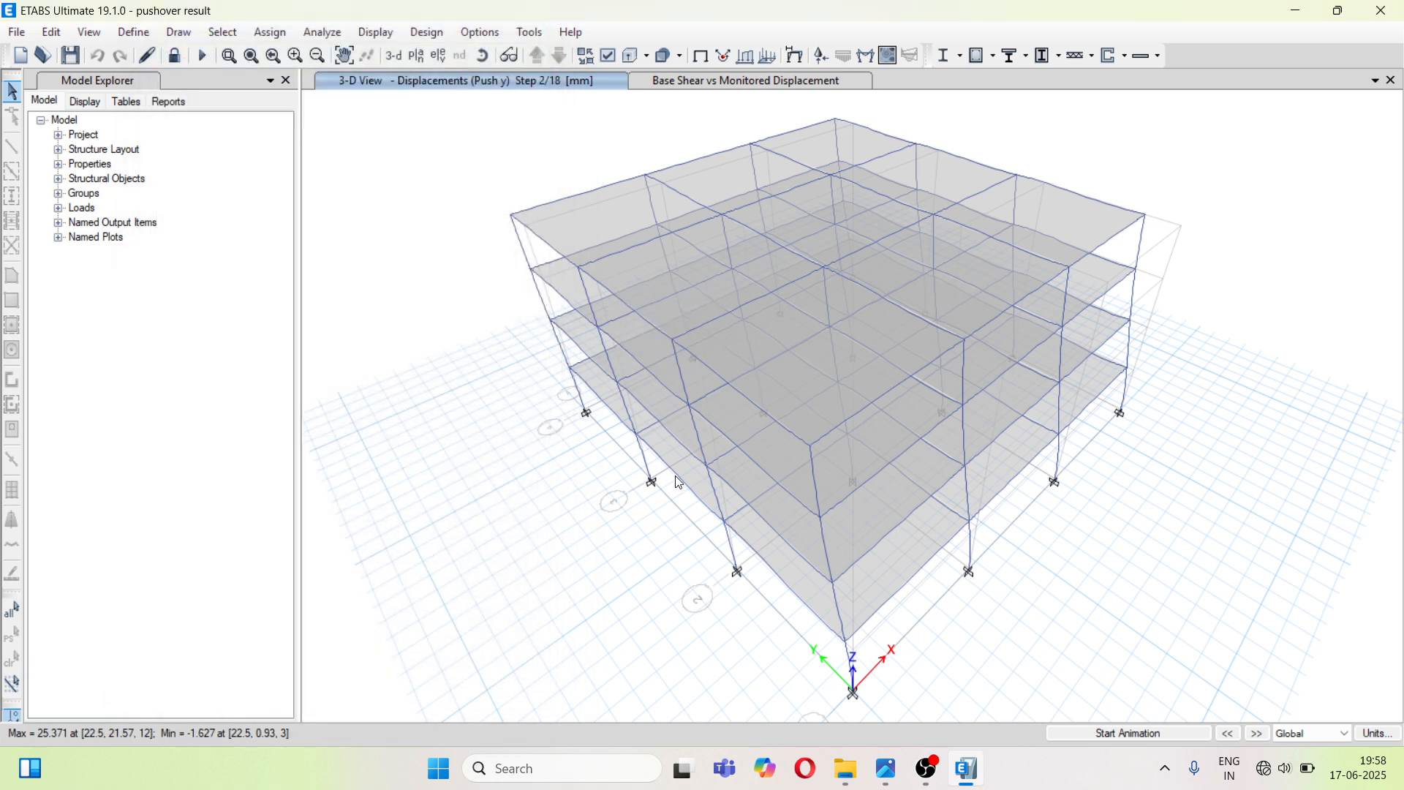
click(924, 767)
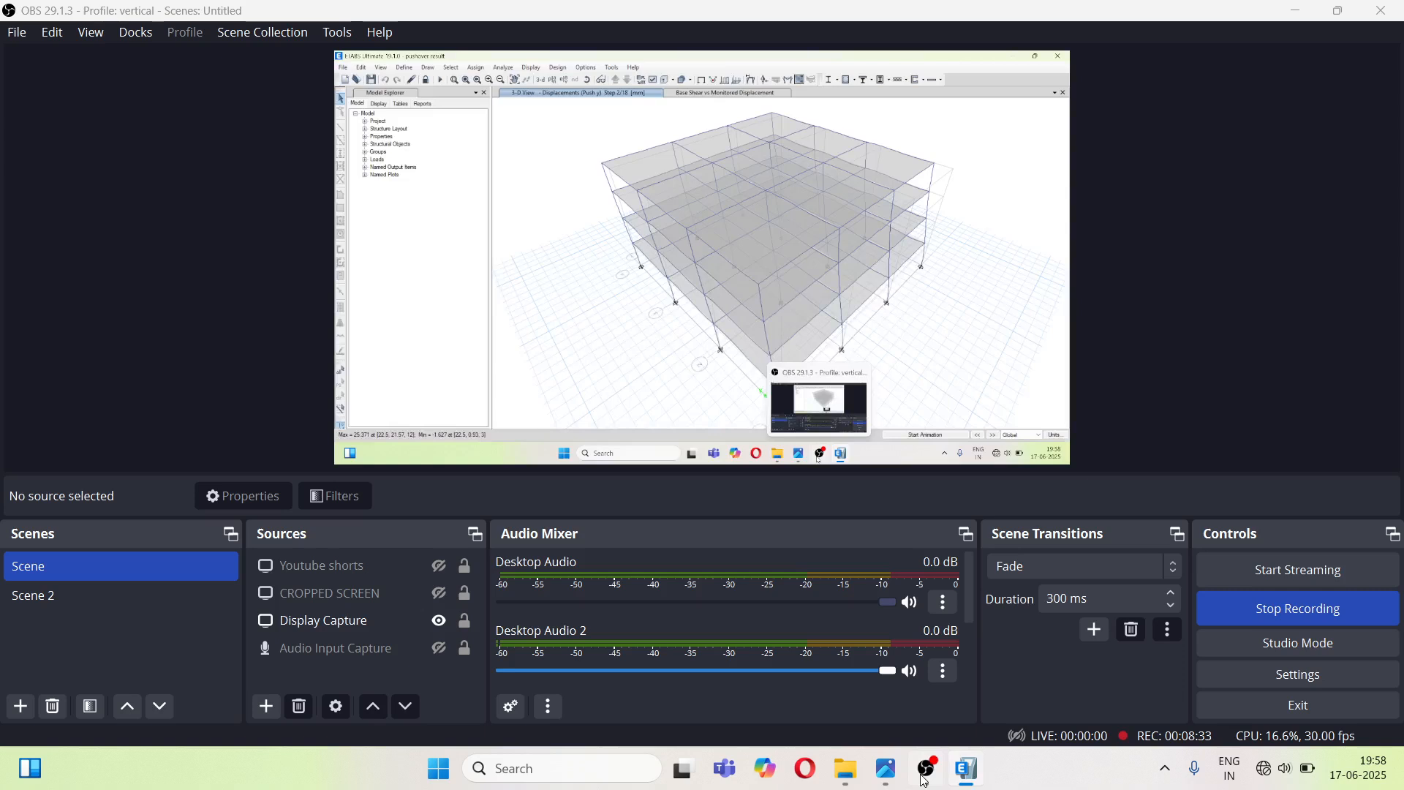